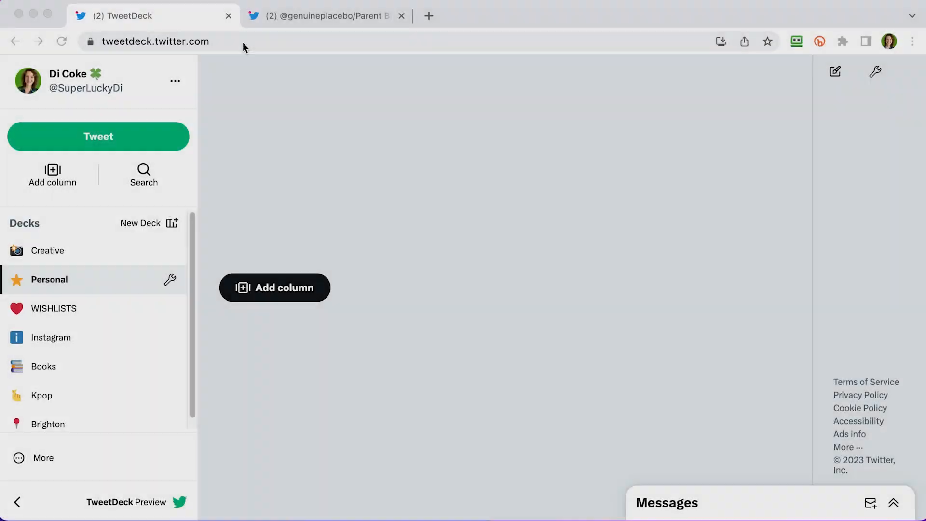
# Check the signed-in accounts list without switching, then collapse the navigation sidebar to icons
pyautogui.click(155, 41)
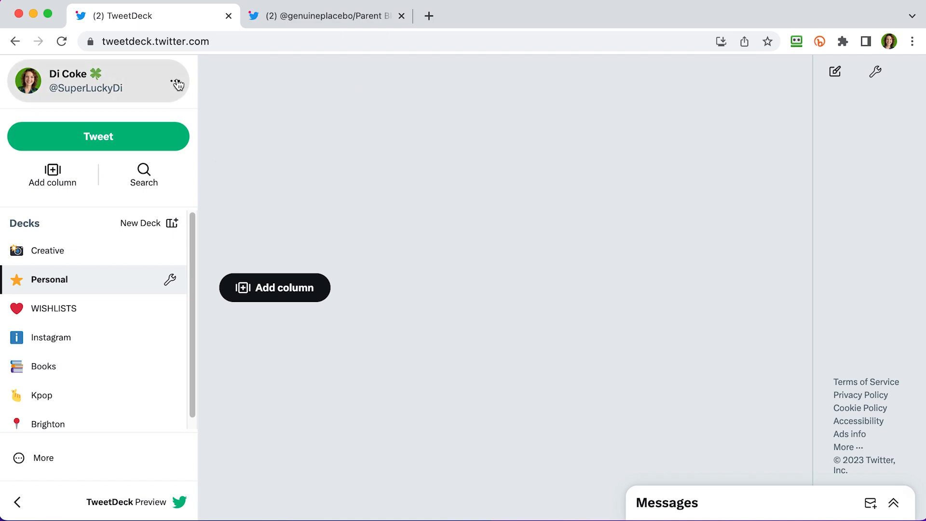
pyautogui.click(175, 81)
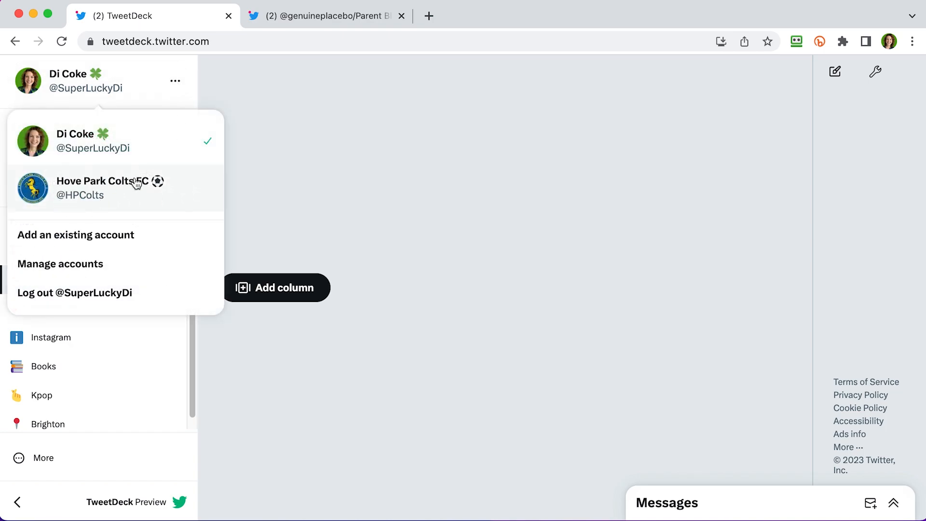
pyautogui.moveTo(101, 185)
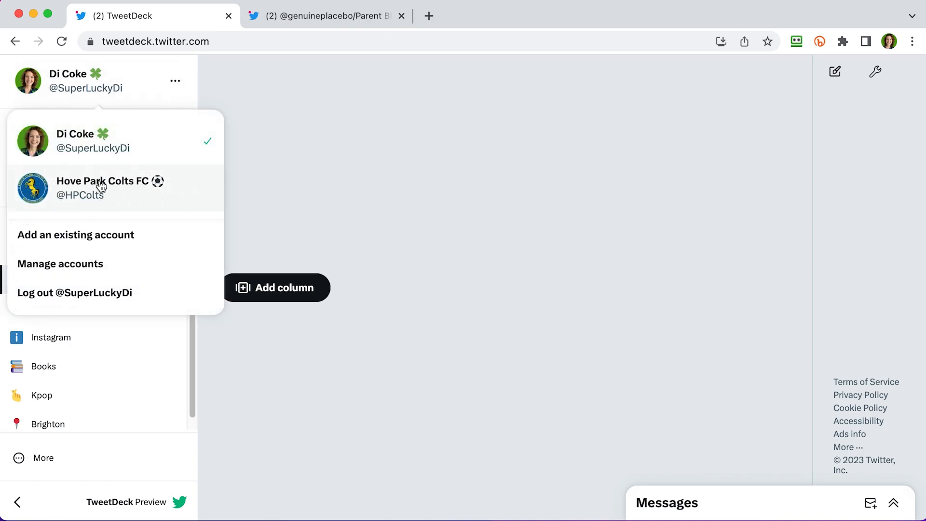
pyautogui.moveTo(59, 264)
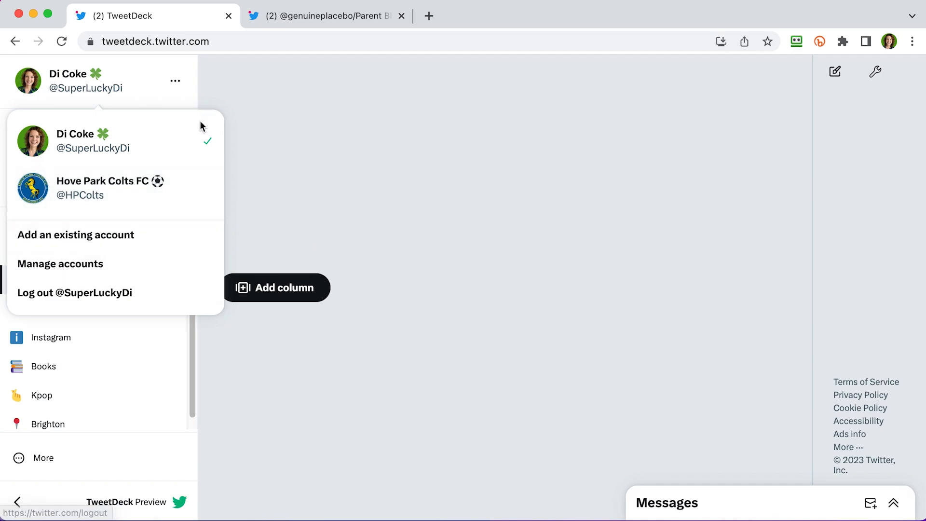
pyautogui.click(227, 85)
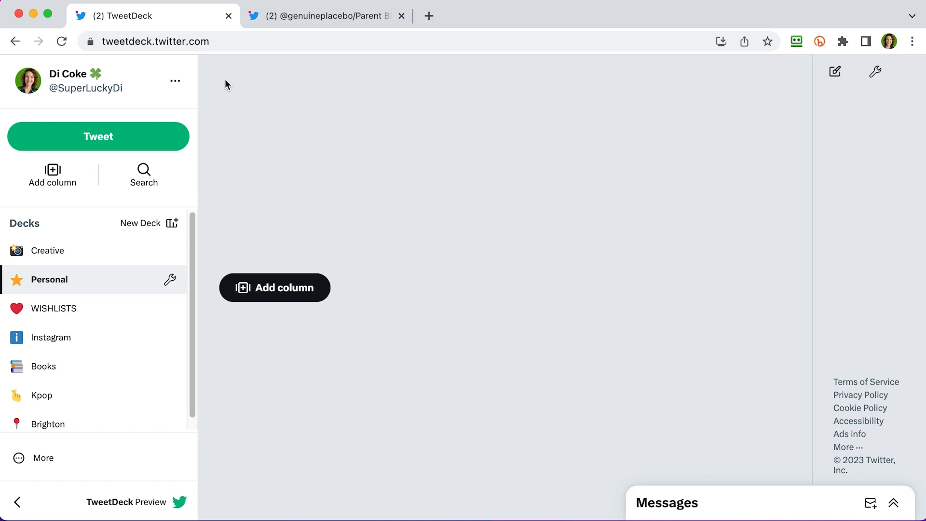
pyautogui.moveTo(395, 122)
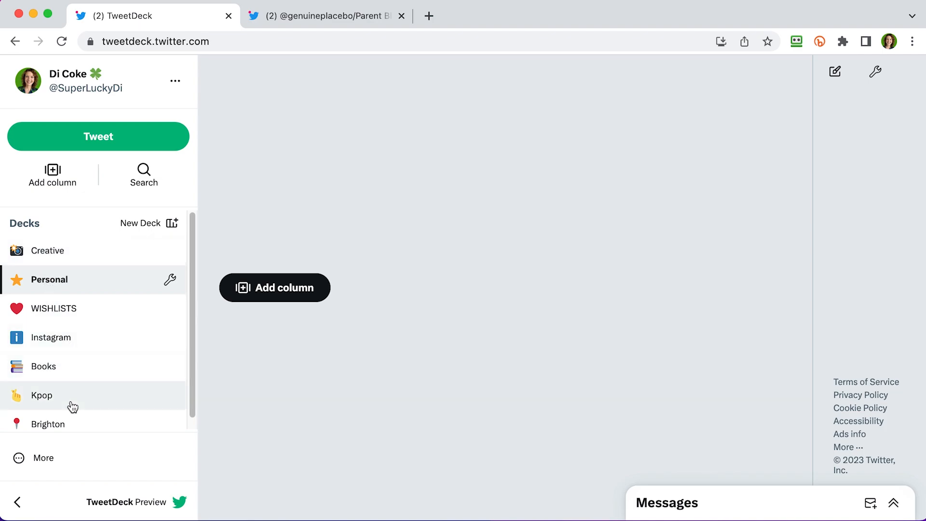
pyautogui.moveTo(79, 432)
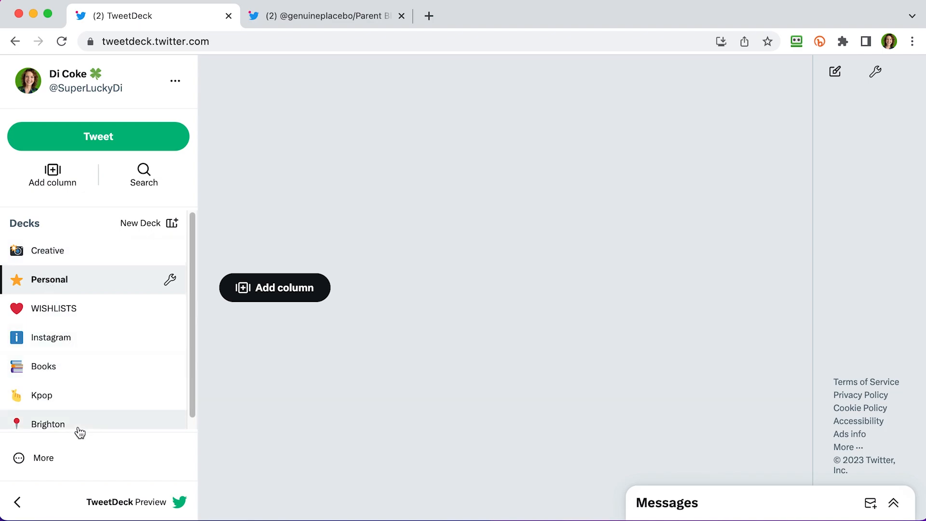
pyautogui.moveTo(115, 59)
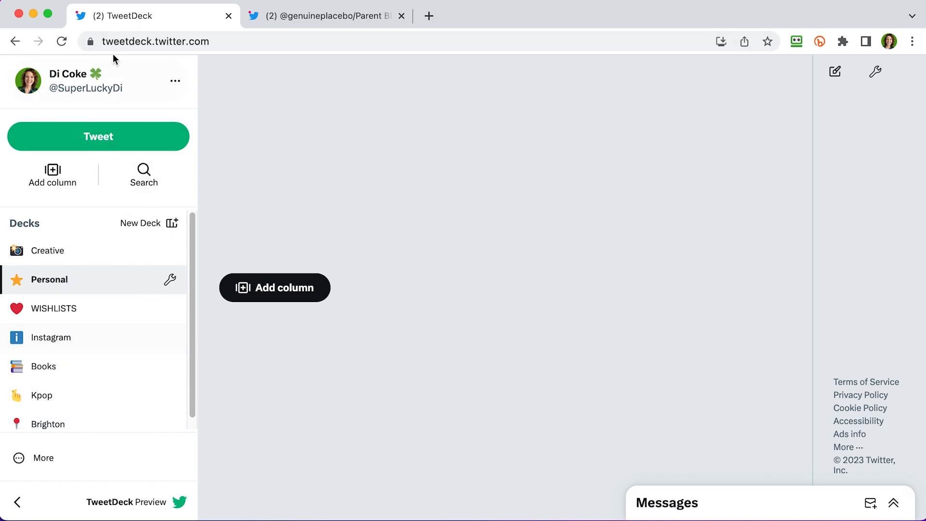
pyautogui.moveTo(138, 105)
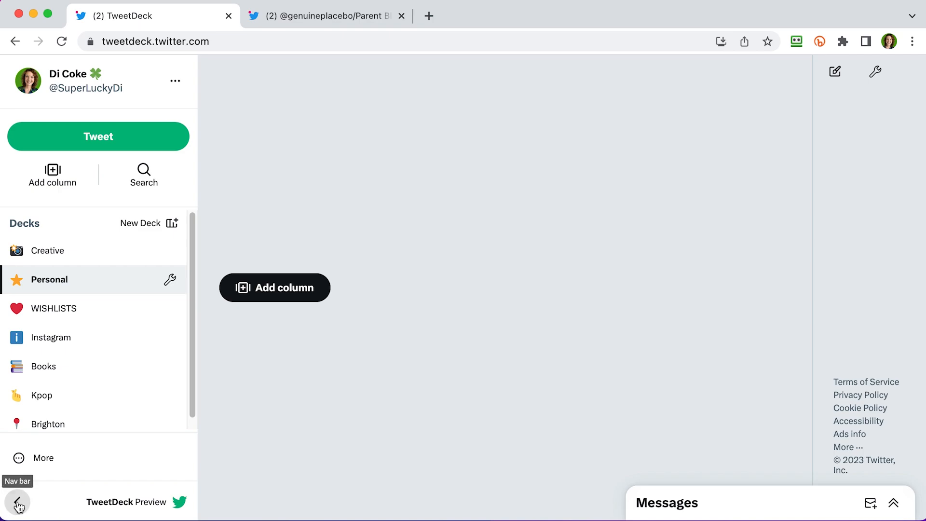
pyautogui.click(18, 502)
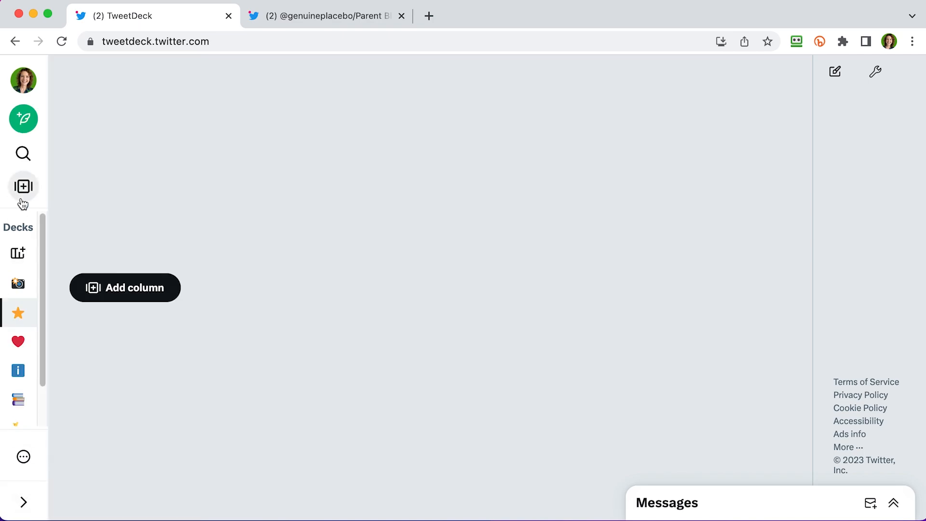
pyautogui.moveTo(18, 313)
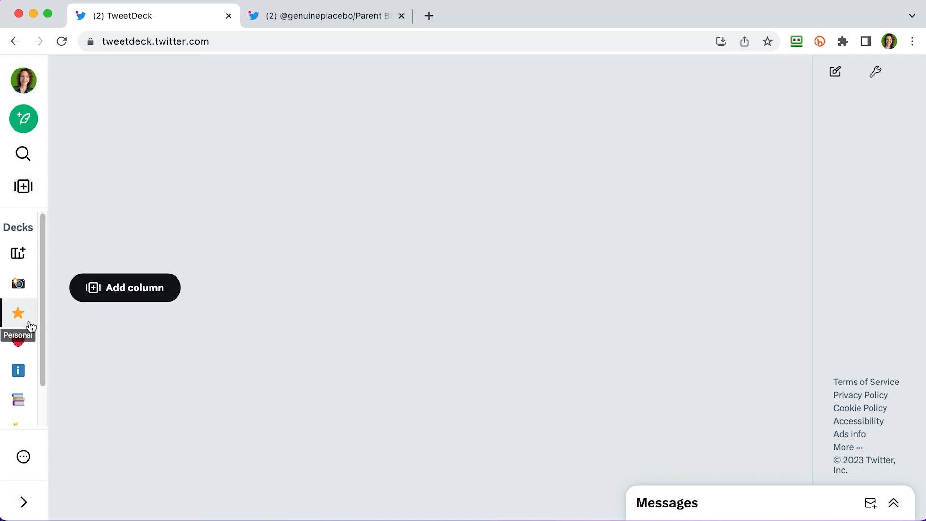
pyautogui.moveTo(204, 155)
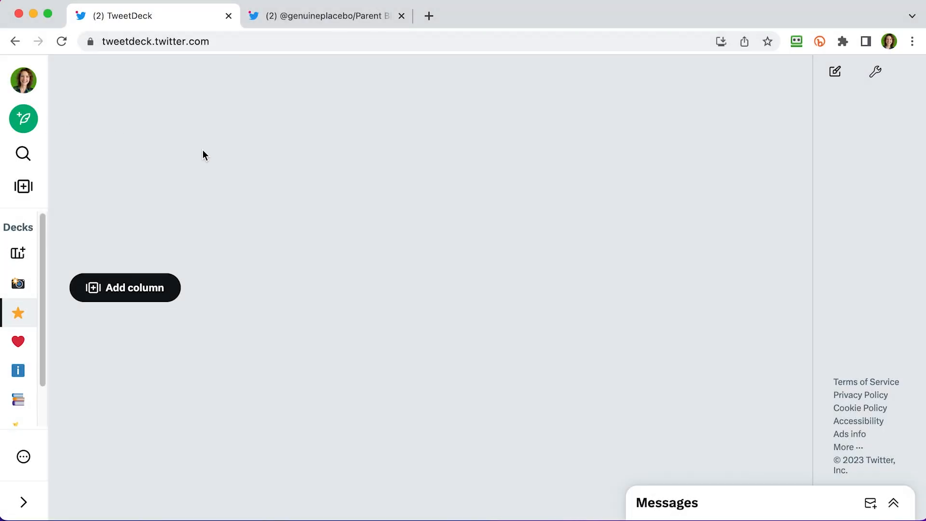
pyautogui.moveTo(116, 288)
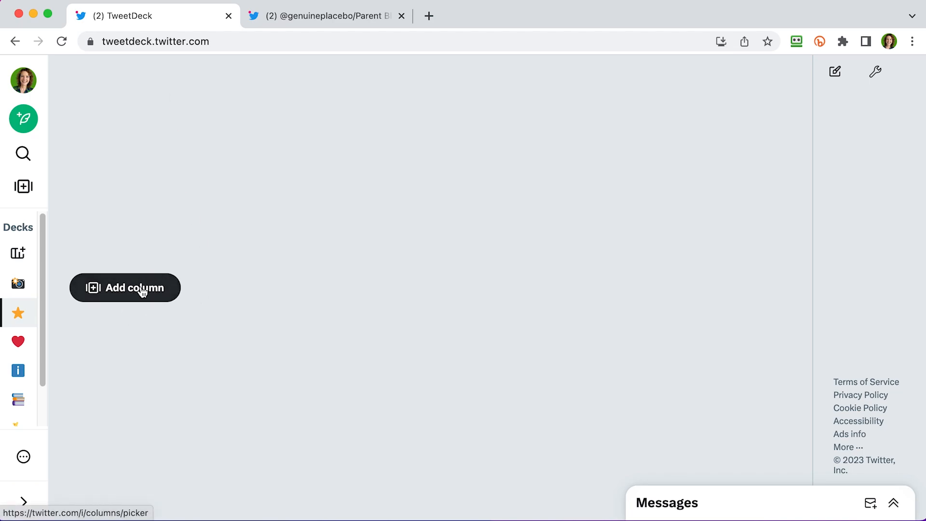
# Add Home, Messages and Bookmarks columns to the deck
pyautogui.click(23, 187)
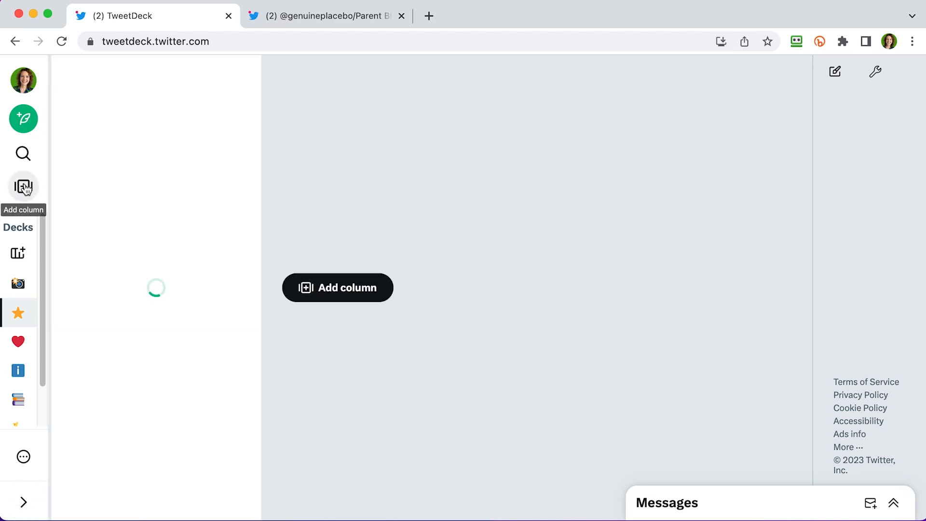
pyautogui.click(24, 186)
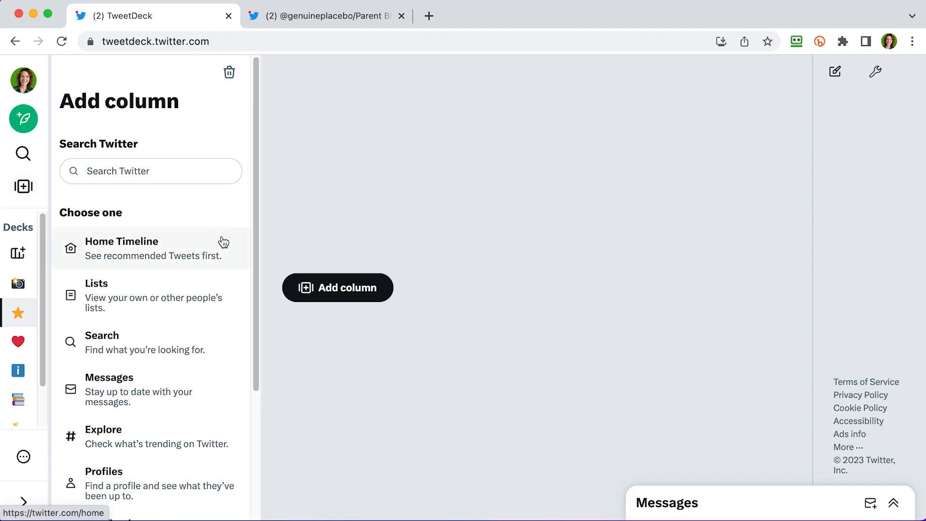
pyautogui.moveTo(179, 248)
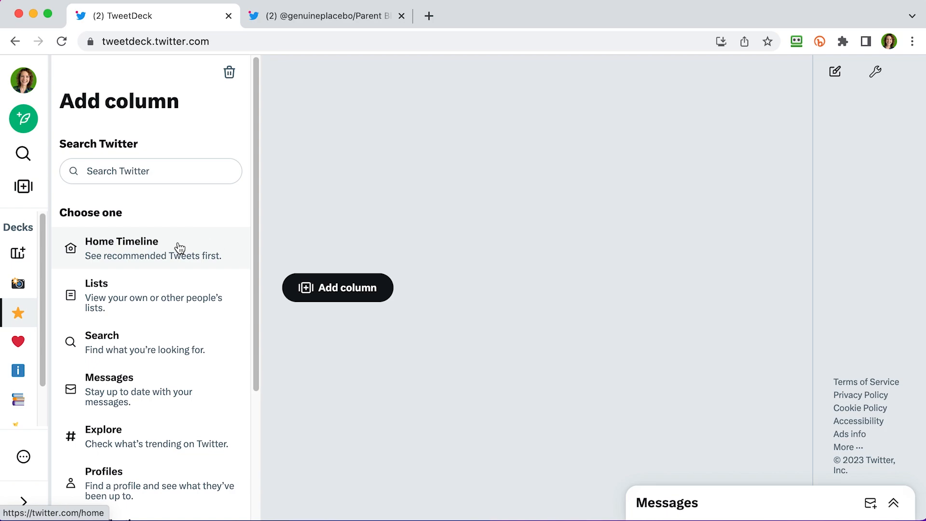
pyautogui.click(121, 248)
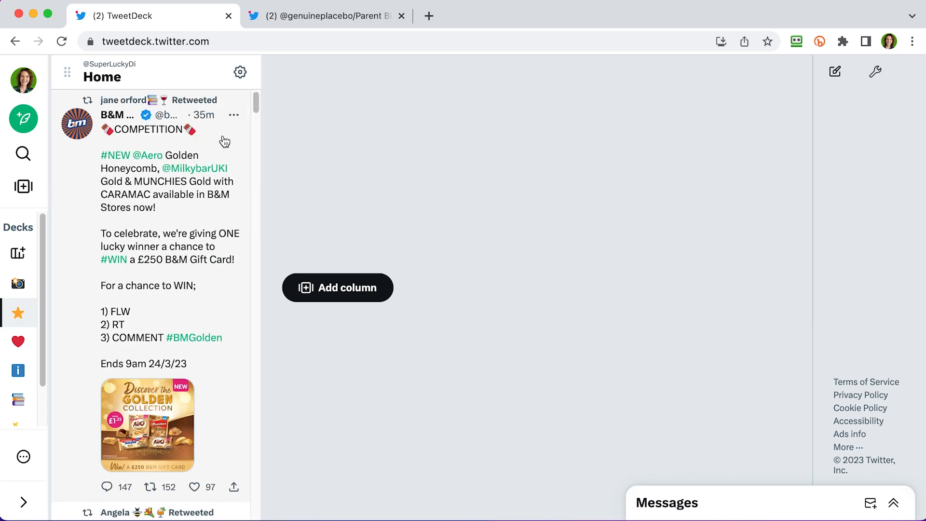
pyautogui.click(193, 487)
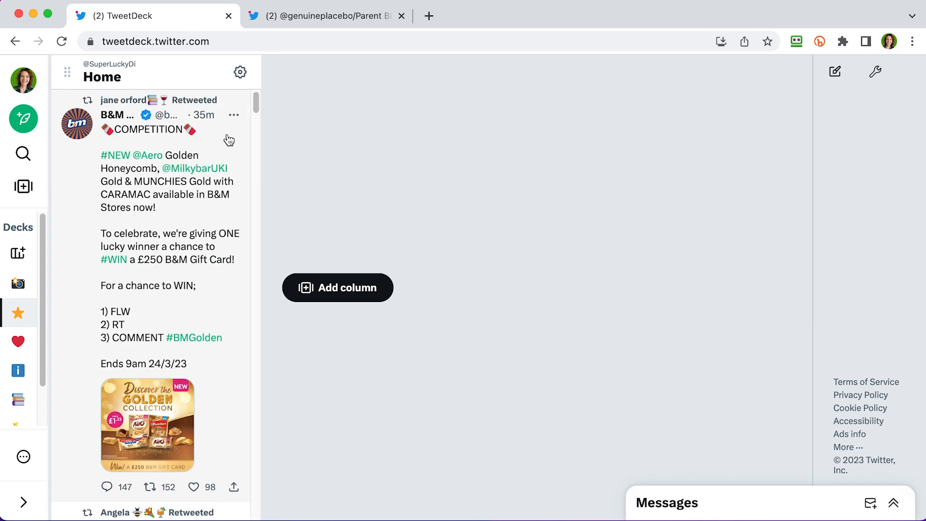
pyautogui.click(337, 287)
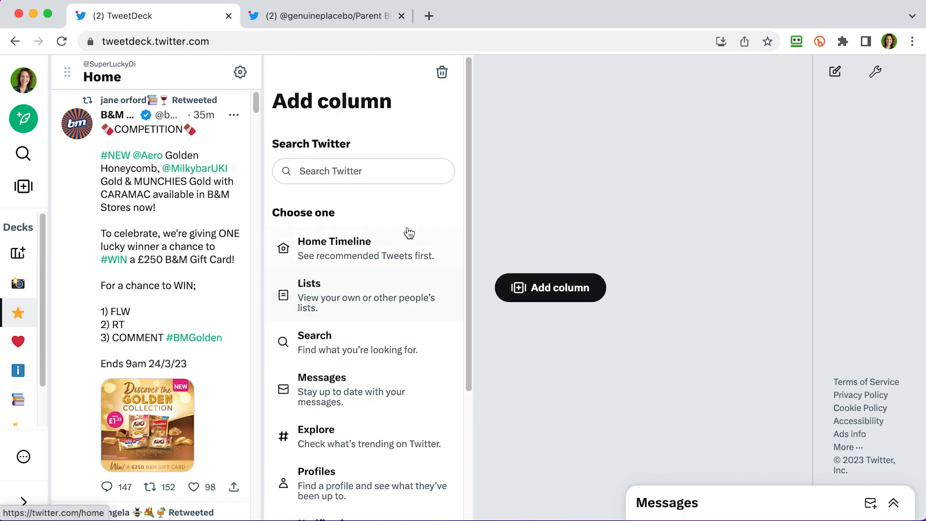
pyautogui.moveTo(354, 396)
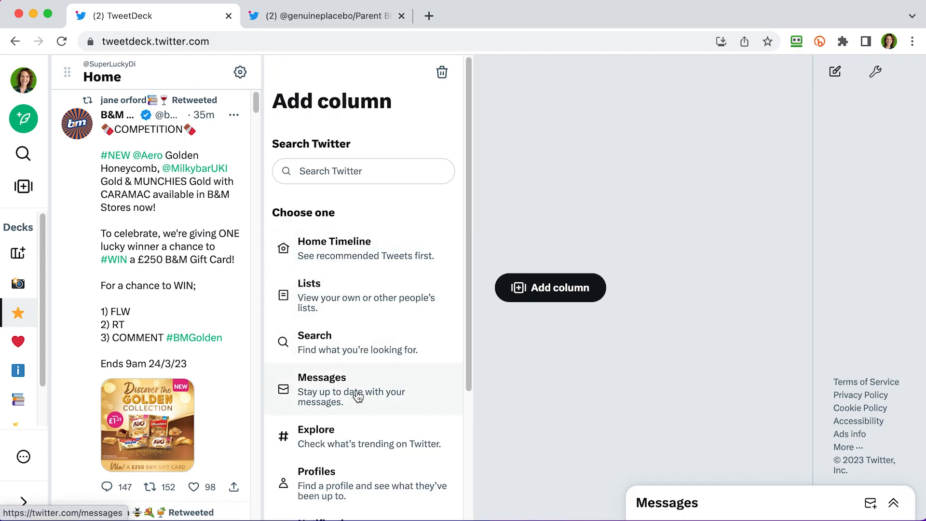
pyautogui.click(322, 377)
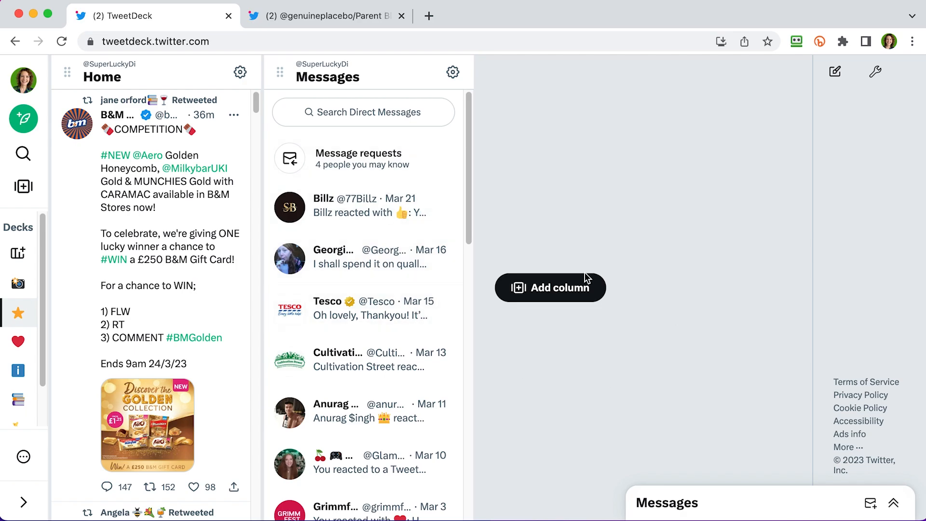
pyautogui.click(550, 288)
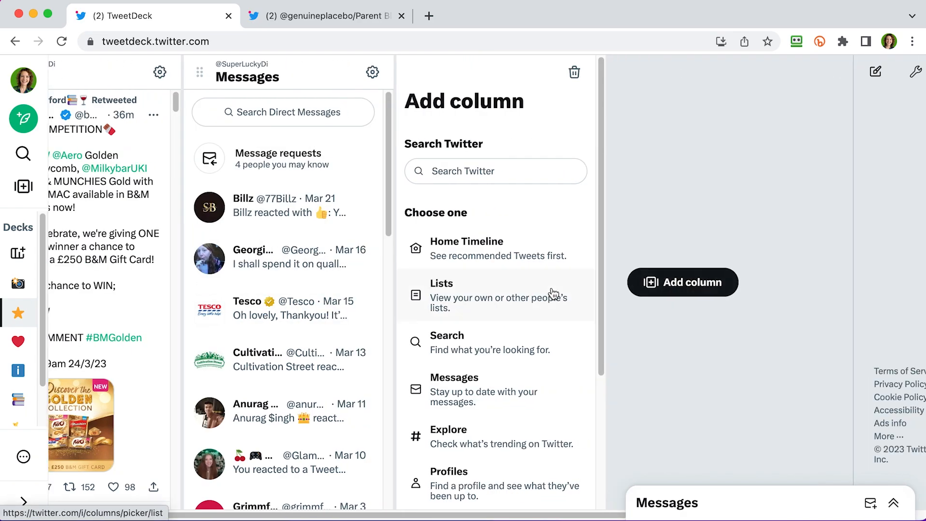
pyautogui.scroll(-3)
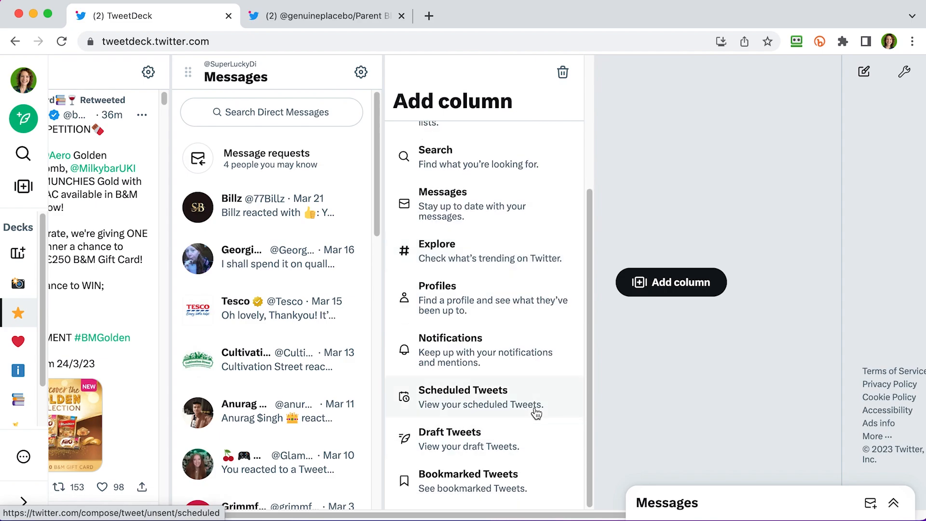
pyautogui.click(468, 480)
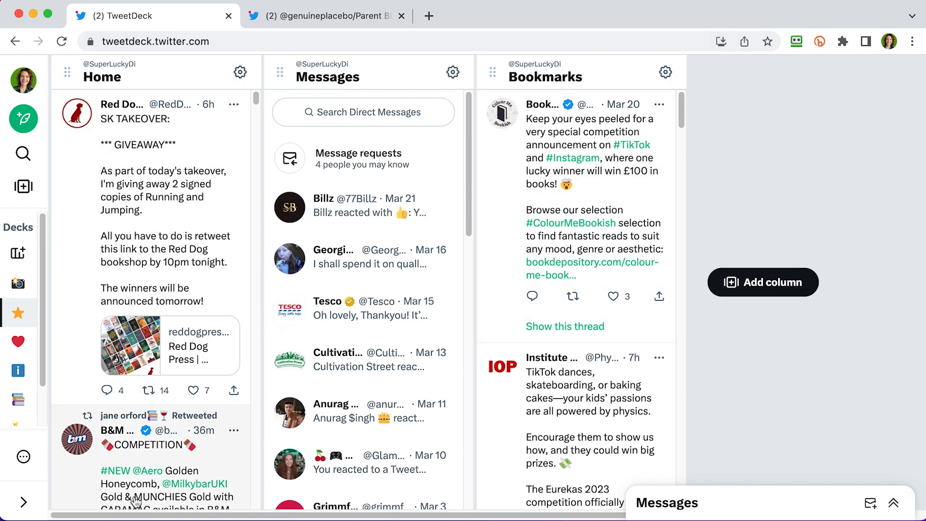
pyautogui.click(24, 456)
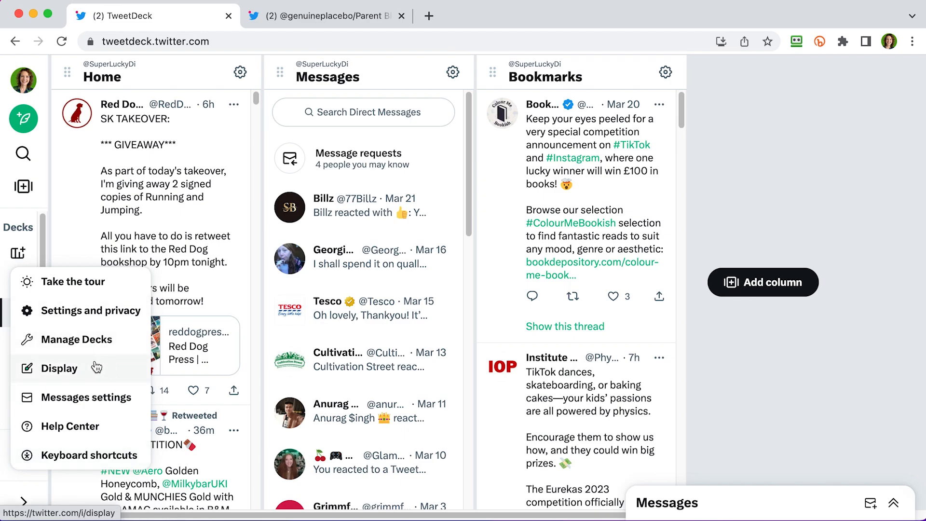
pyautogui.click(60, 368)
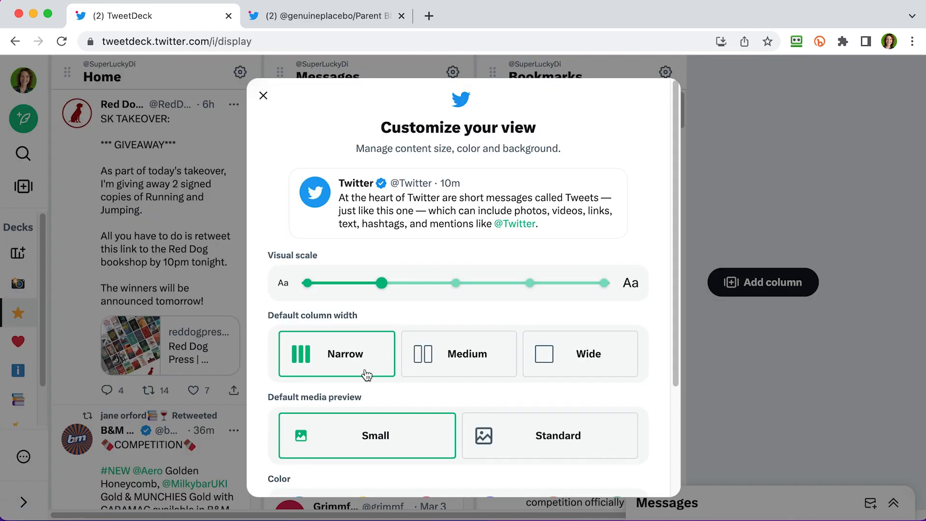
pyautogui.moveTo(382, 282); pyautogui.dragTo(455, 319)
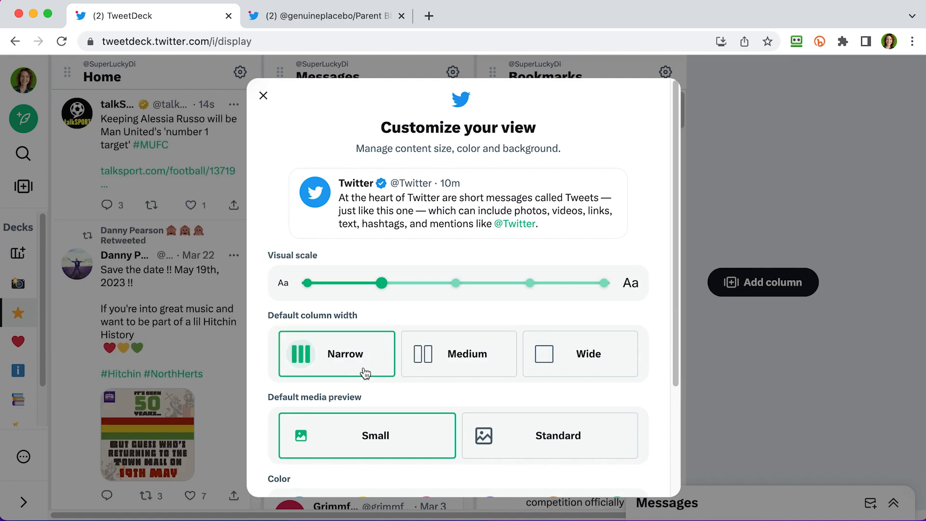
pyautogui.click(263, 96)
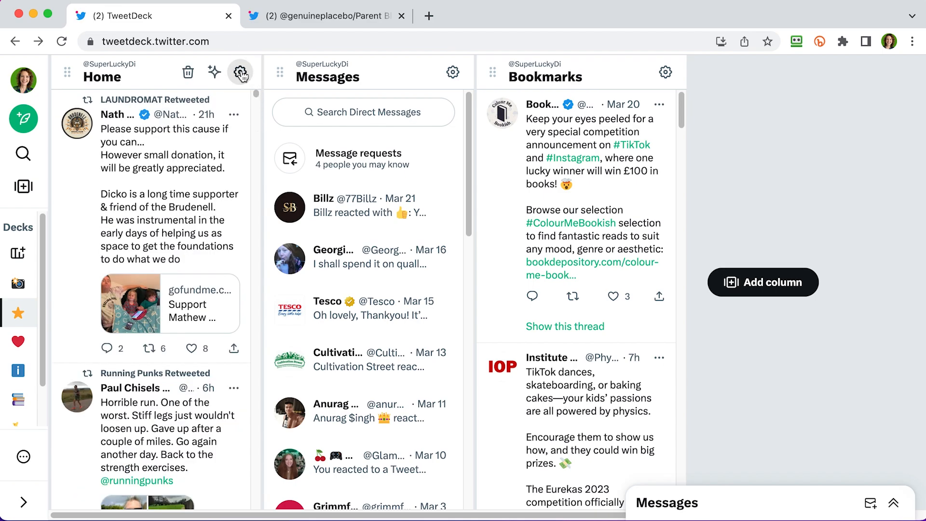
# Turn on Manual refresh in the Home column settings
pyautogui.click(240, 71)
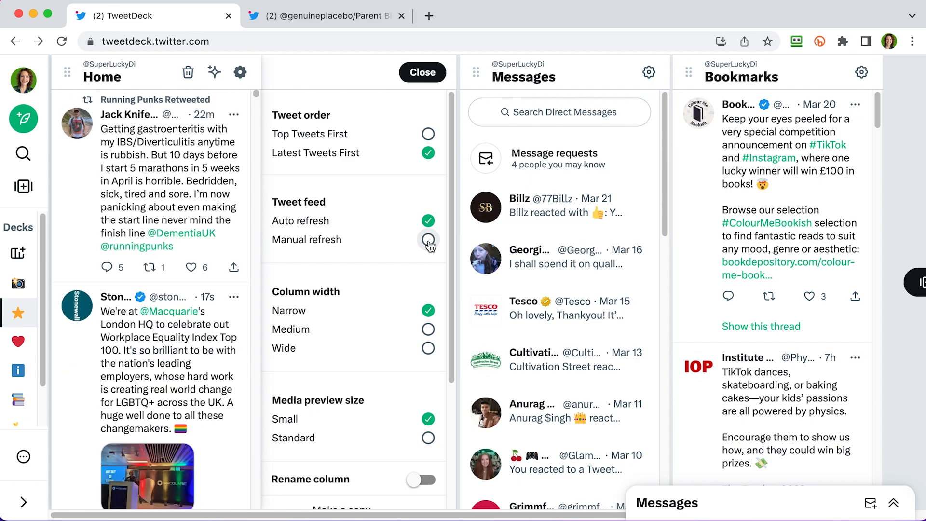
pyautogui.click(428, 239)
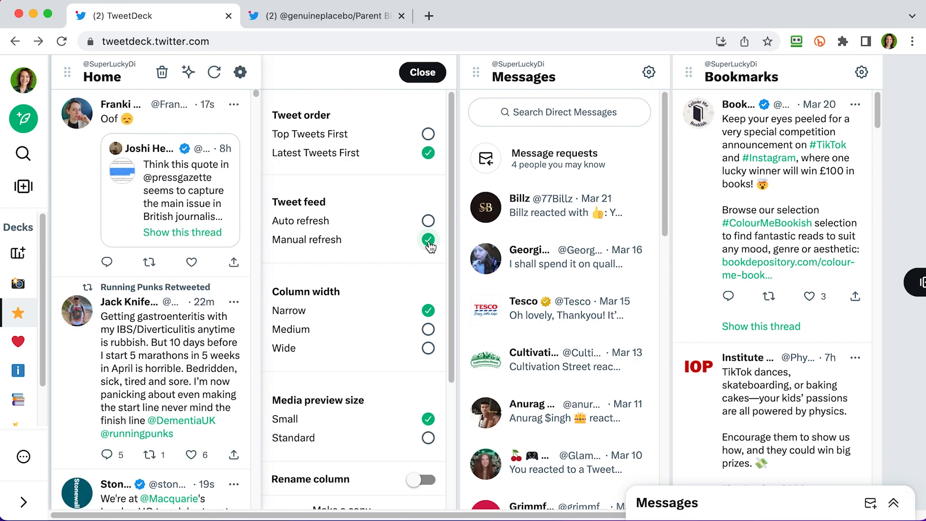
pyautogui.click(422, 72)
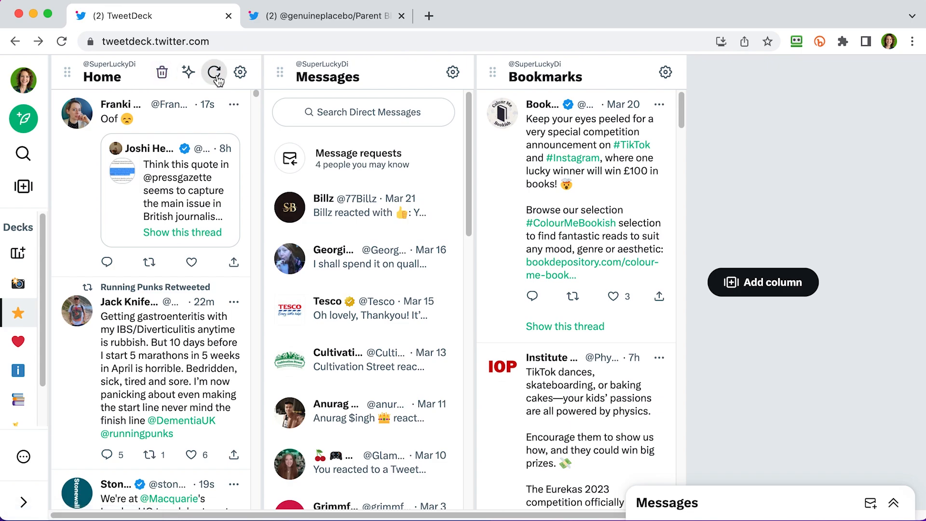
pyautogui.moveTo(214, 71)
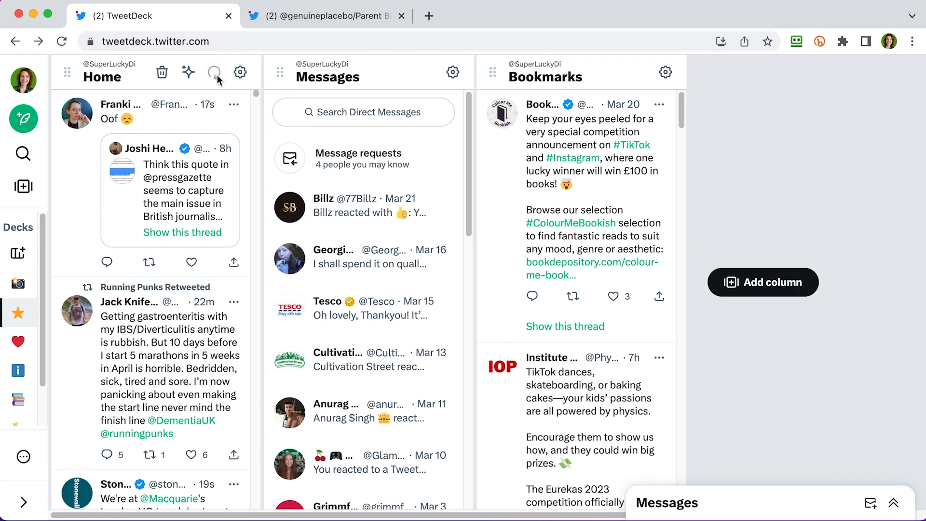
# Refresh the Home column to load its newest tweets
pyautogui.click(214, 72)
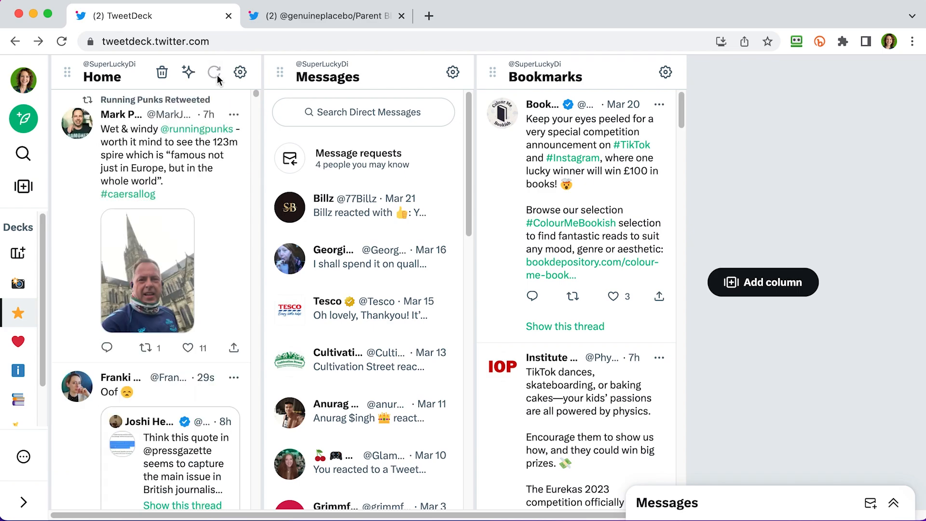
pyautogui.click(214, 72)
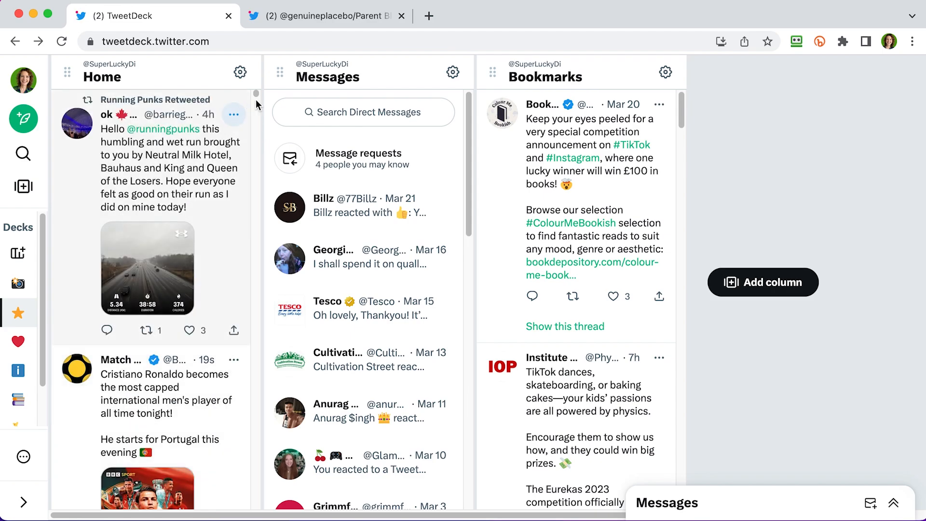
pyautogui.scroll(-3)
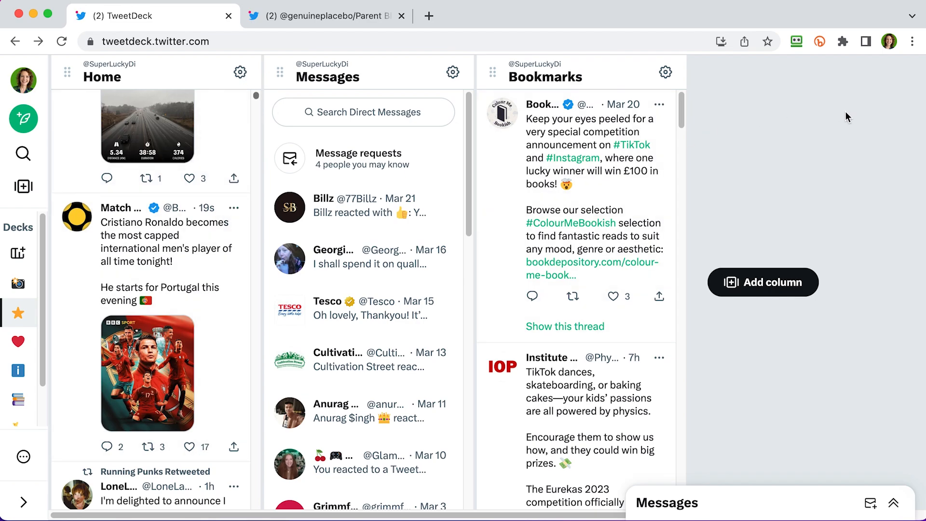
# Add a UKMums.tv profile column found by searching 'ukmum', and move Bookmarks ahead of Messages
pyautogui.click(763, 281)
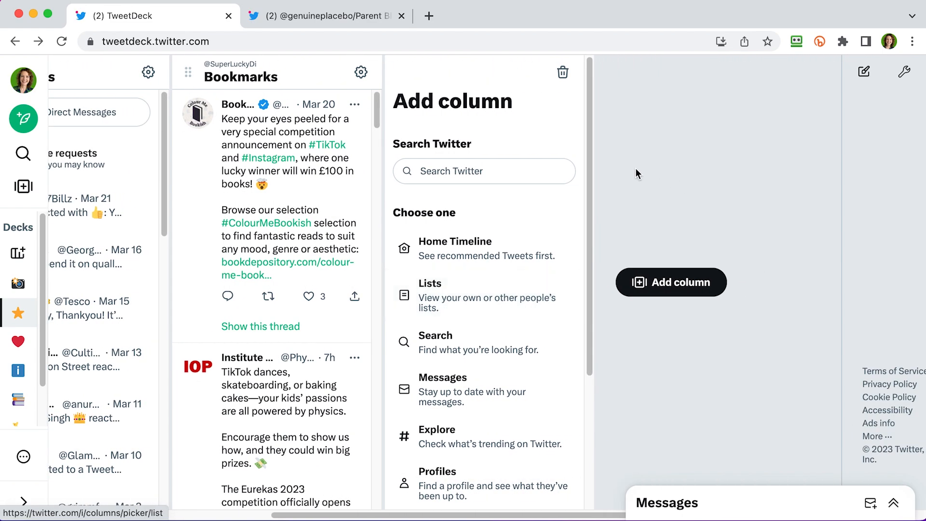
pyautogui.click(483, 170)
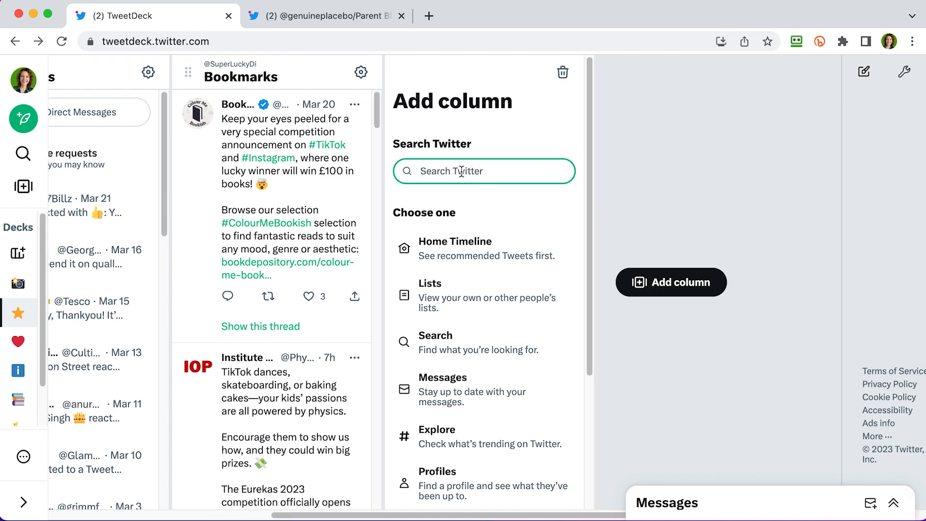
pyautogui.write('ukmum')
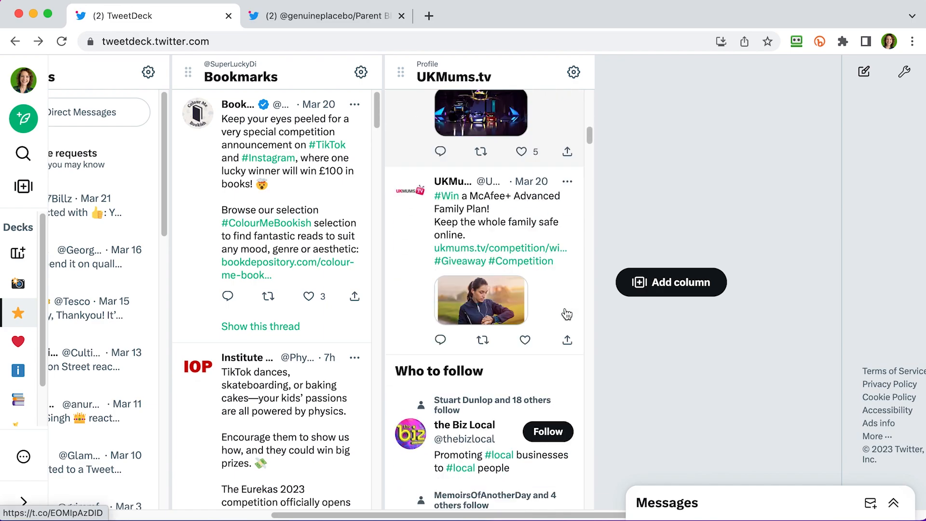
pyautogui.scroll(-3)
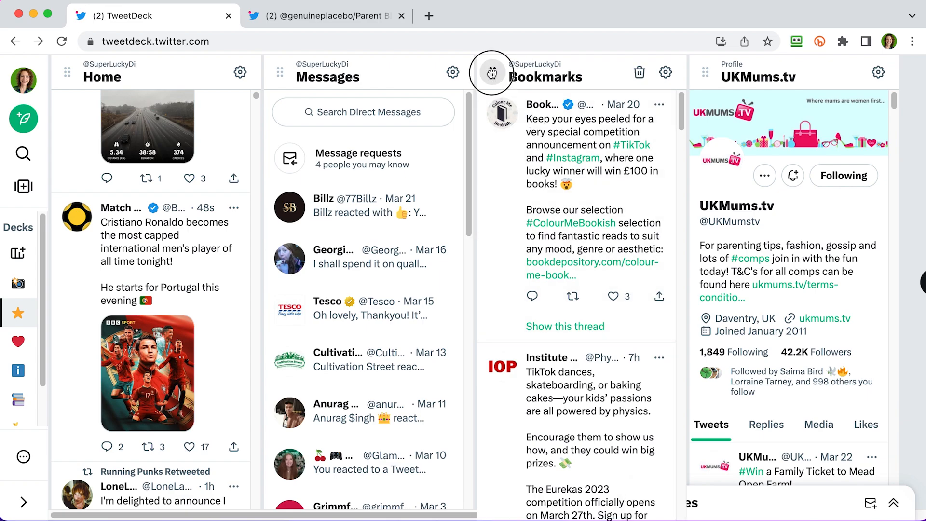
pyautogui.moveTo(492, 72); pyautogui.dragTo(290, 72)
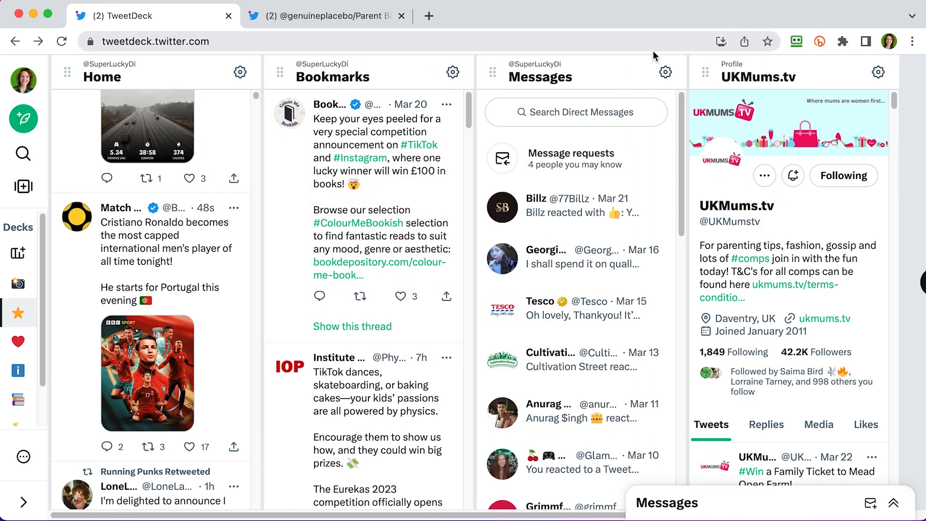
pyautogui.moveTo(426, 72)
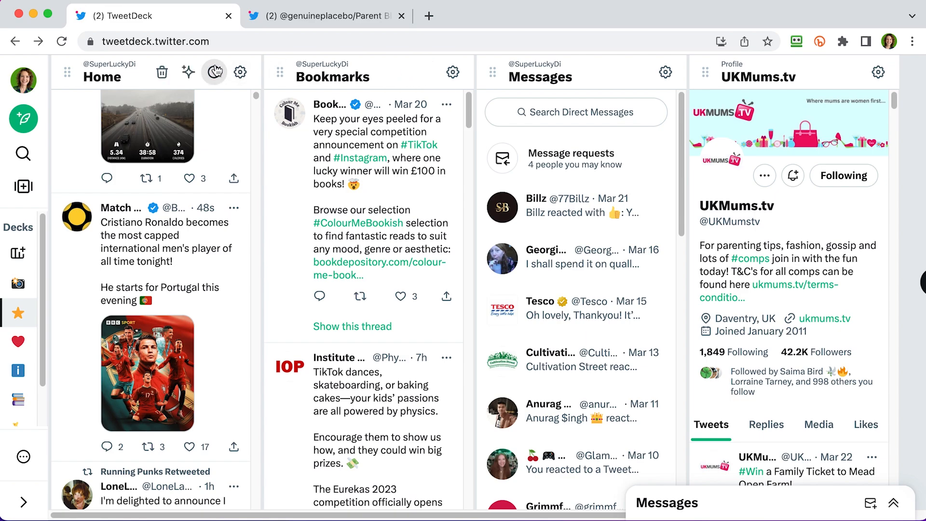
pyautogui.moveTo(188, 72)
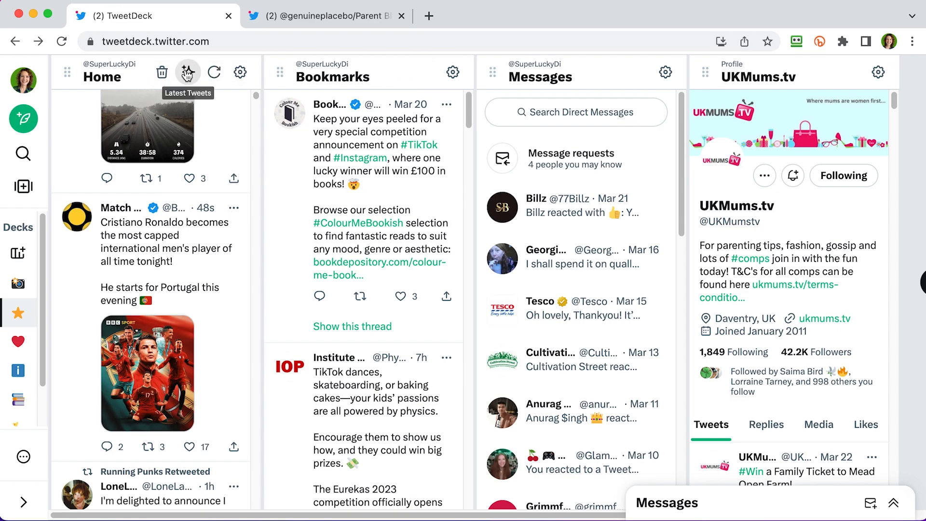
# Jump to the Home feed's latest tweets and refresh the column
pyautogui.click(188, 72)
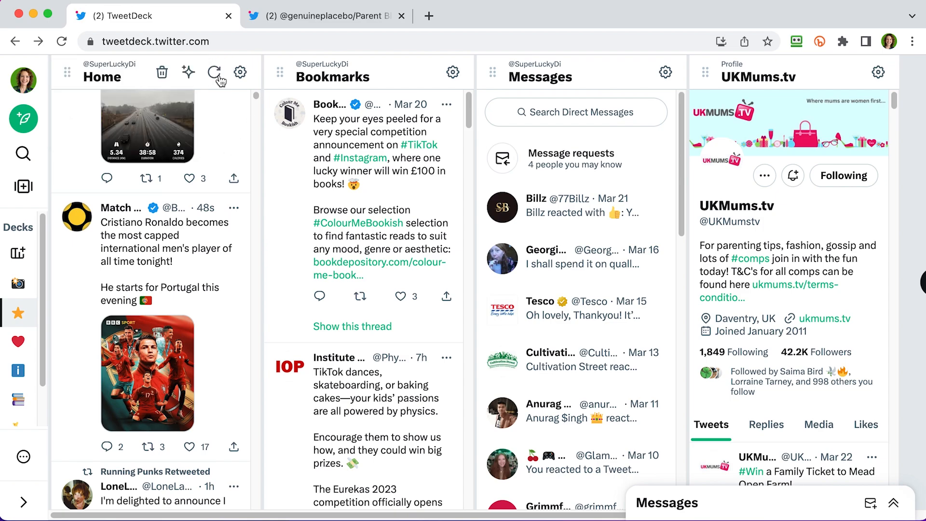
pyautogui.moveTo(214, 72)
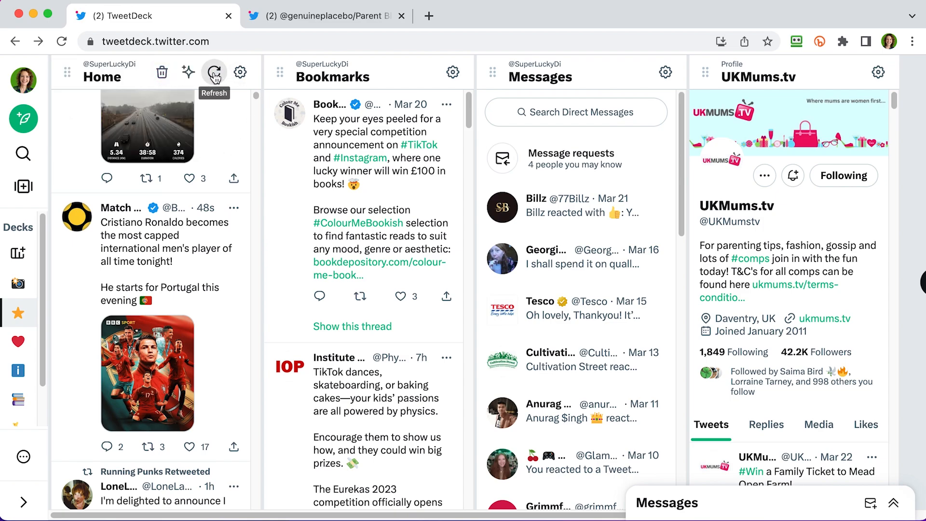
pyautogui.click(214, 72)
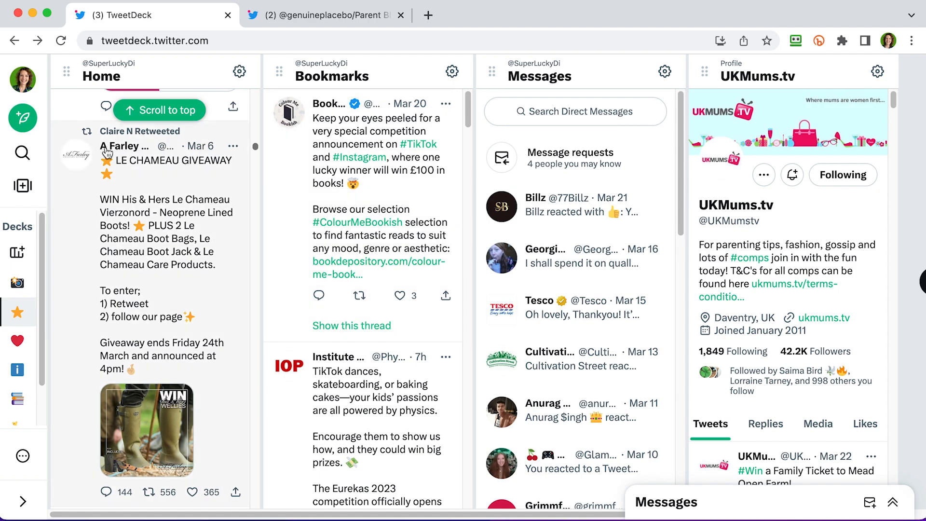
pyautogui.moveTo(122, 145)
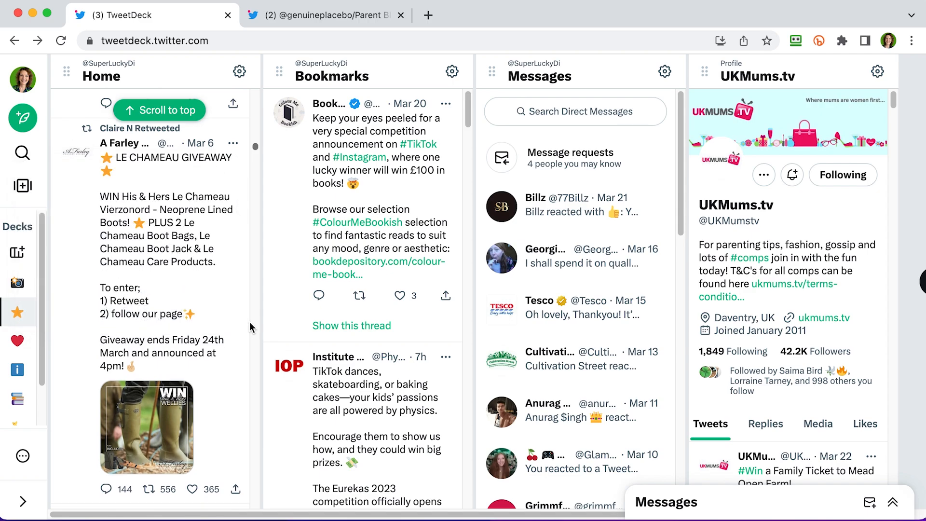
# Retweet and like the Le Chameau giveaway tweet, discarding a started reply
pyautogui.scroll(-3)
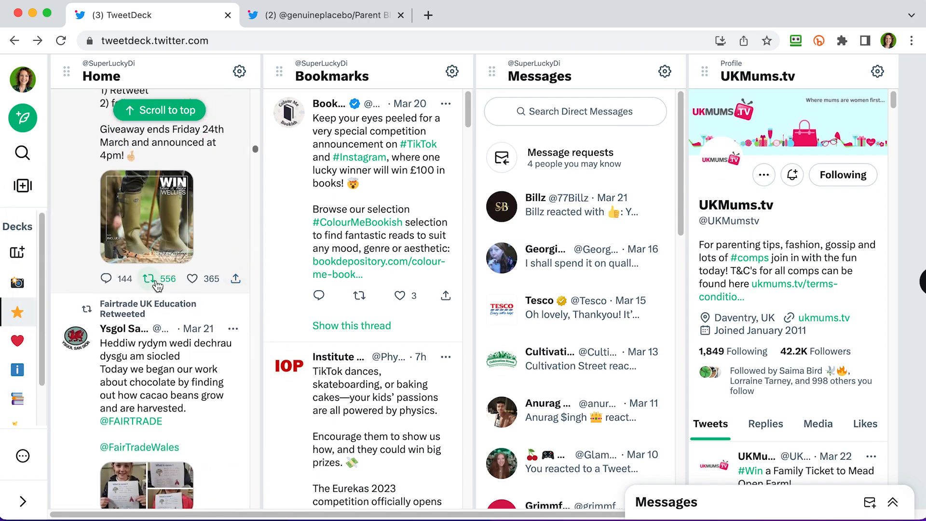
pyautogui.click(150, 278)
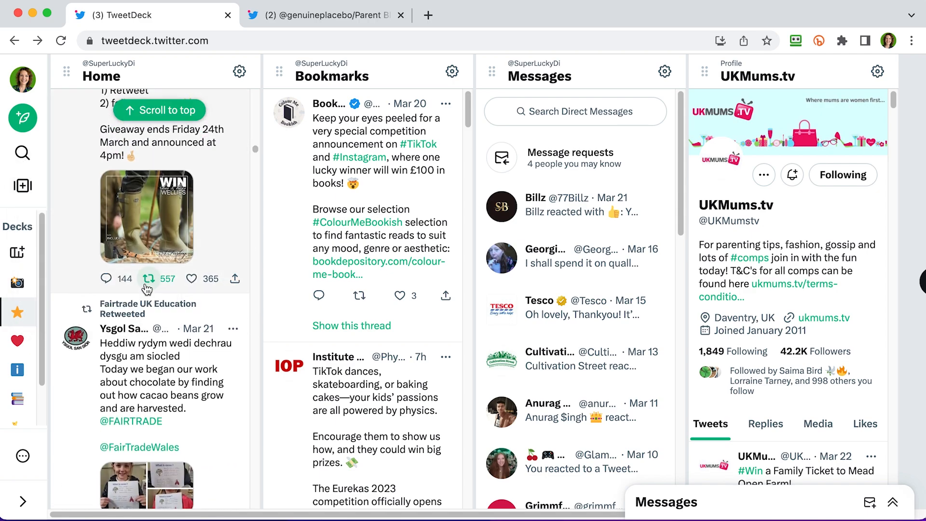
pyautogui.click(192, 278)
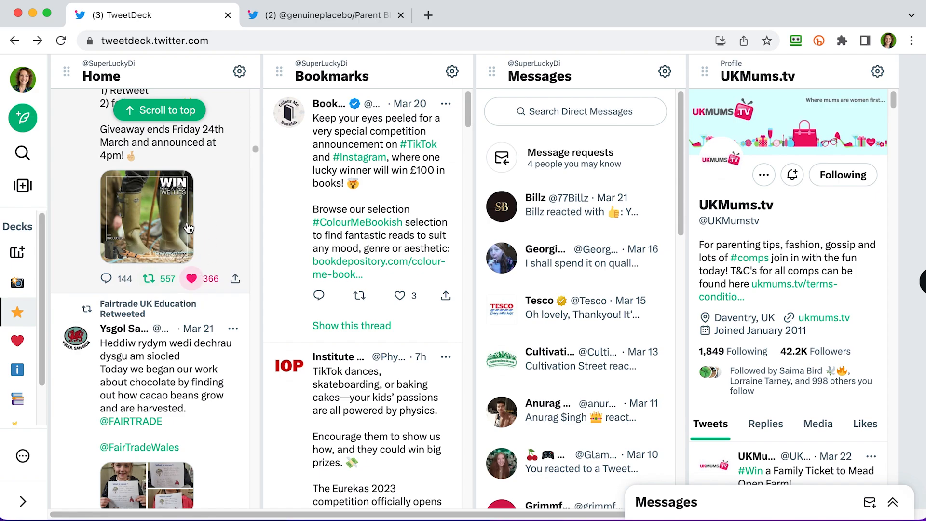
pyautogui.click(106, 279)
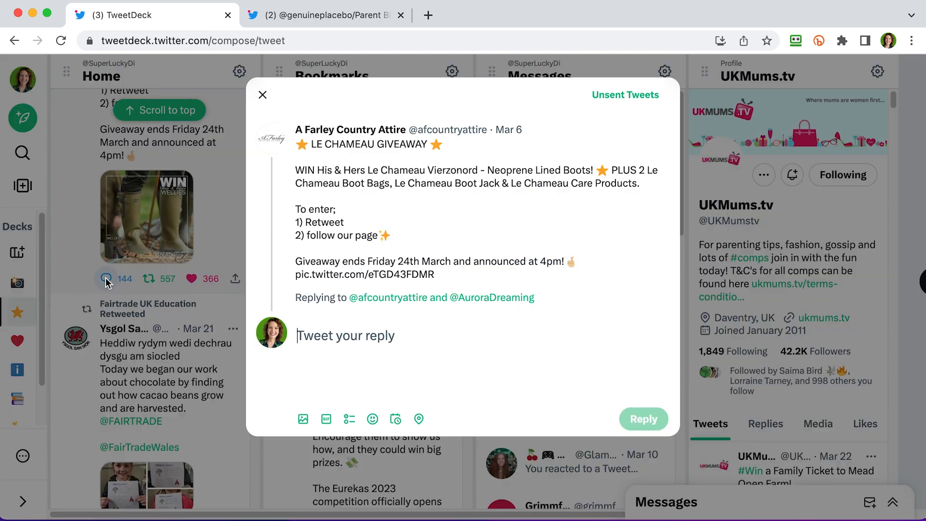
pyautogui.moveTo(511, 278)
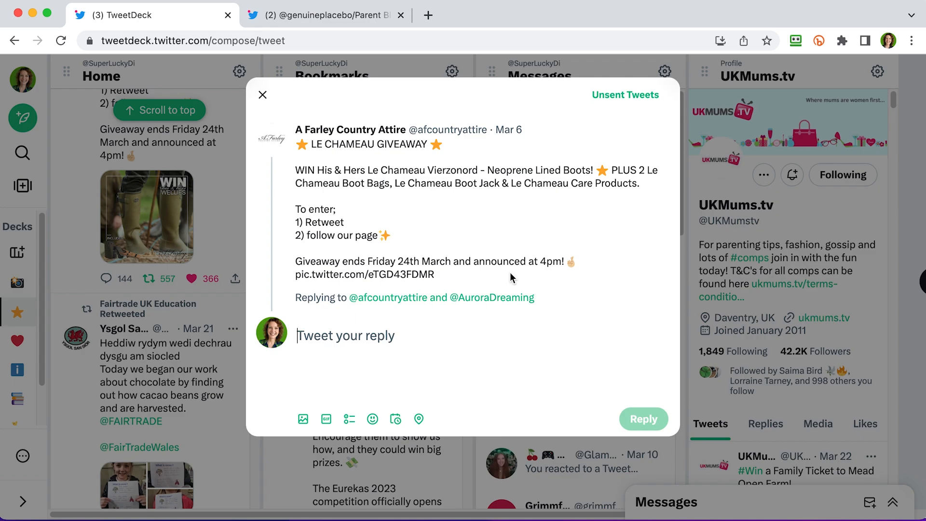
pyautogui.click(263, 94)
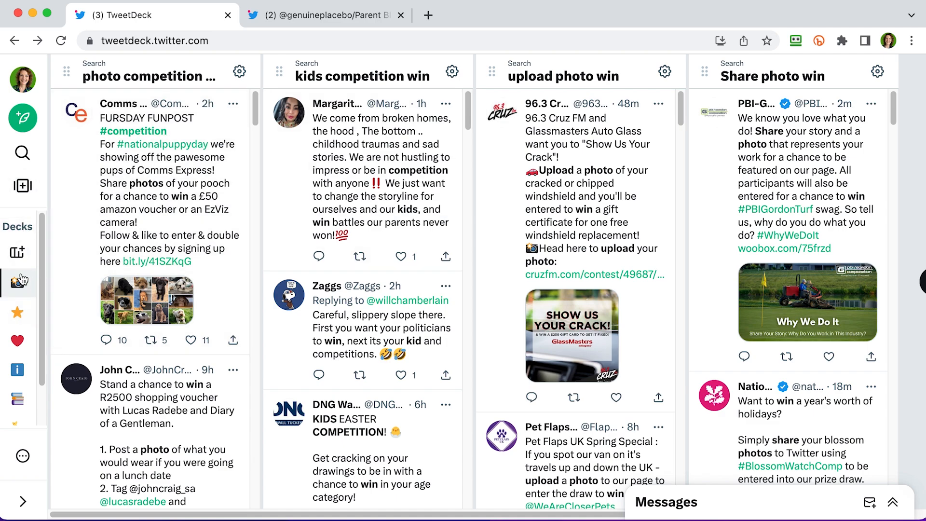
pyautogui.moveTo(22, 293)
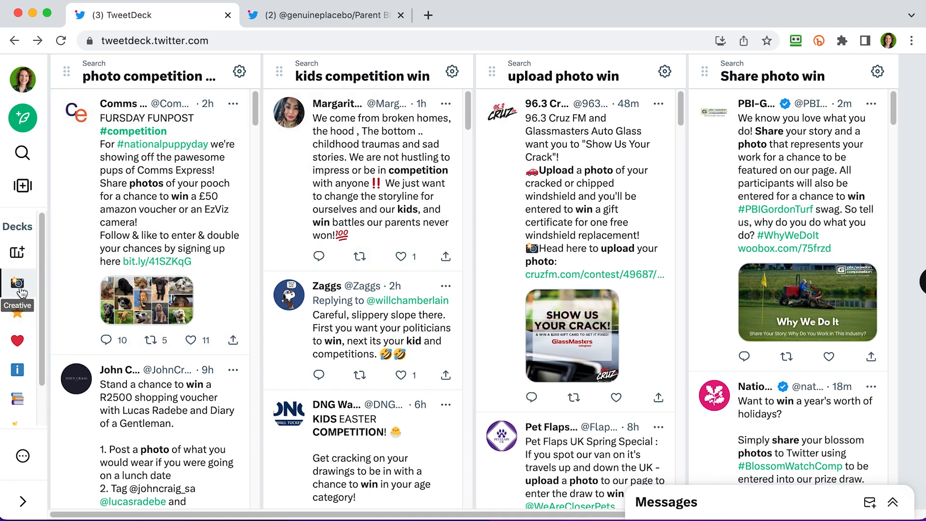
pyautogui.moveTo(732, 239)
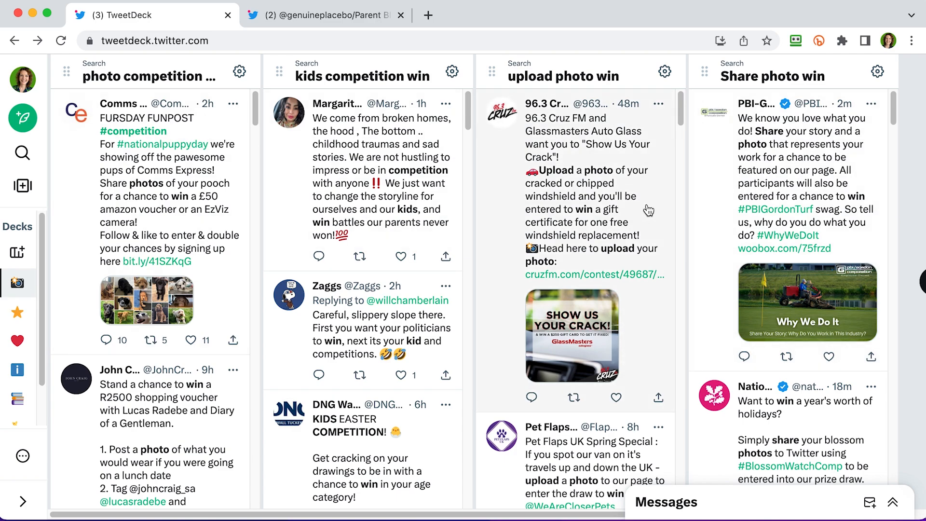
pyautogui.moveTo(248, 15)
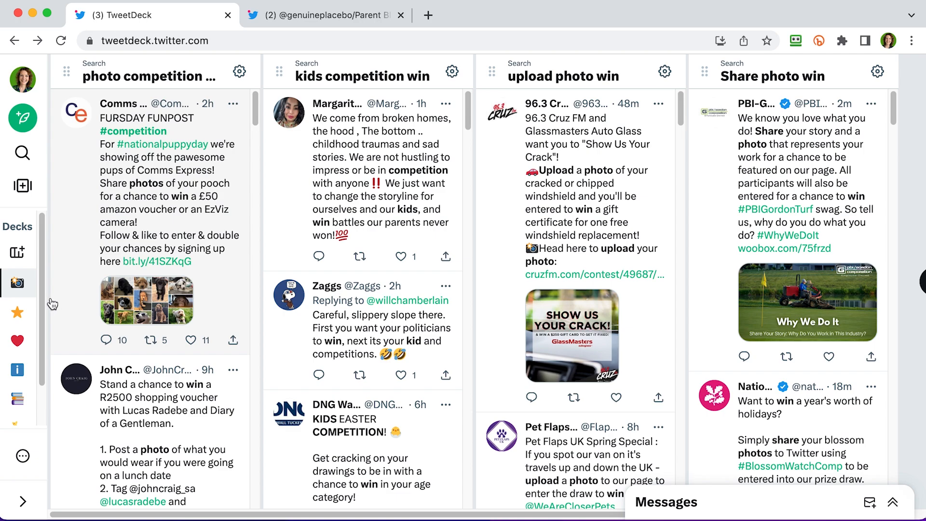
pyautogui.click(18, 341)
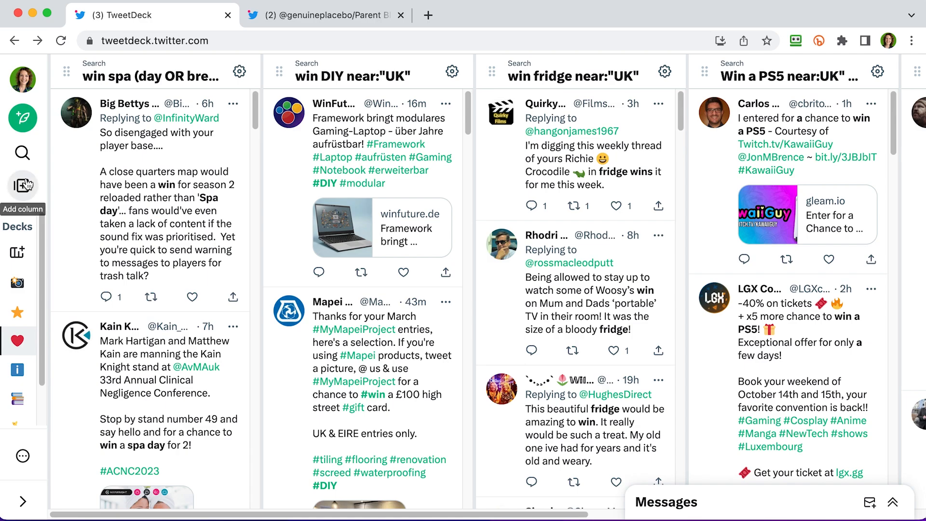
# Create a deck named 'Searches' with the magnifying glass emoji
pyautogui.click(23, 185)
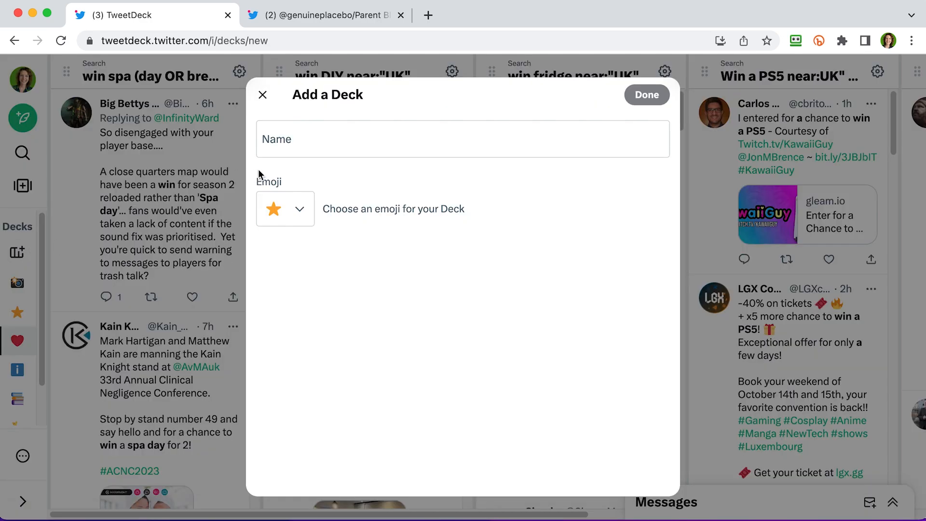
pyautogui.write('Search')
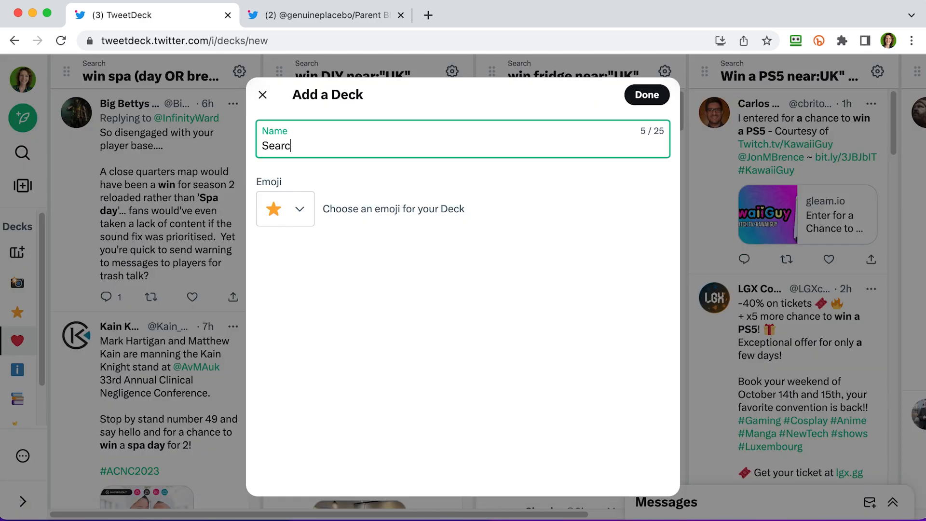
pyautogui.write('hes')
pyautogui.write('magni')
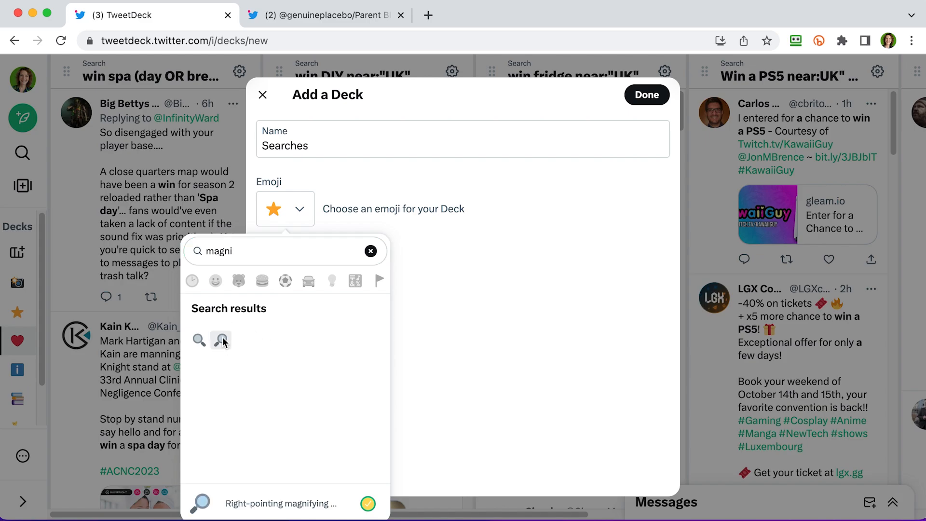
pyautogui.click(221, 339)
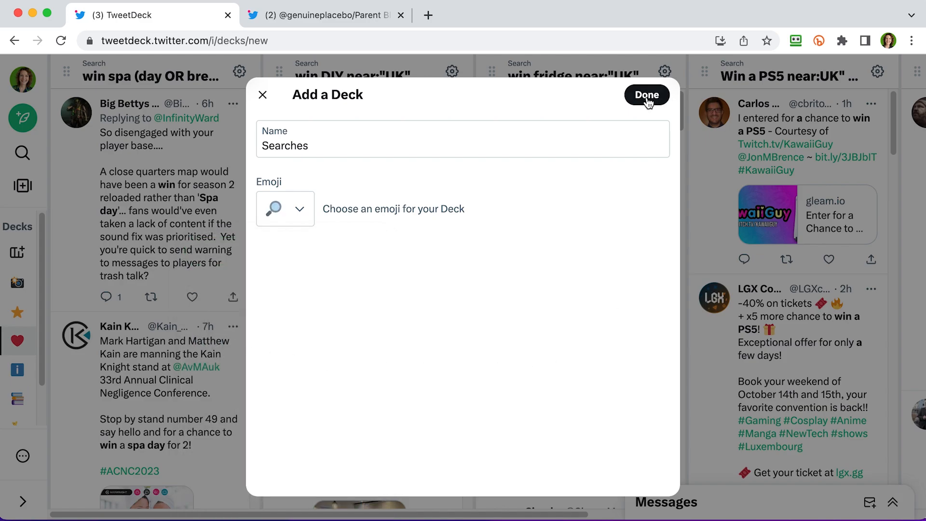
pyautogui.click(647, 95)
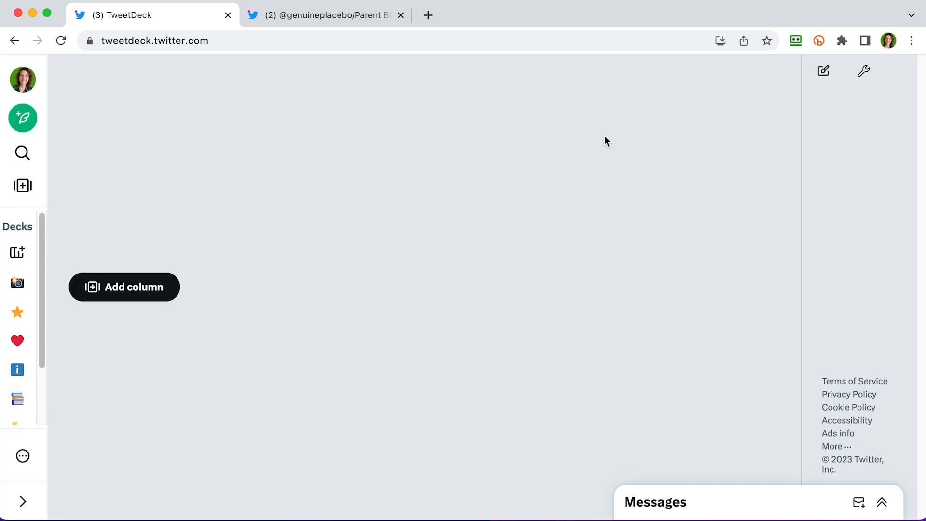
# Add a Twitter search column for 'win flowers' to the Searches deck
pyautogui.click(124, 288)
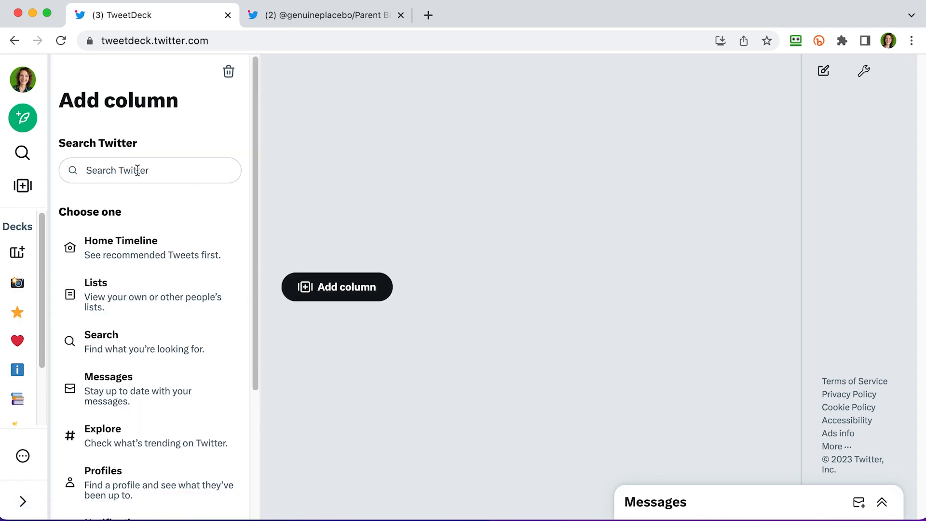
pyautogui.click(150, 171)
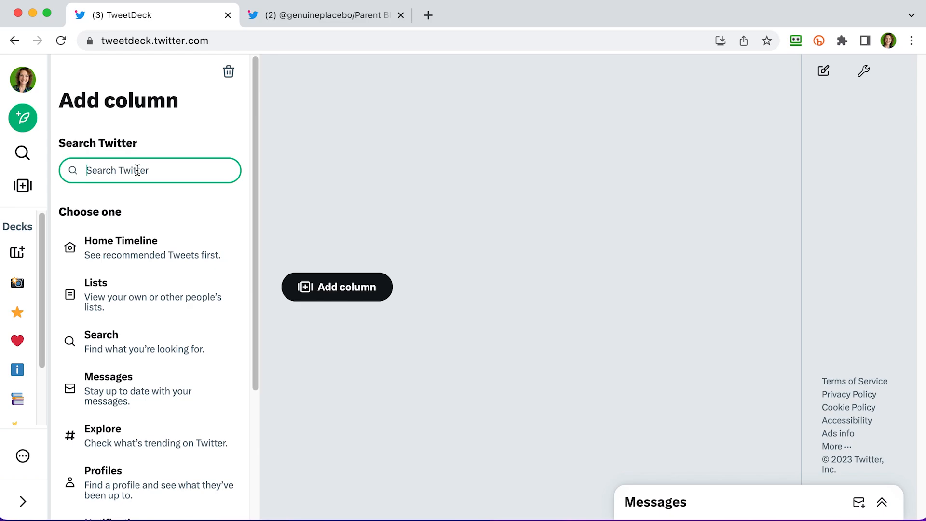
pyautogui.moveTo(137, 171)
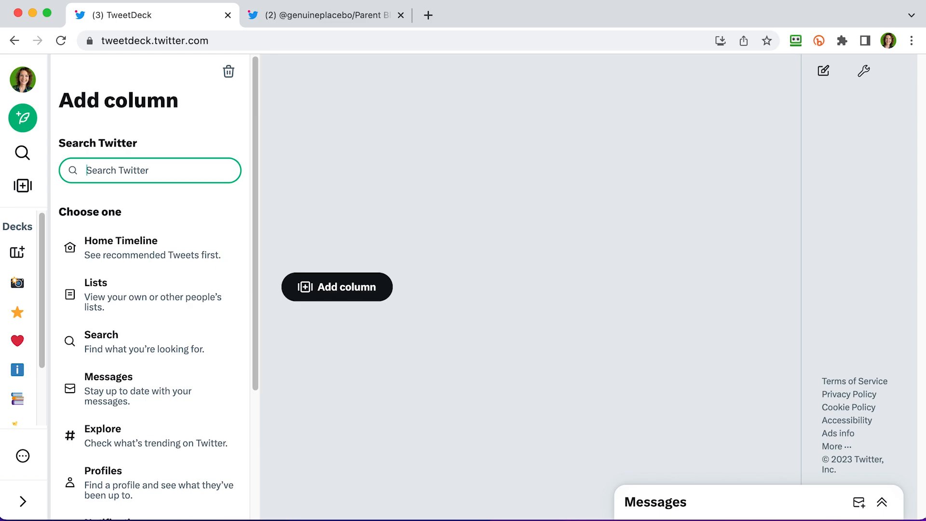
pyautogui.write('win flowers')
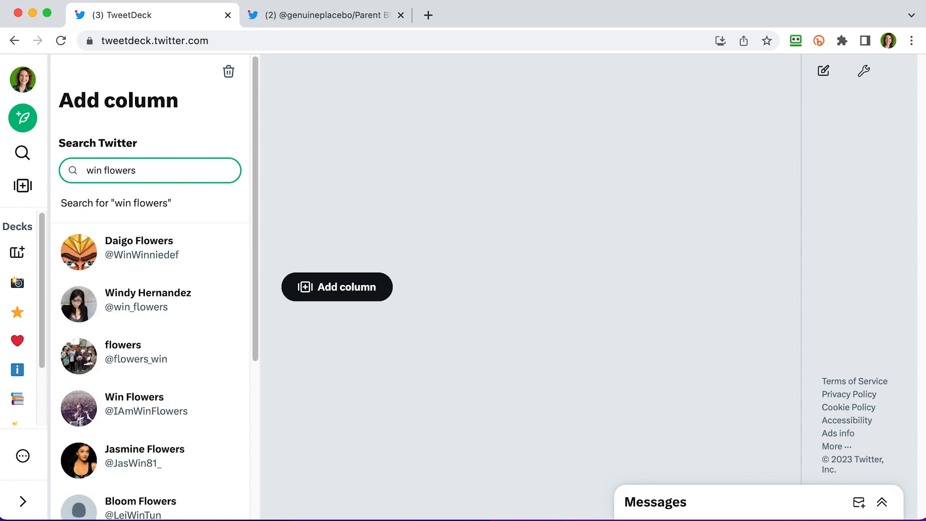
pyautogui.click(115, 203)
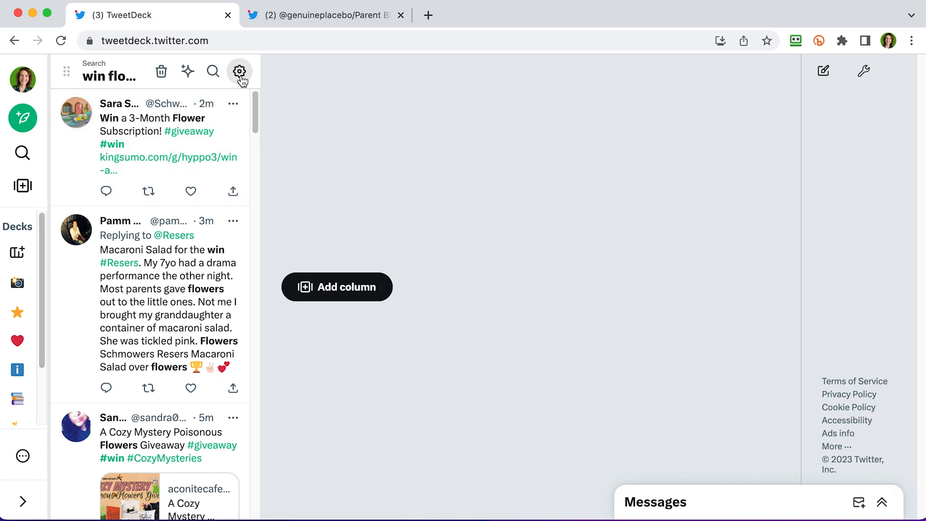
# Open the 'win flowers' column's search settings and scroll down to the location filter
pyautogui.click(240, 71)
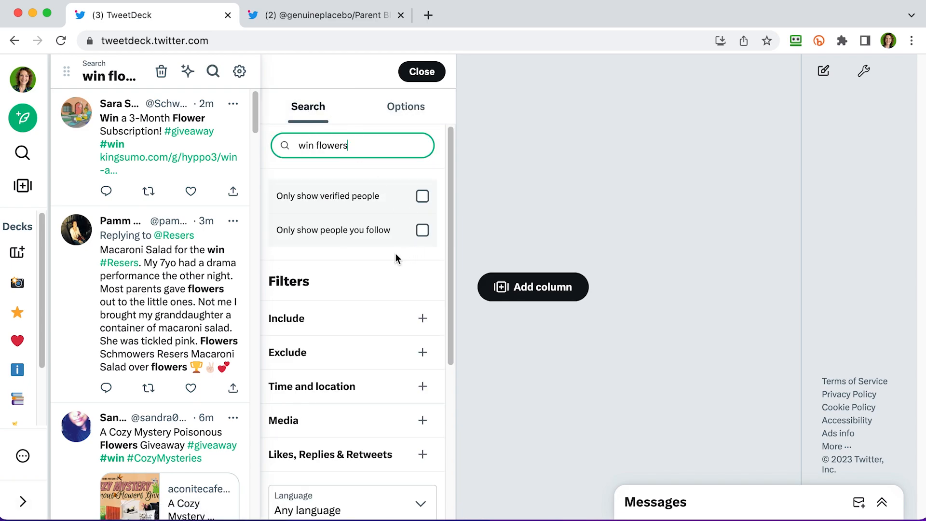
pyautogui.scroll(-3)
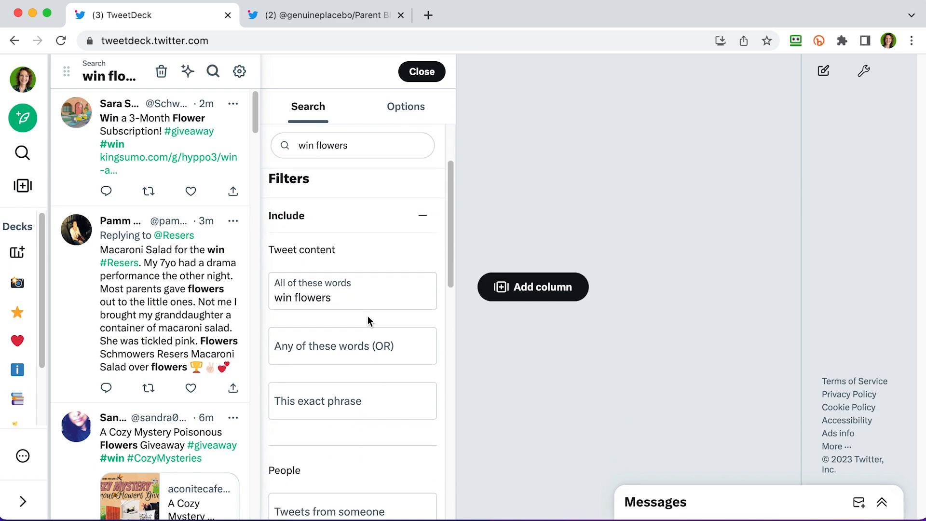
pyautogui.scroll(-3)
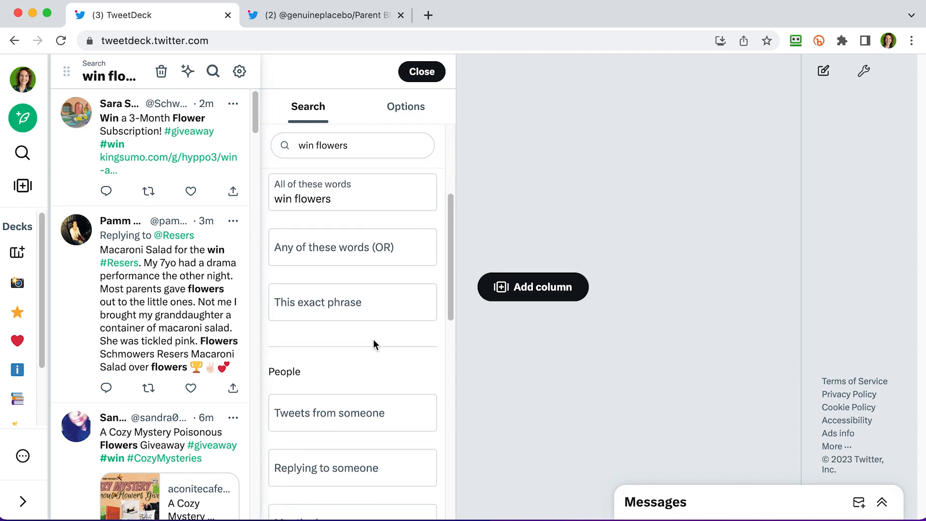
pyautogui.scroll(-3)
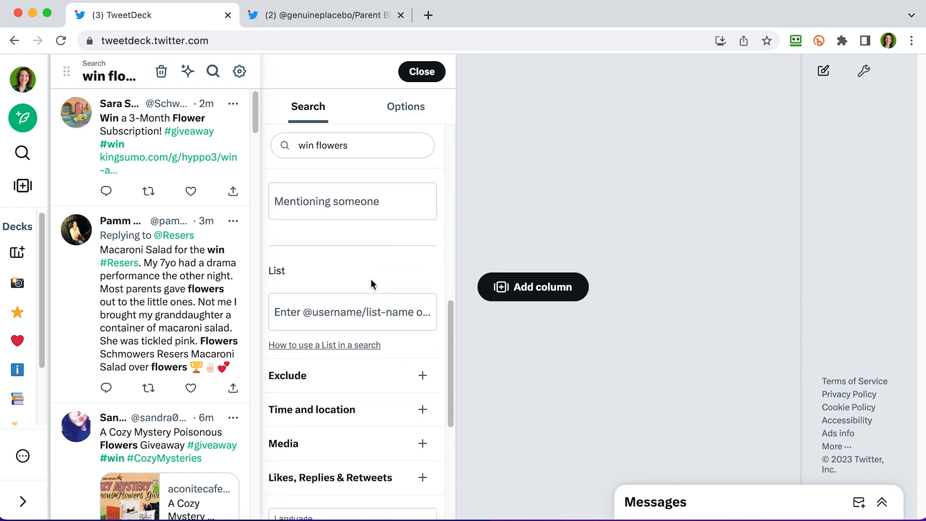
pyautogui.scroll(-3)
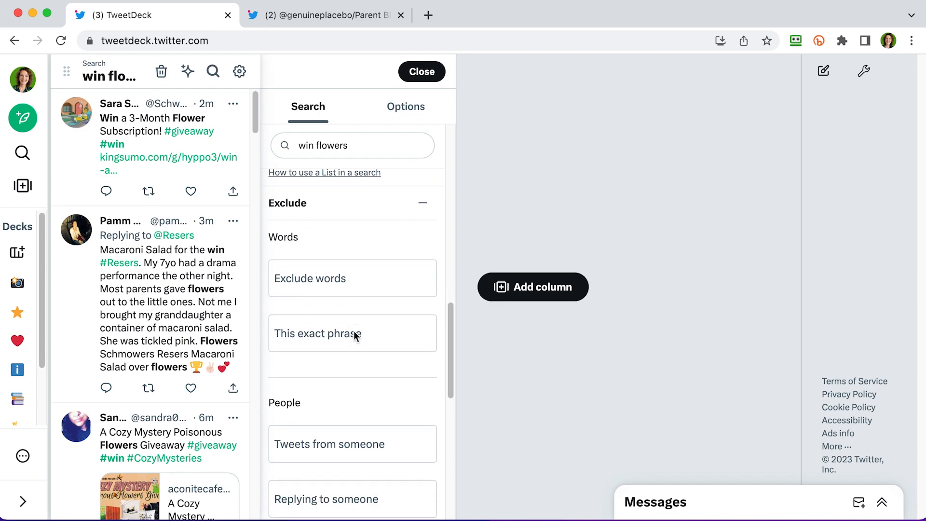
pyautogui.scroll(-3)
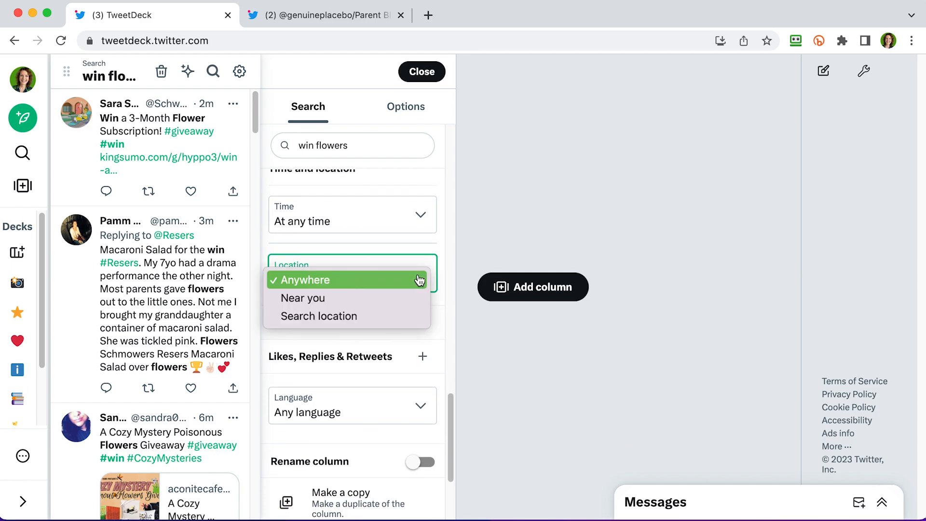
# Restrict the 'win flowers' search to tweets in the UK and your display language
pyautogui.click(318, 316)
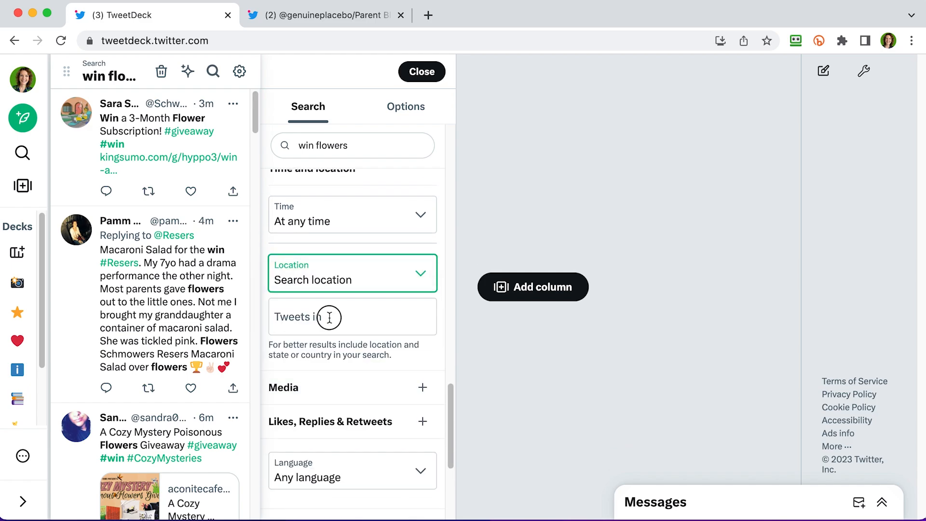
pyautogui.write('UK')
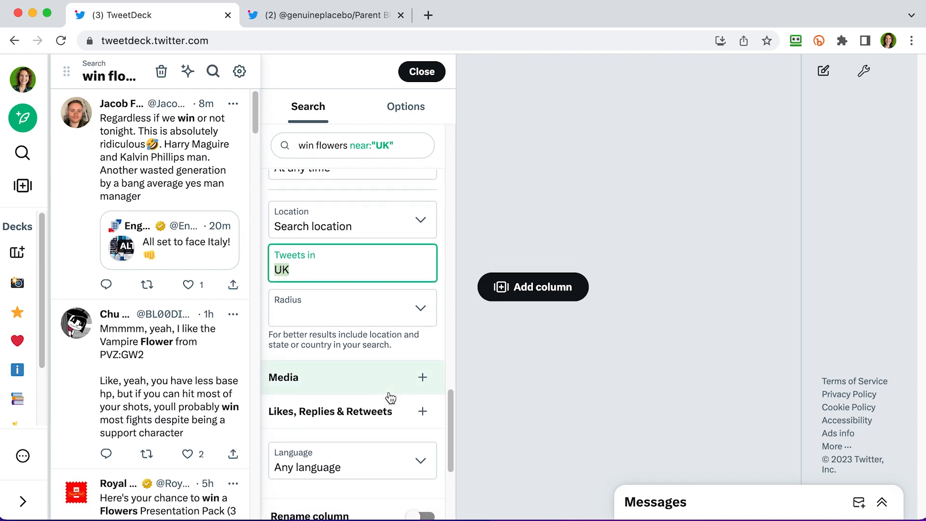
pyautogui.scroll(-3)
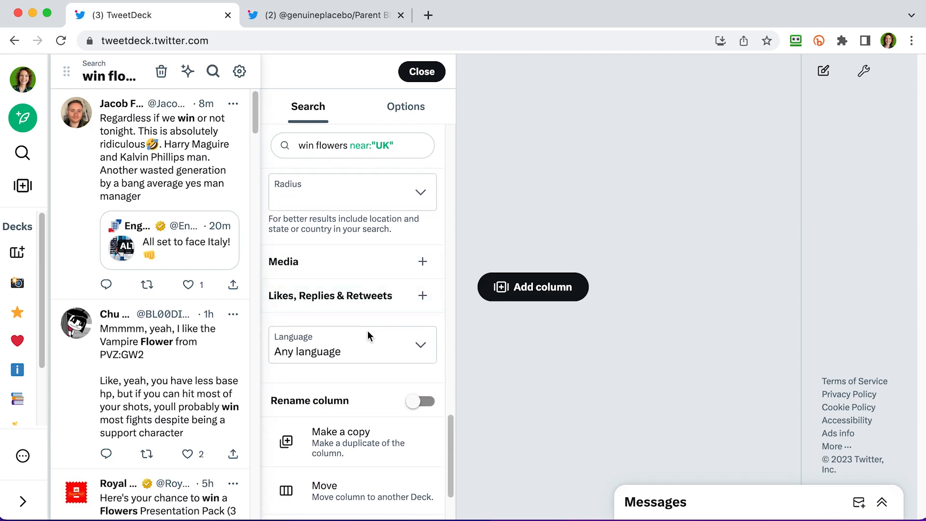
pyautogui.click(352, 344)
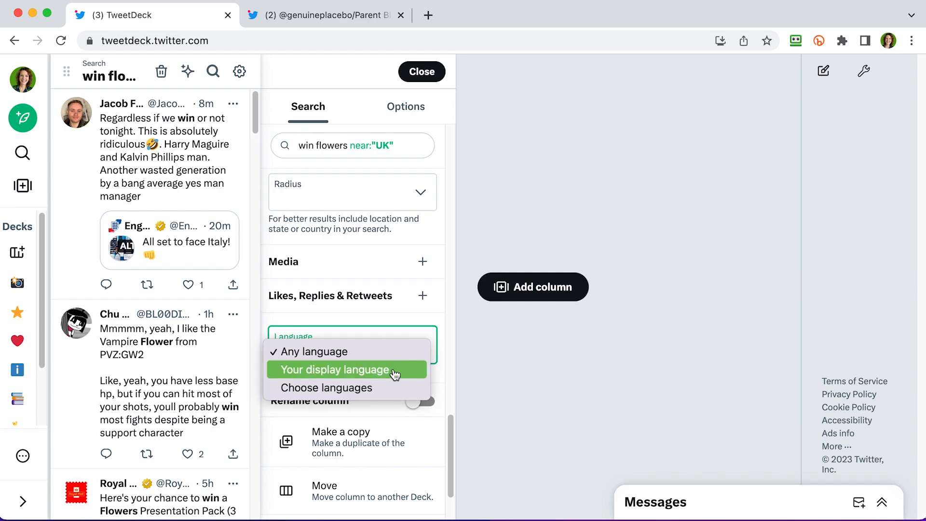
pyautogui.click(334, 369)
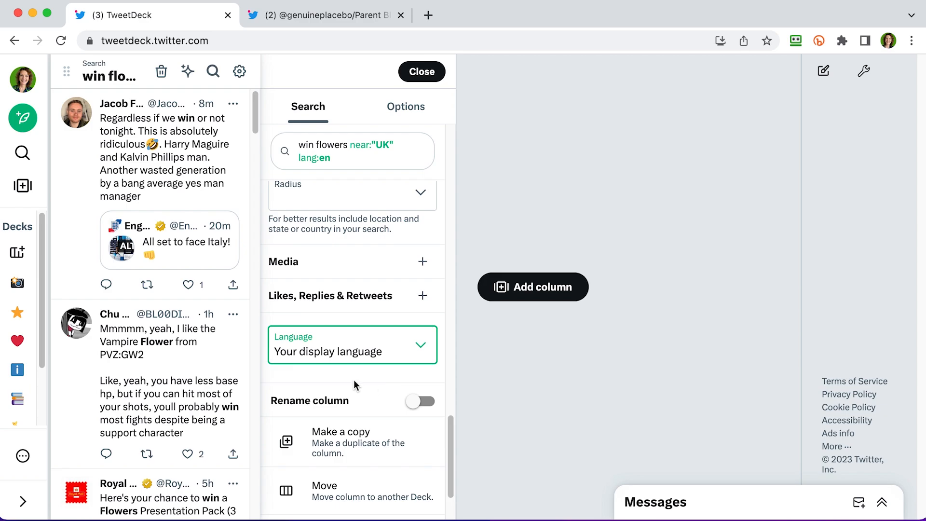
pyautogui.scroll(-3)
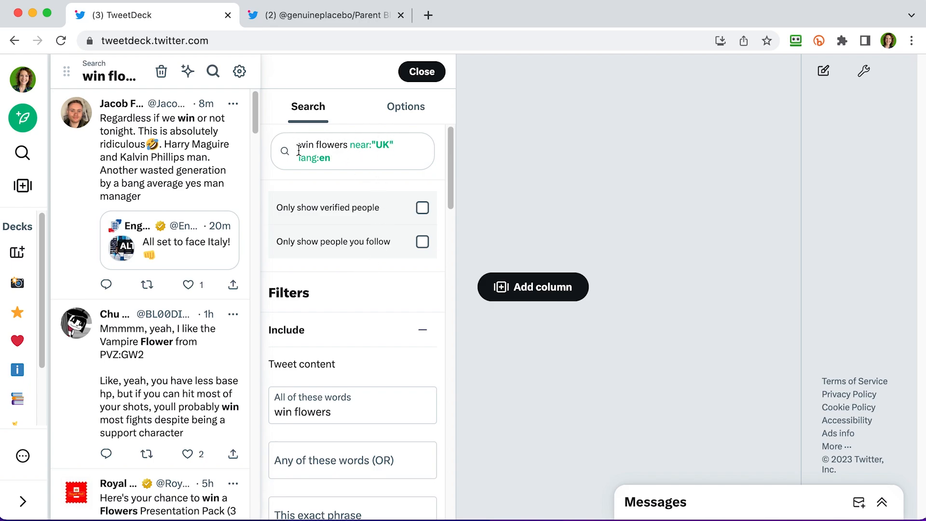
pyautogui.moveTo(386, 154)
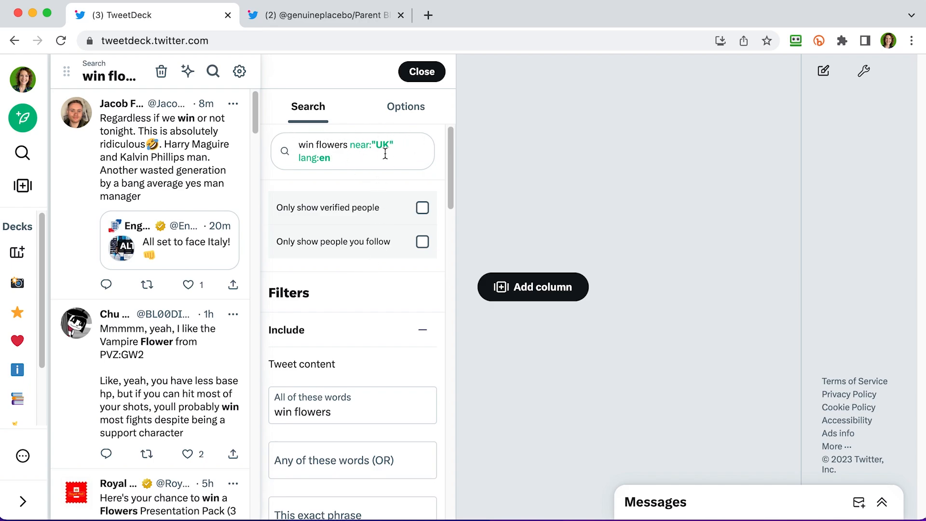
# Remove 'flowers' from All of these words and add 'flowers' and 'bouquet' as OR words
pyautogui.scroll(-3)
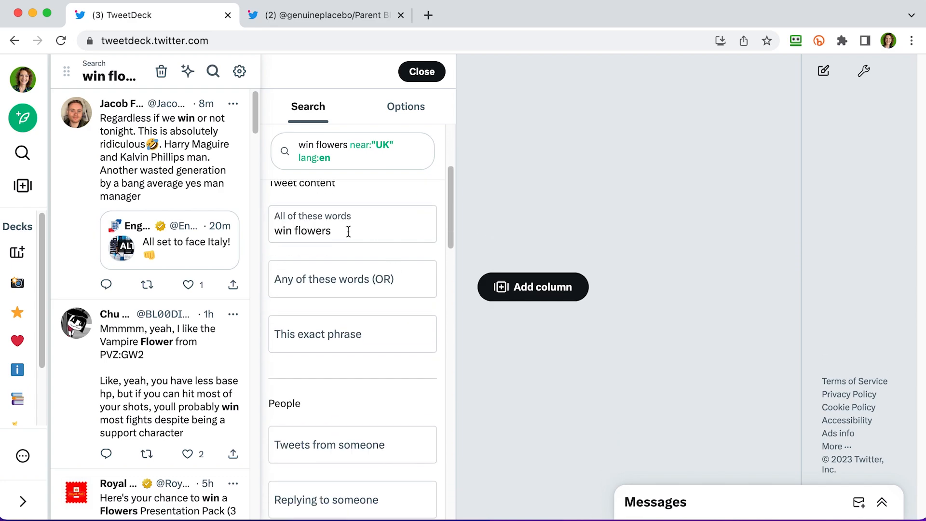
pyautogui.doubleClick(316, 231)
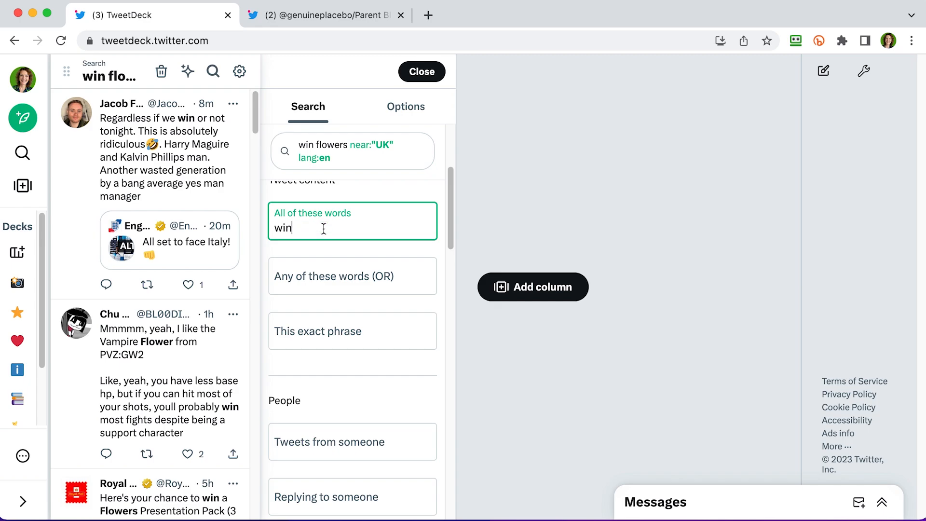
pyautogui.click(353, 276)
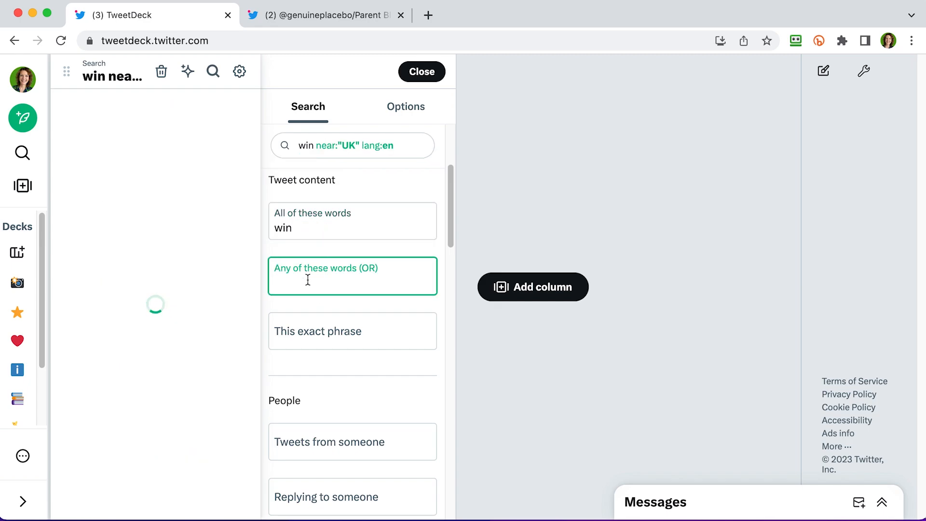
pyautogui.write('flowers')
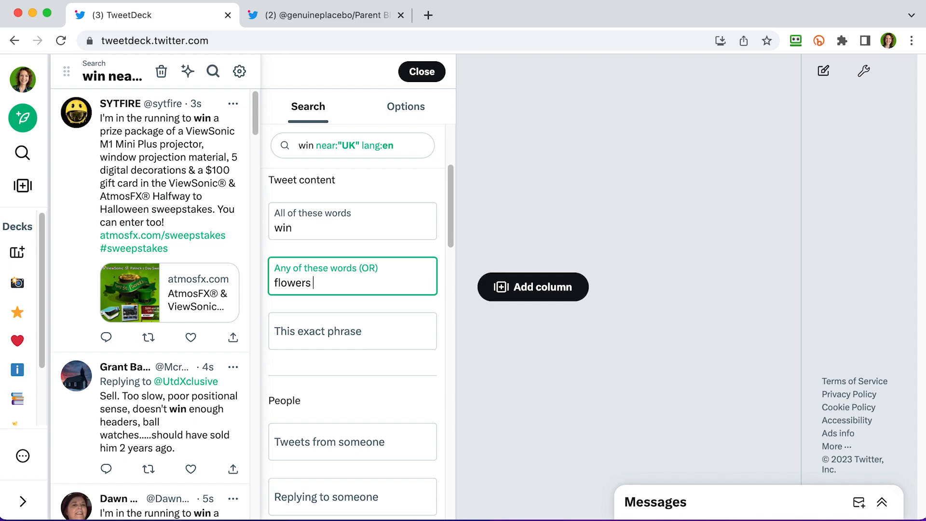
pyautogui.write('bouquet')
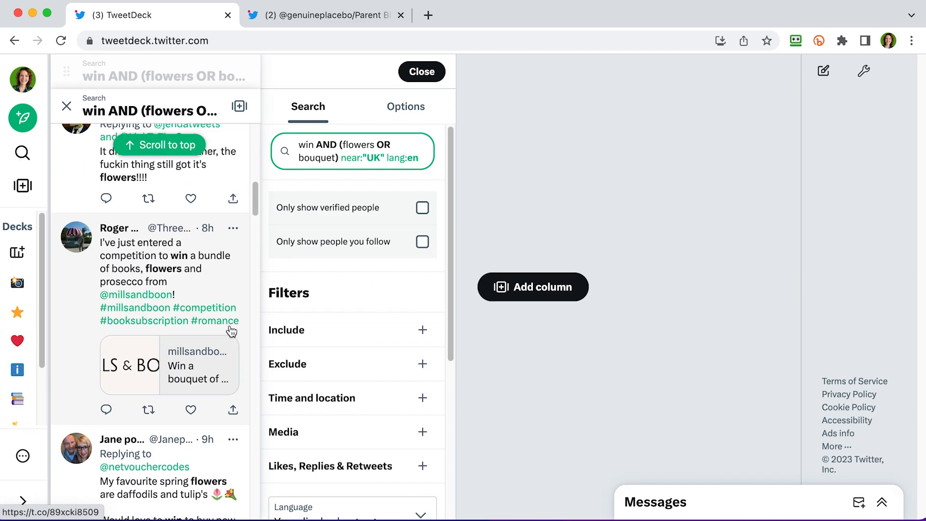
# Scroll the win AND (flowers OR bouquet) results toward the NetVoucherCodes competition tweet
pyautogui.scroll(-3)
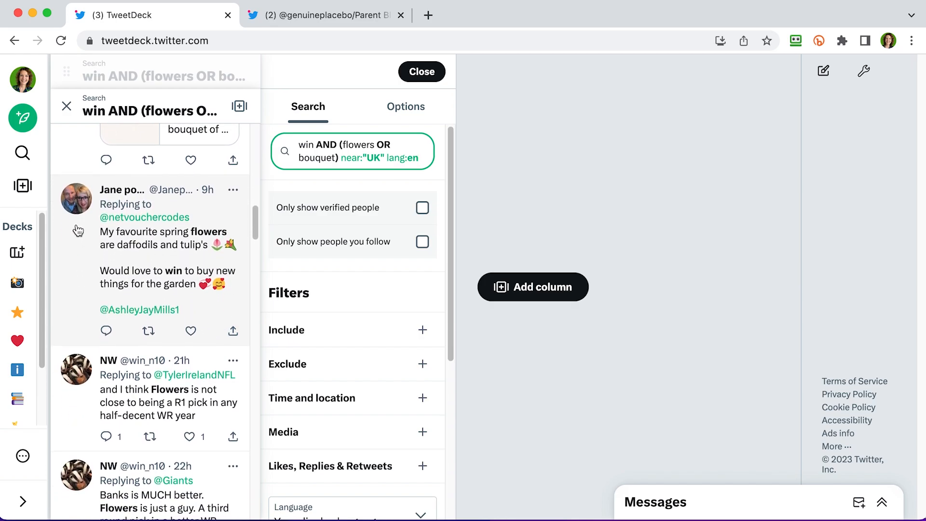
pyautogui.moveTo(72, 255)
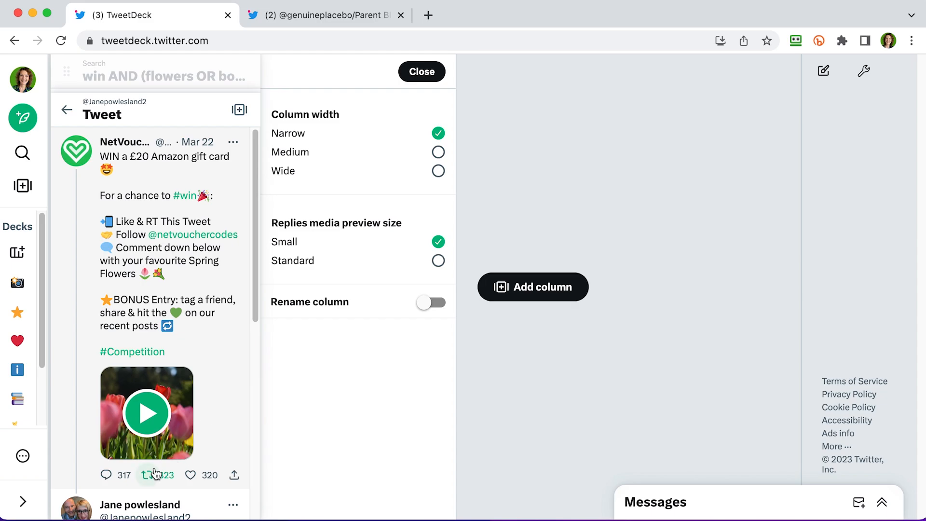
# Retweet and like the NetVoucherCodes tweet, then reply 'I love cherry blossom!'
pyautogui.click(152, 475)
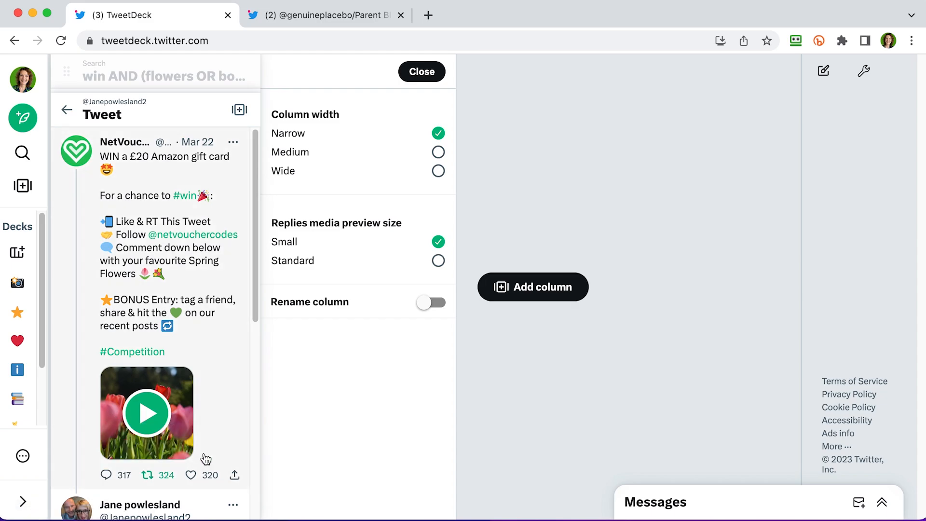
pyautogui.click(190, 475)
pyautogui.write('I love cherry bl')
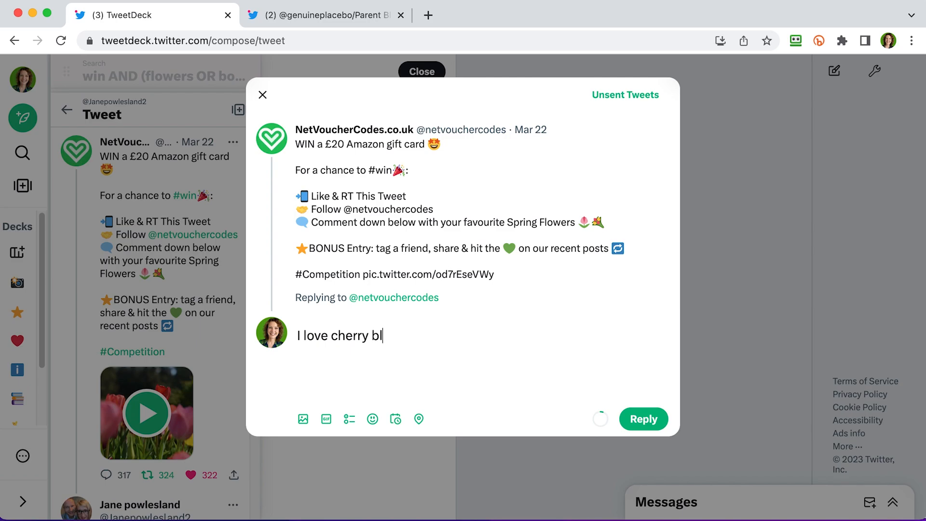
pyautogui.write('ossom!')
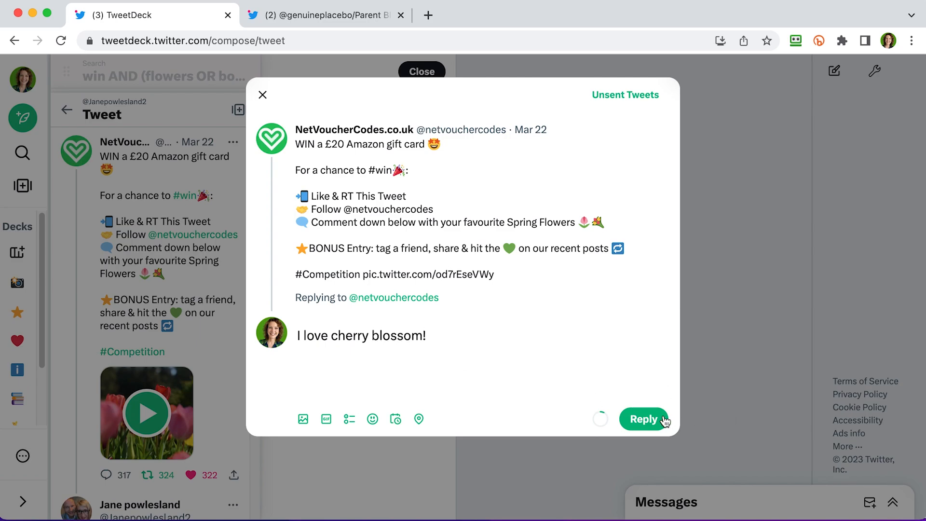
pyautogui.click(643, 419)
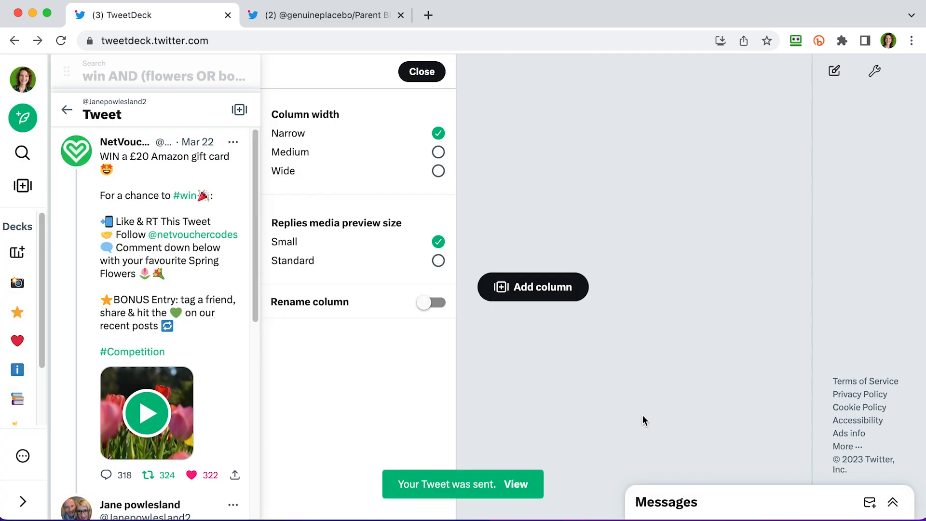
pyautogui.moveTo(488, 364)
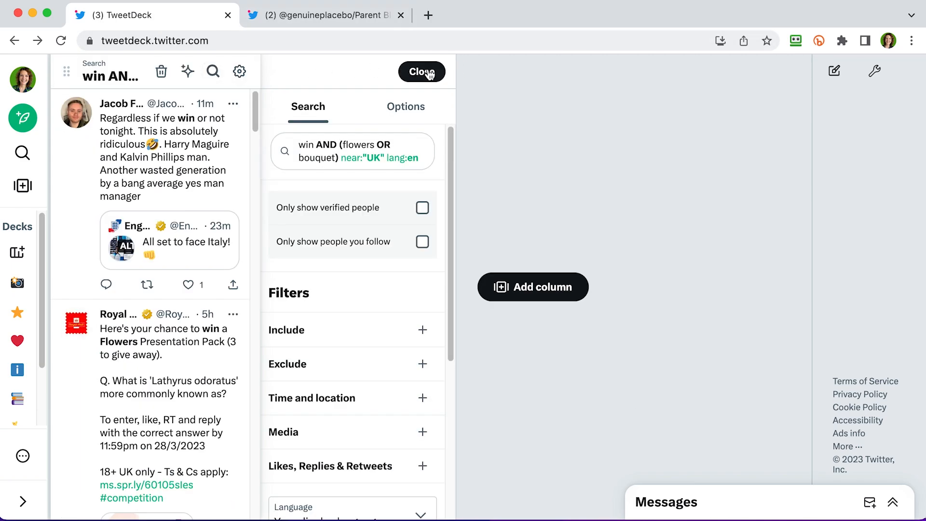
# Rename the win AND (flowers OR bouquet) search column to 'flowers'
pyautogui.click(421, 71)
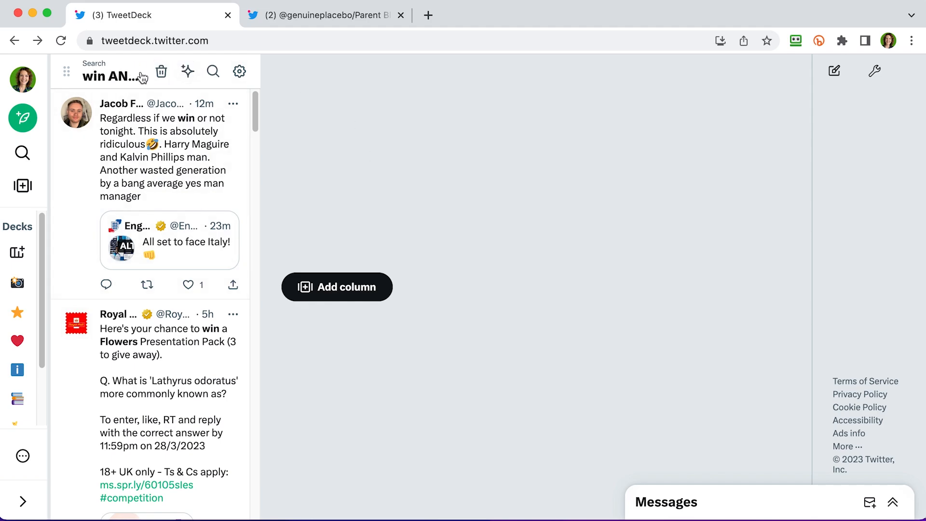
pyautogui.moveTo(239, 72)
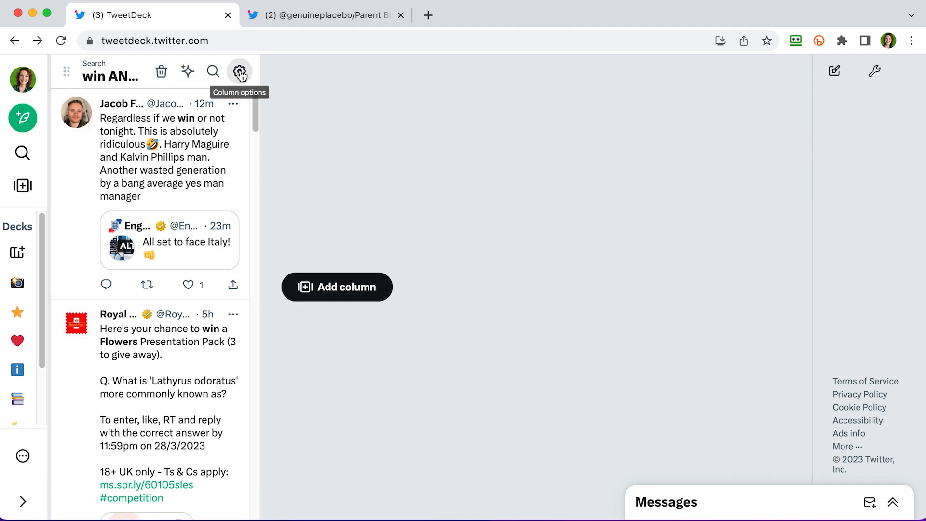
pyautogui.click(239, 71)
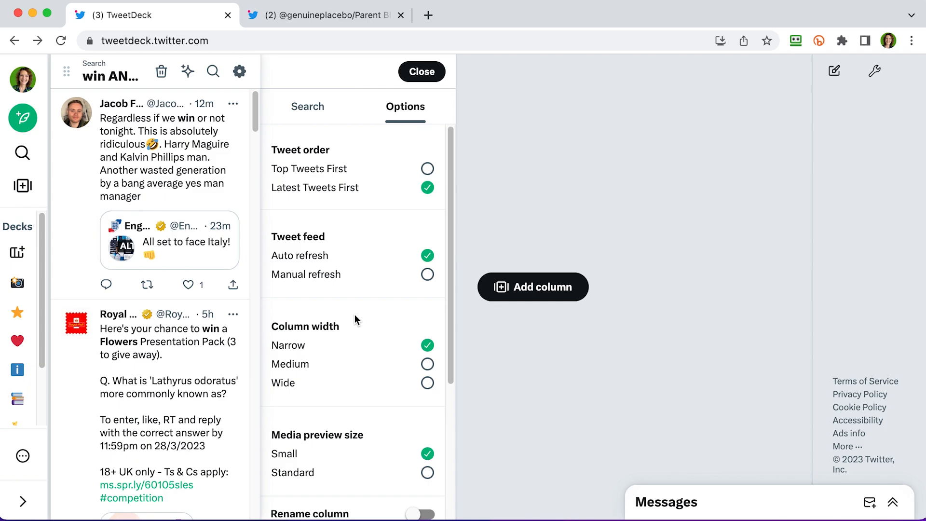
pyautogui.scroll(-3)
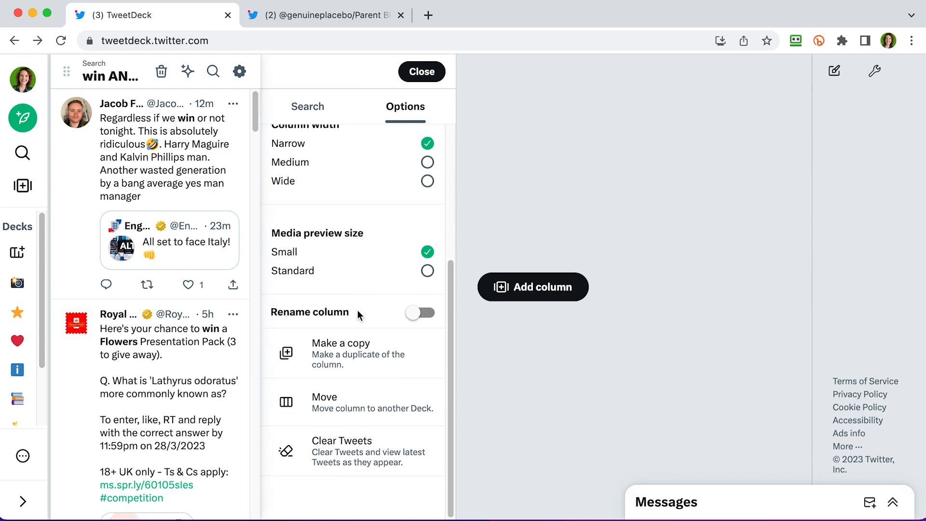
pyautogui.click(420, 313)
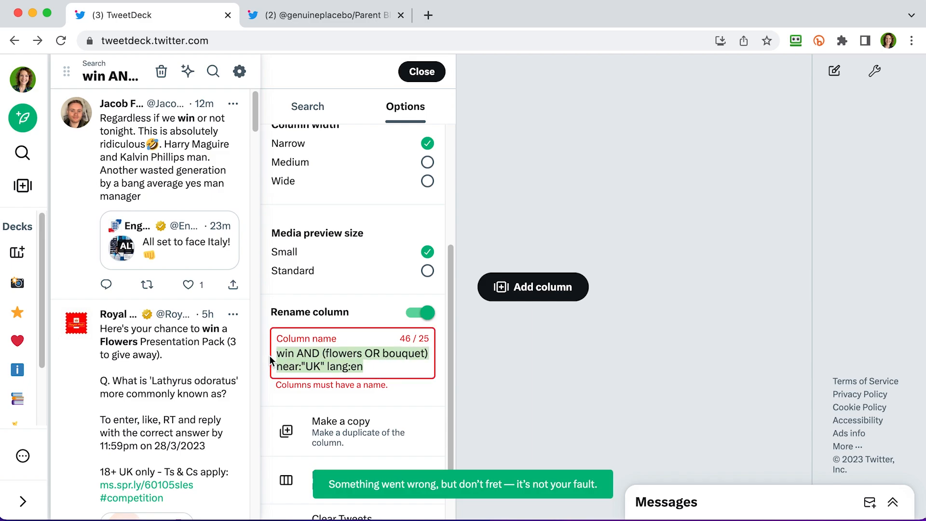
pyautogui.write('flowers')
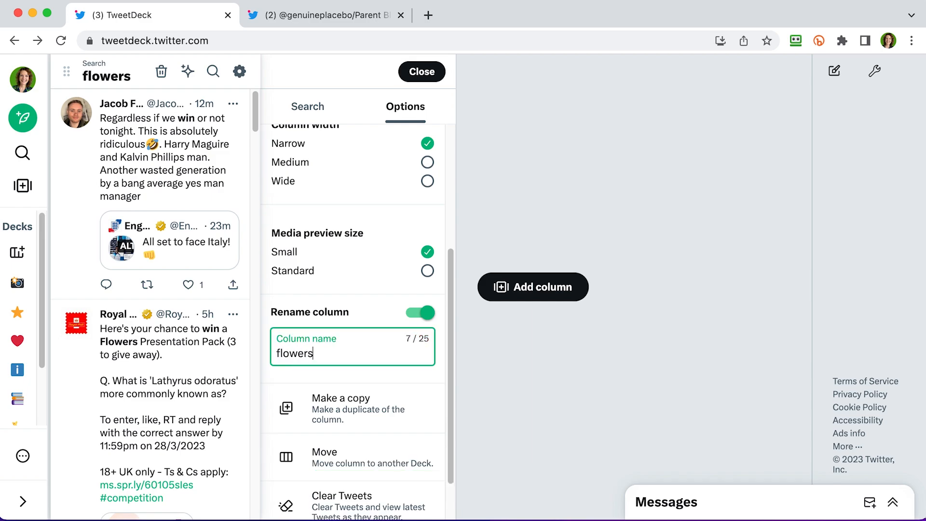
pyautogui.click(421, 71)
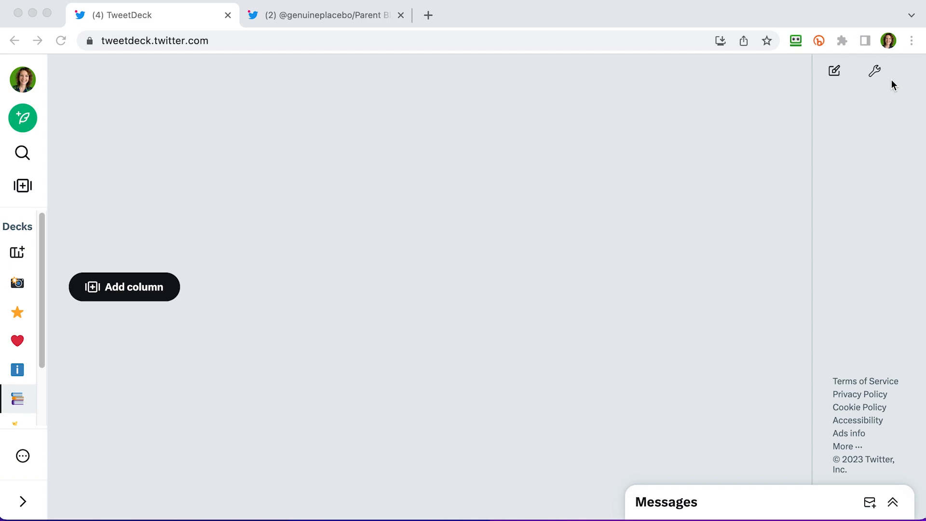
pyautogui.moveTo(22, 399)
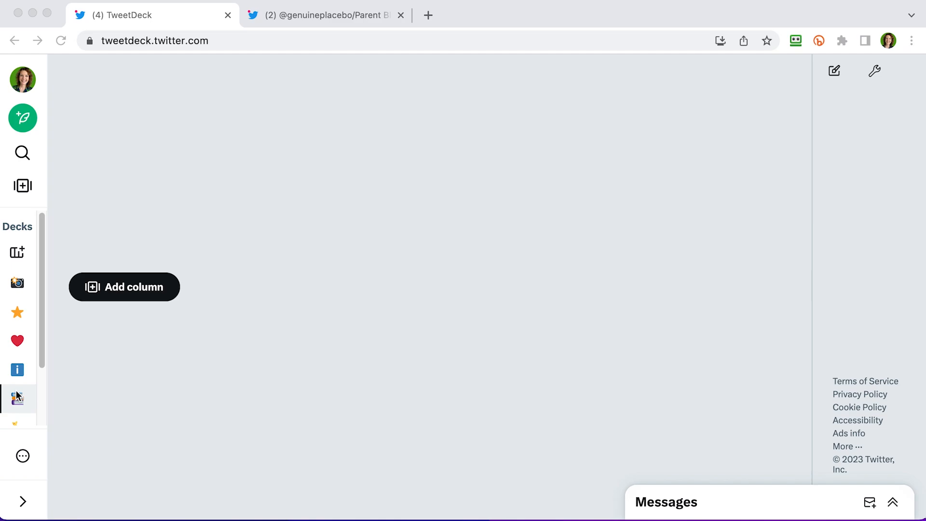
# Add the Books list of UK publishers, authors and bloggers as a column
pyautogui.click(124, 287)
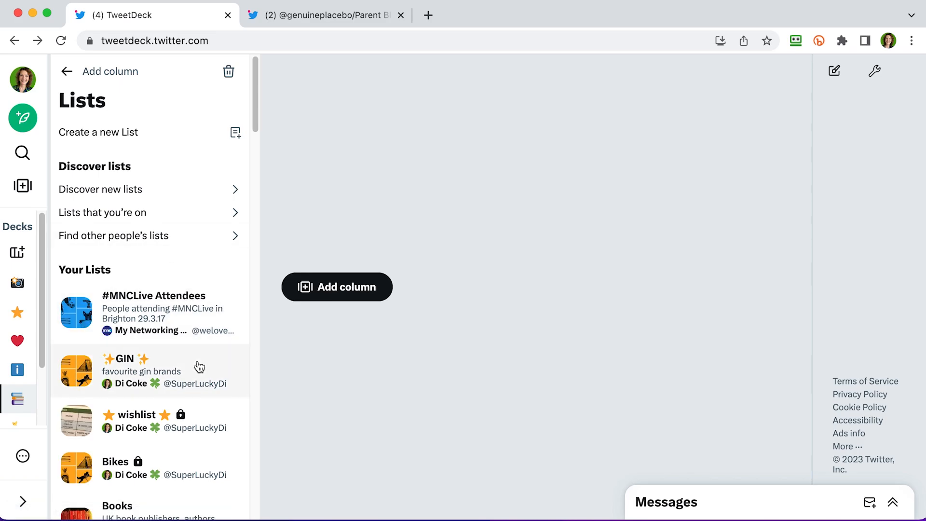
pyautogui.scroll(-3)
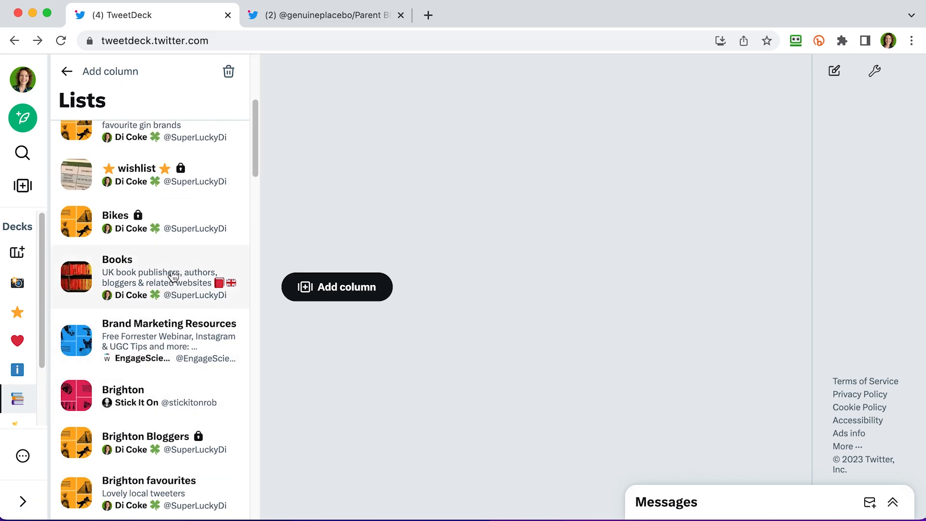
pyautogui.click(116, 260)
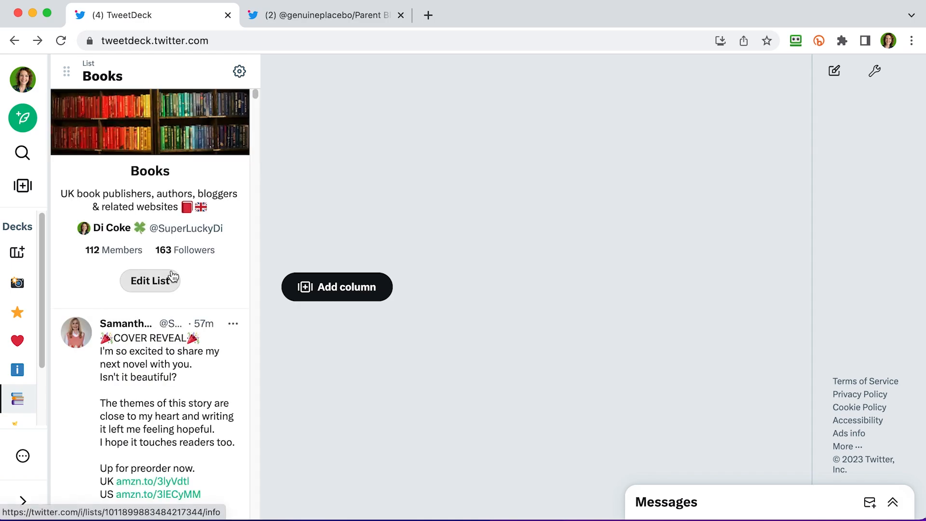
pyautogui.moveTo(346, 249)
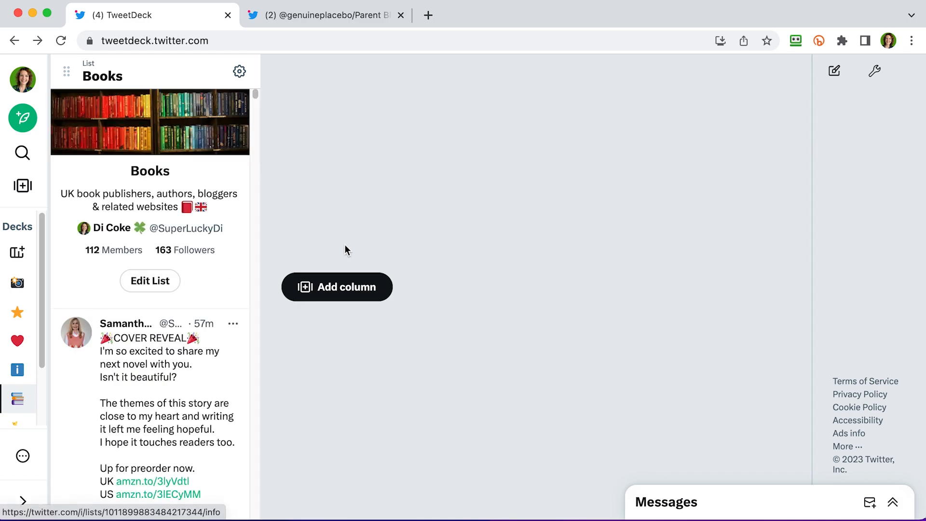
# Start a second list column beside Books, scrolling the lists for Kids Books
pyautogui.click(337, 287)
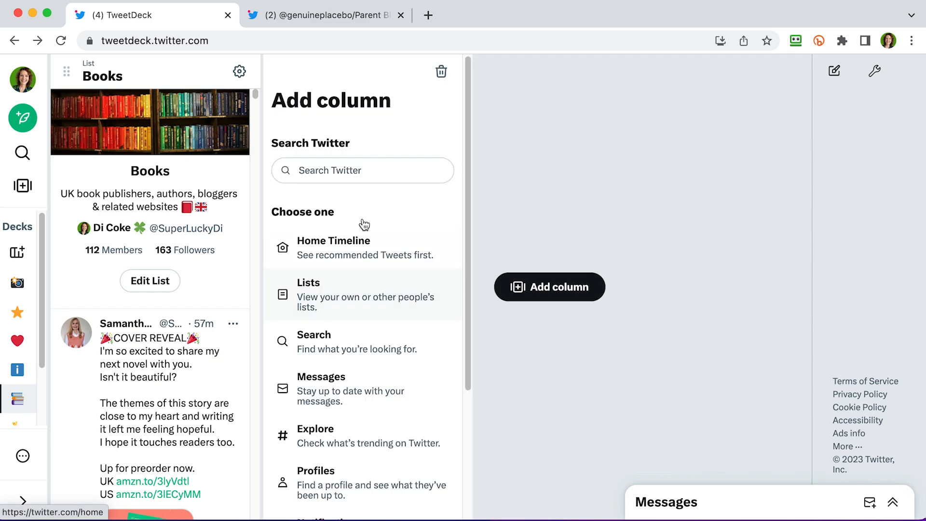
pyautogui.click(308, 292)
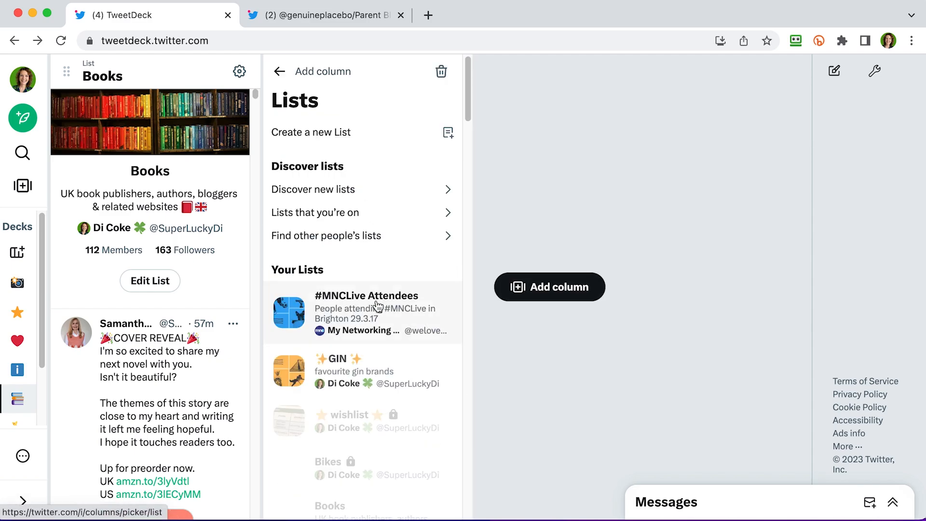
pyautogui.scroll(-3)
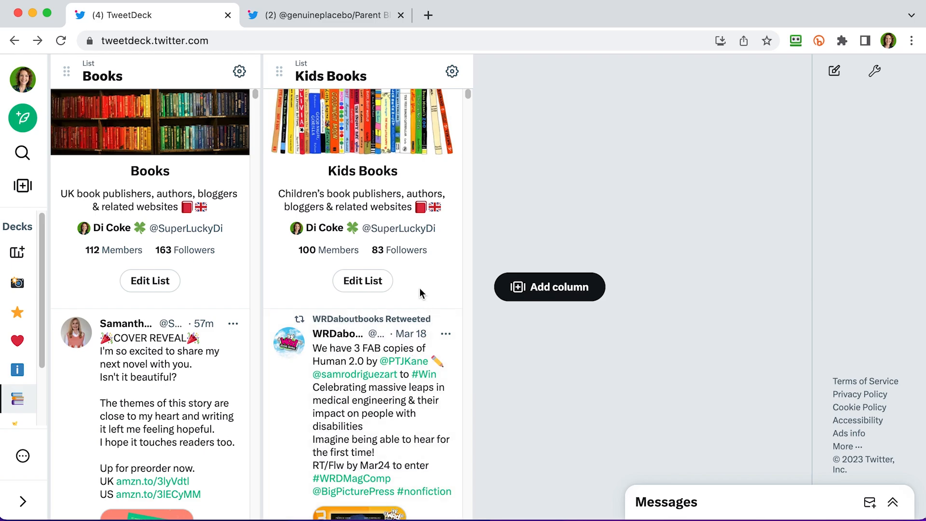
pyautogui.moveTo(114, 249)
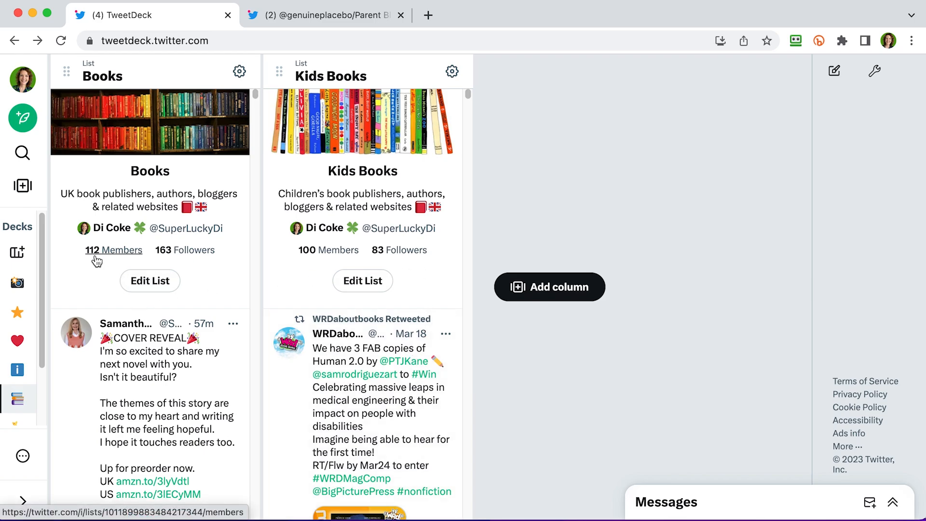
pyautogui.moveTo(329, 249)
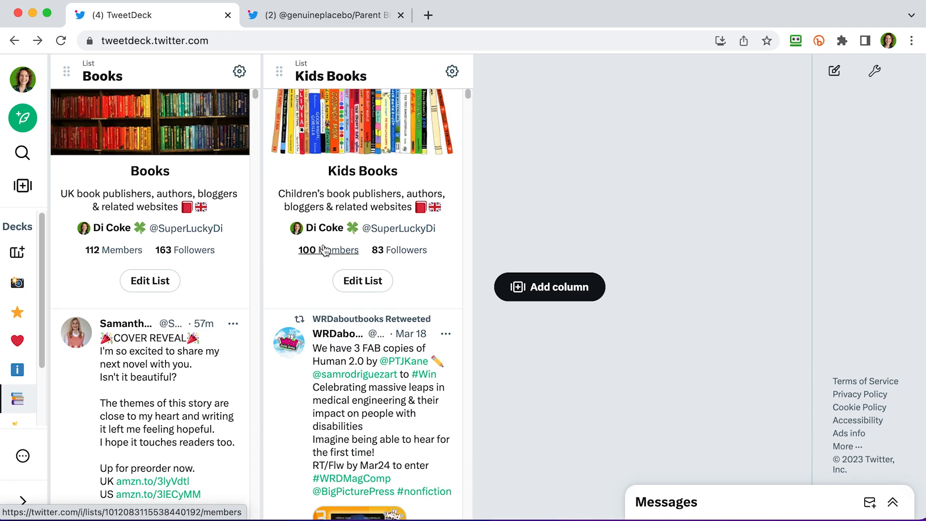
pyautogui.moveTo(260, 285)
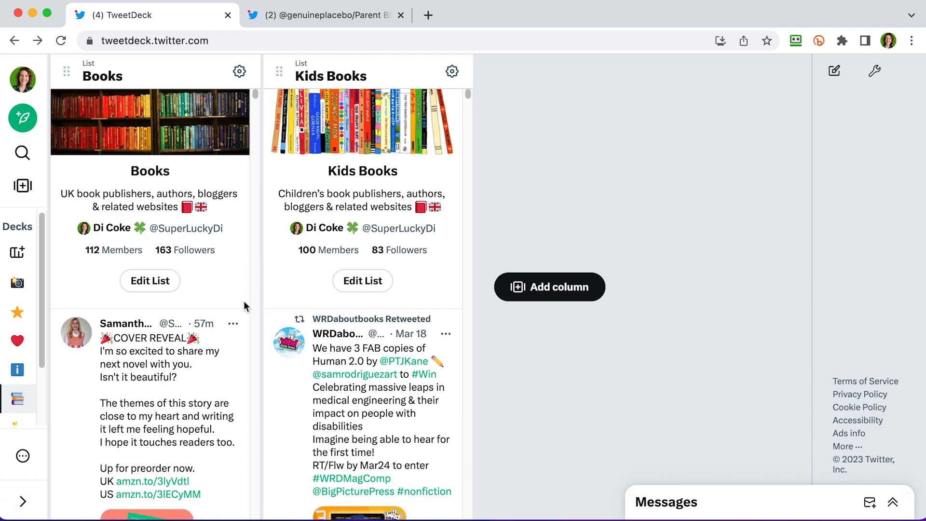
pyautogui.moveTo(246, 307)
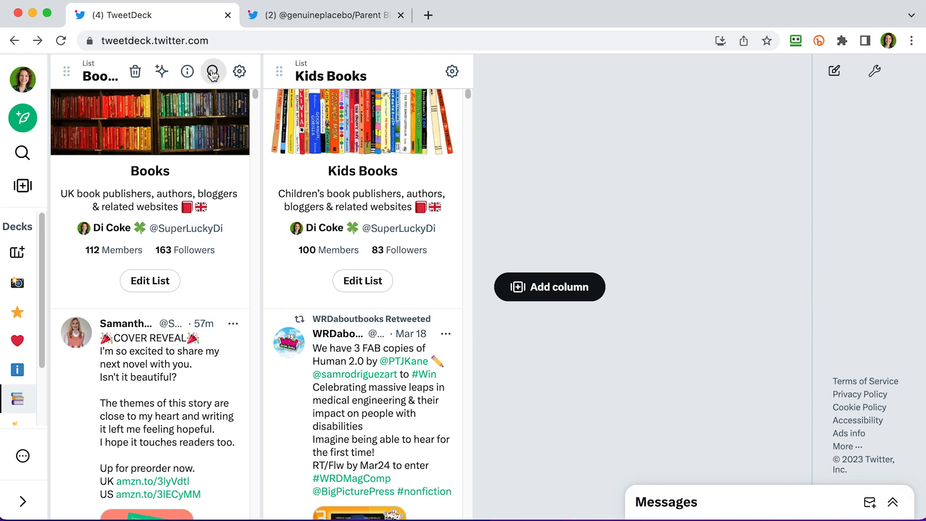
# Filter the Books list column for any of win, giveaway or competition
pyautogui.click(213, 71)
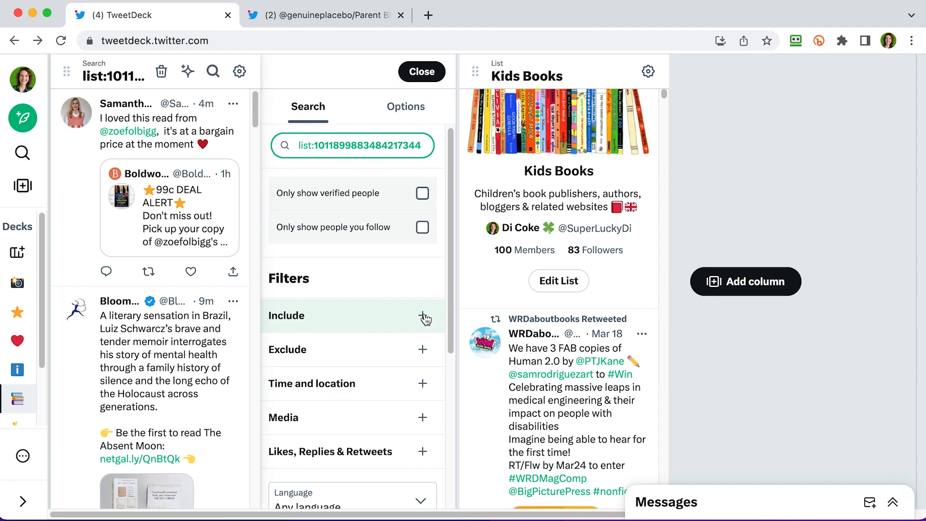
pyautogui.click(423, 316)
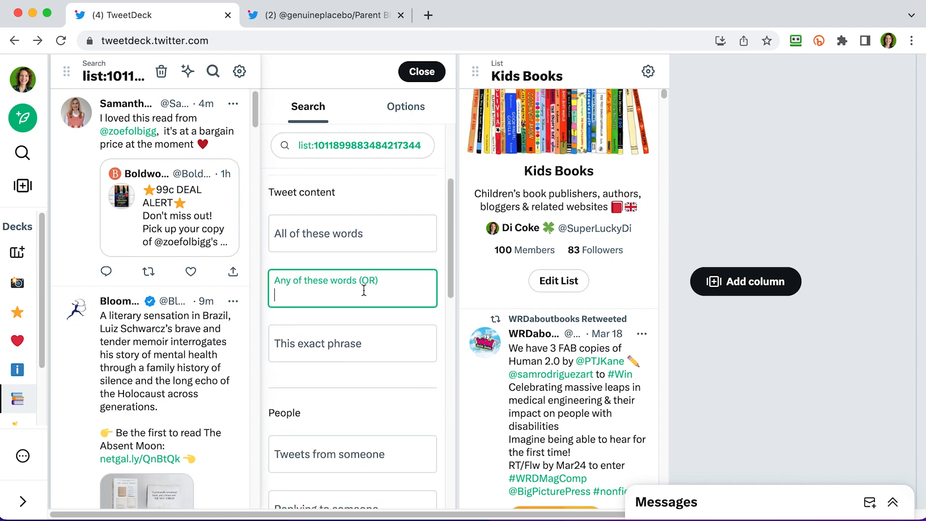
pyautogui.write('win')
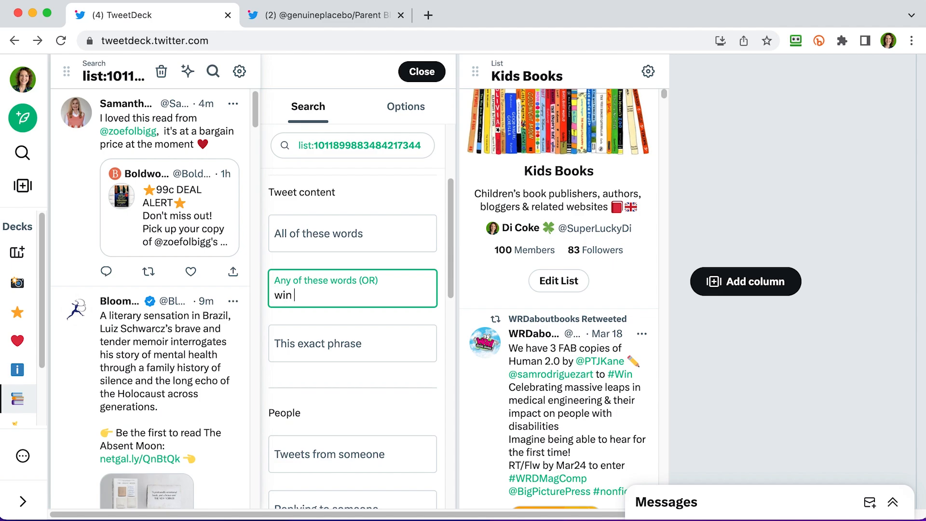
pyautogui.write('g')
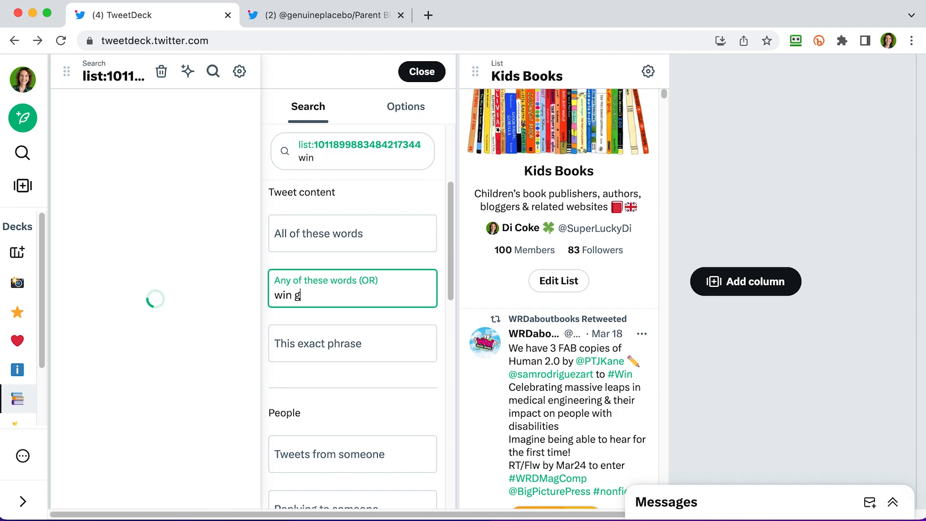
pyautogui.write('iveaway')
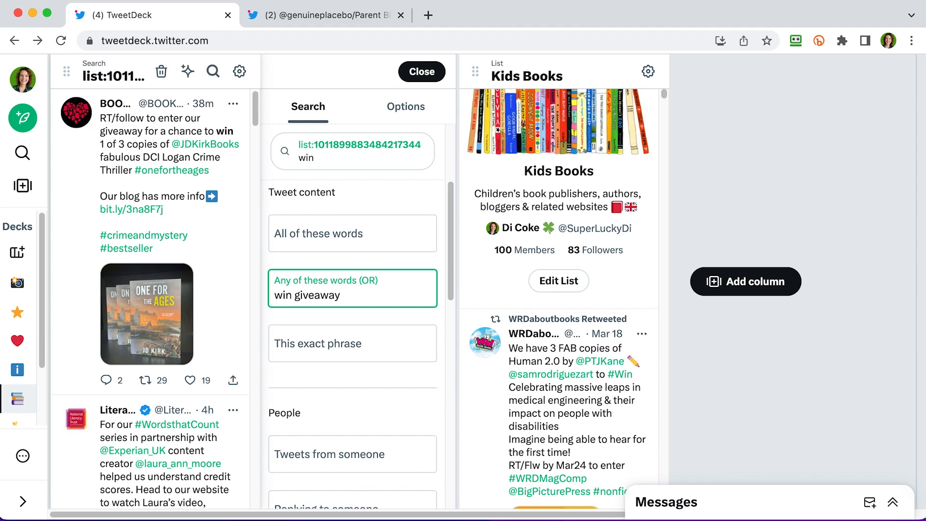
pyautogui.write('competition')
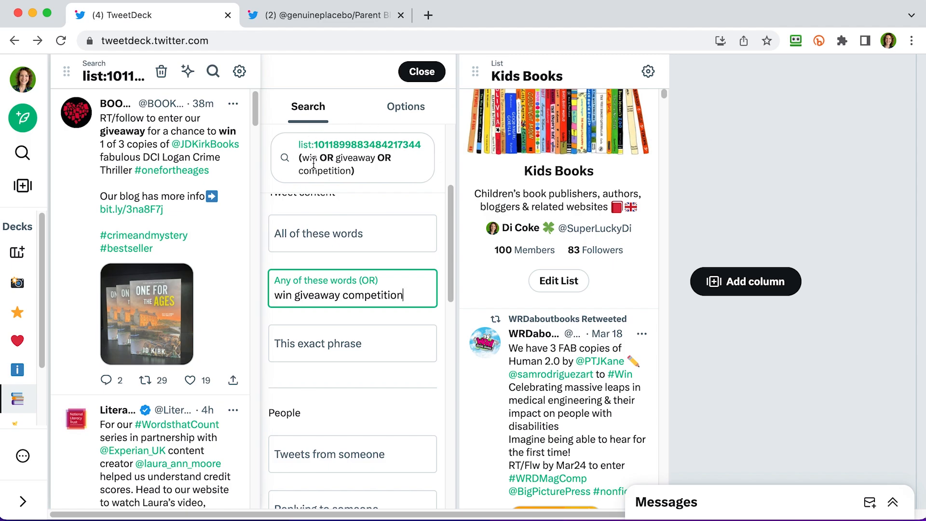
pyautogui.moveTo(406, 215)
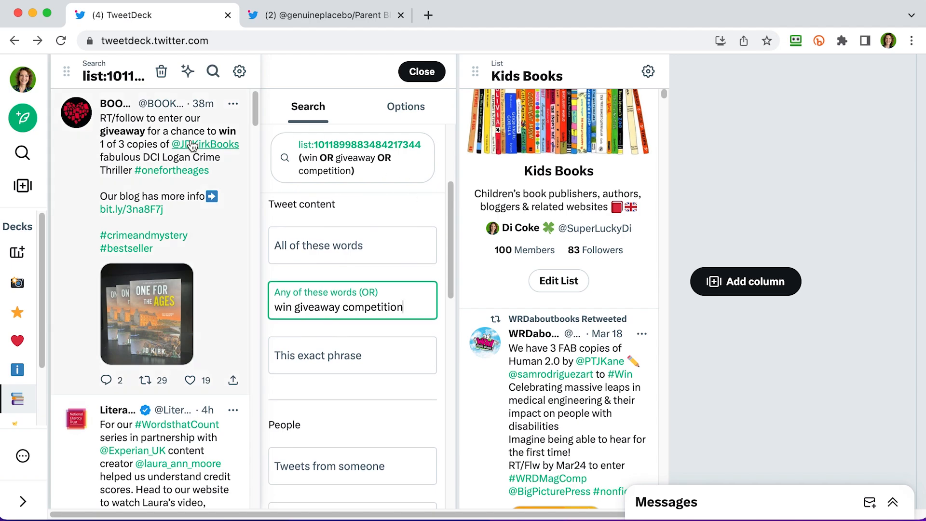
pyautogui.moveTo(254, 95)
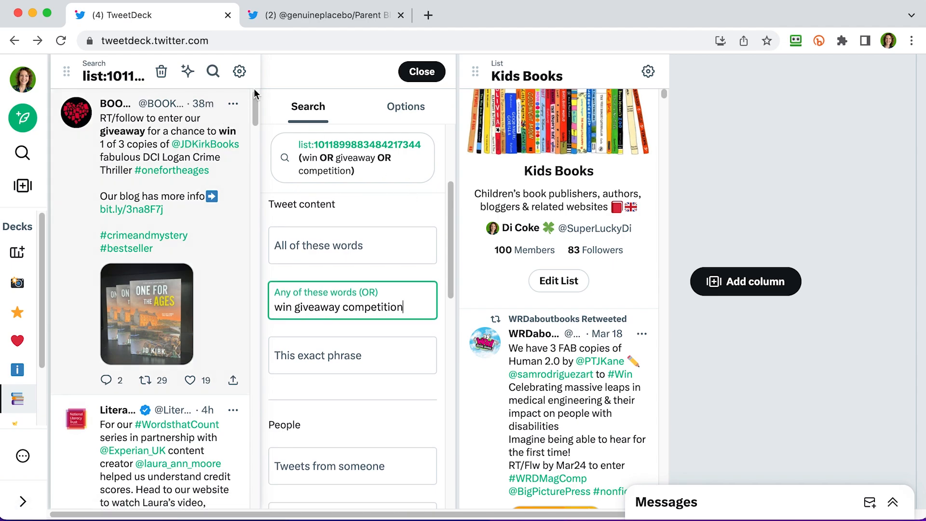
pyautogui.moveTo(161, 149)
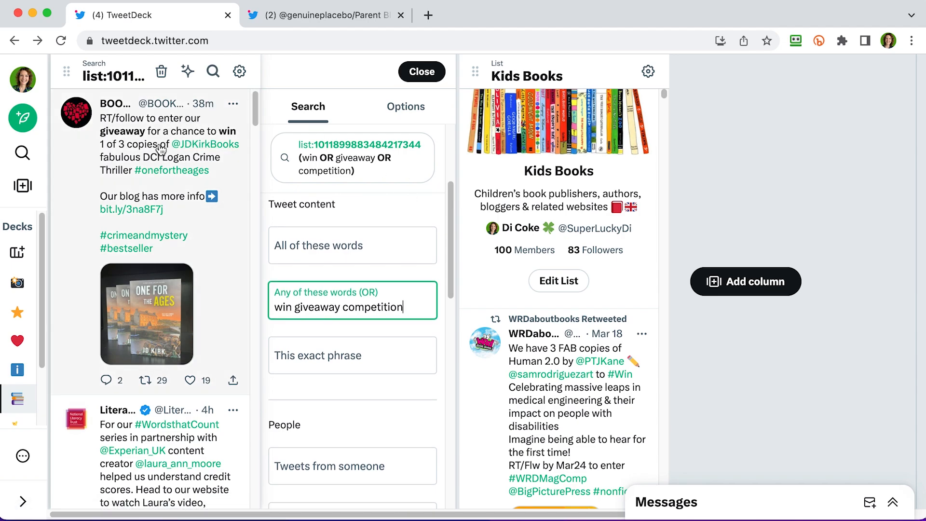
pyautogui.scroll(-3)
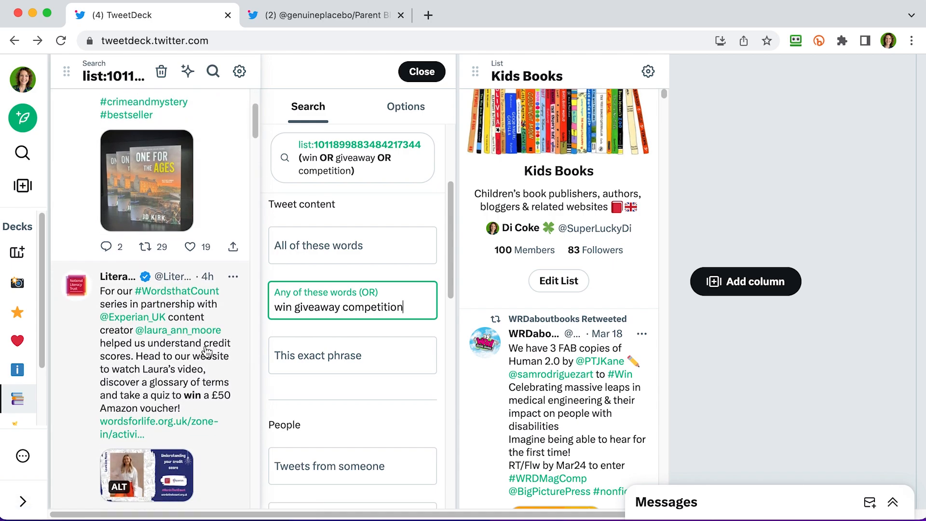
pyautogui.scroll(-3)
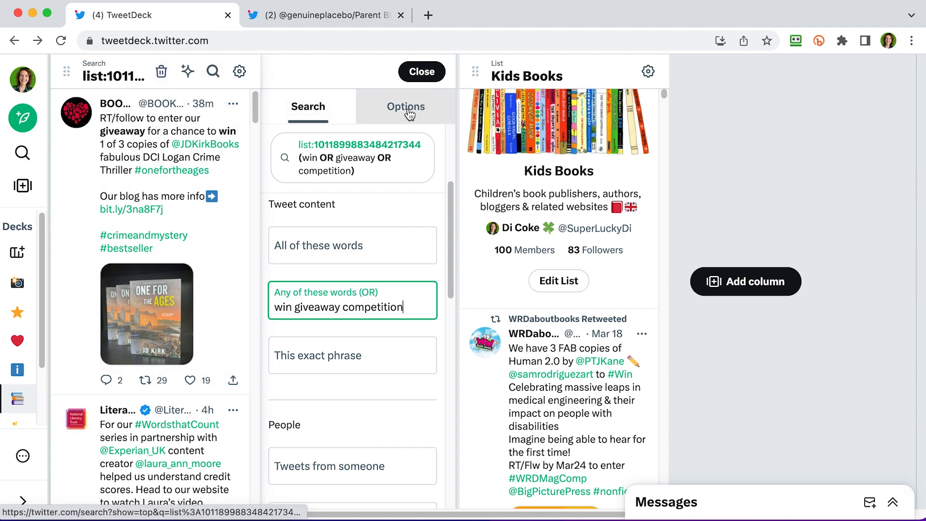
# Rename the win/giveaway/competition column to BOOKS and close its settings
pyautogui.click(406, 107)
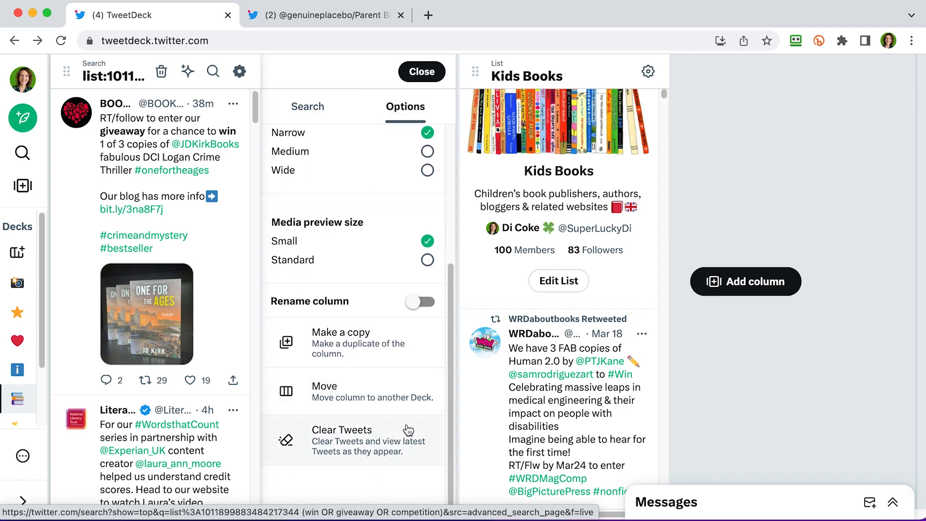
pyautogui.scroll(-3)
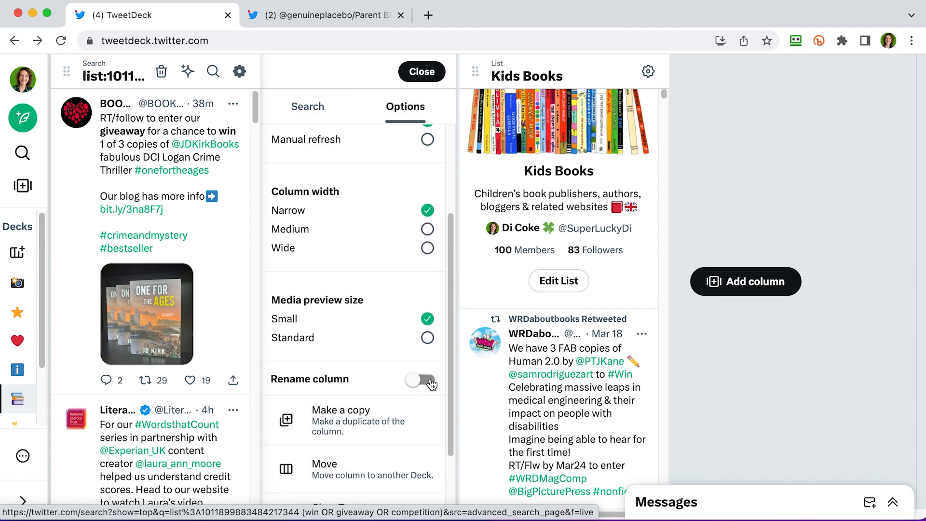
pyautogui.click(420, 379)
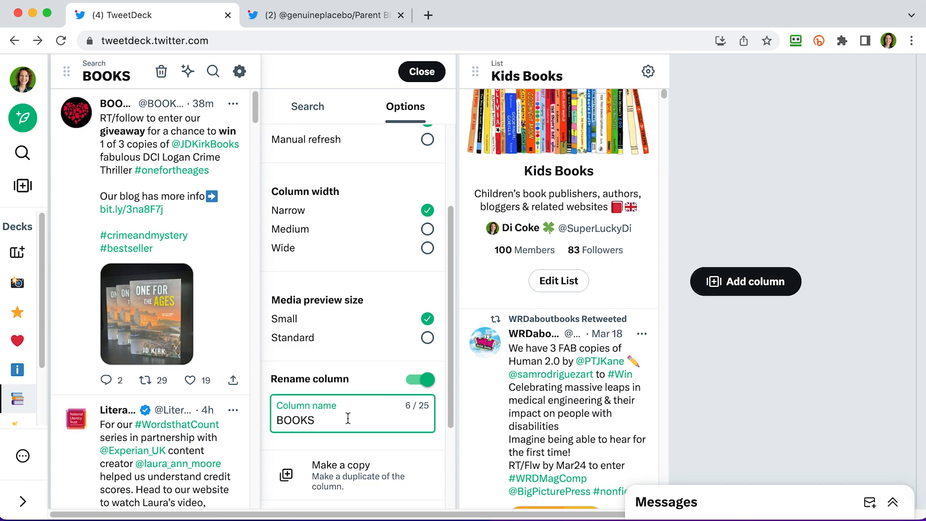
pyautogui.click(421, 71)
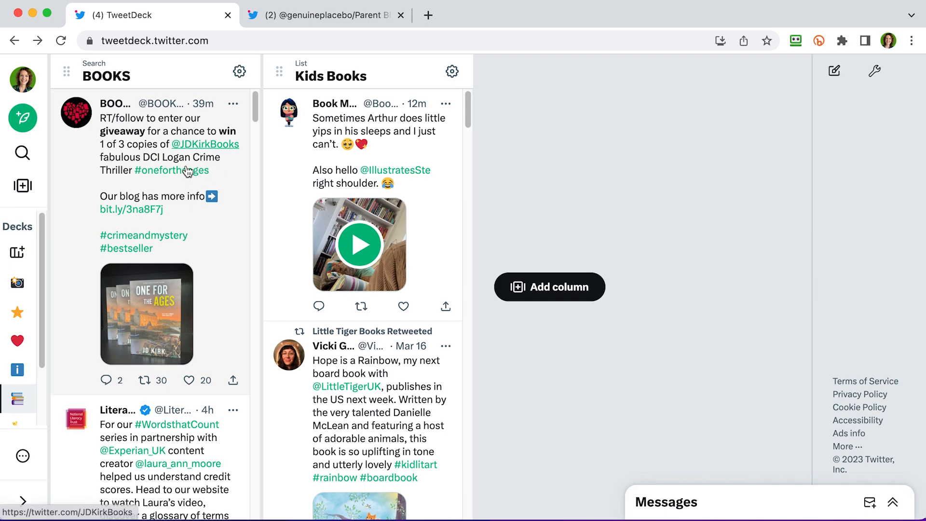
pyautogui.moveTo(204, 157)
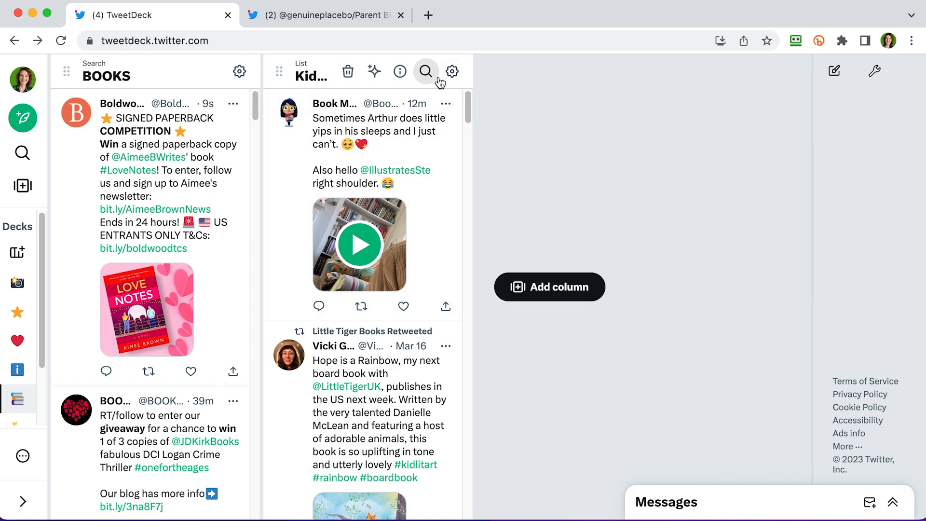
# Turn the Kids Books list into a search column filtered for 'win'
pyautogui.click(425, 71)
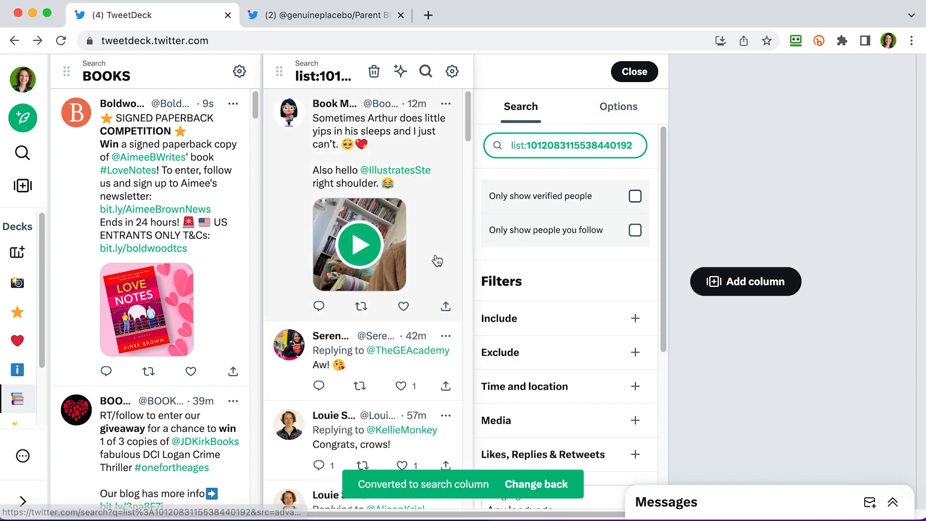
pyautogui.moveTo(632, 323)
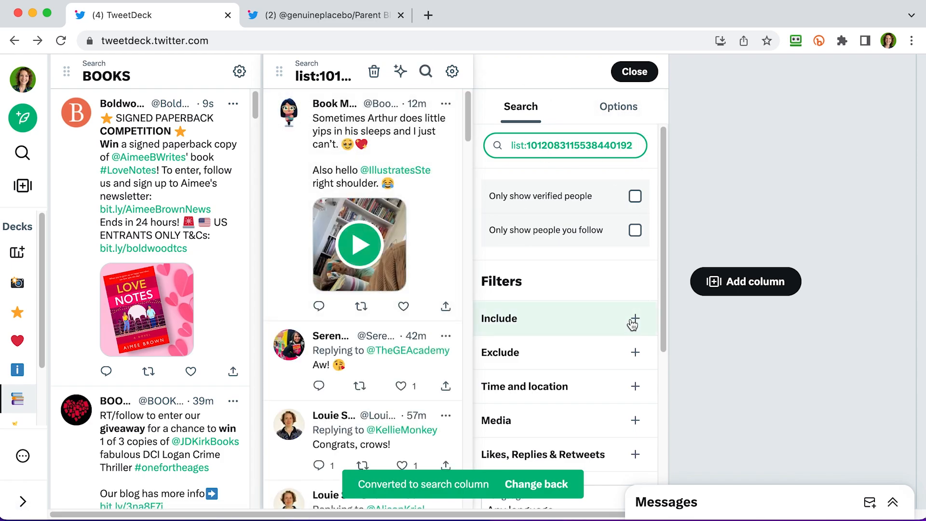
pyautogui.click(636, 318)
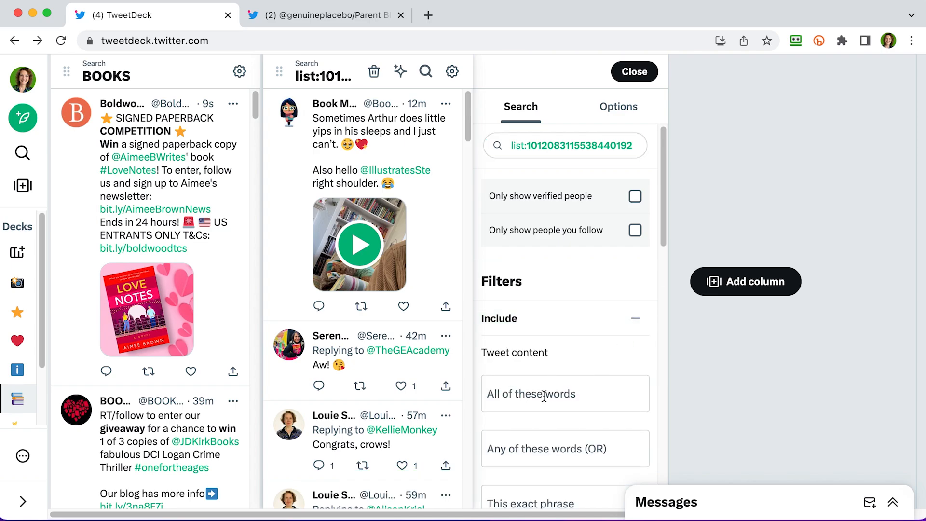
pyautogui.click(634, 71)
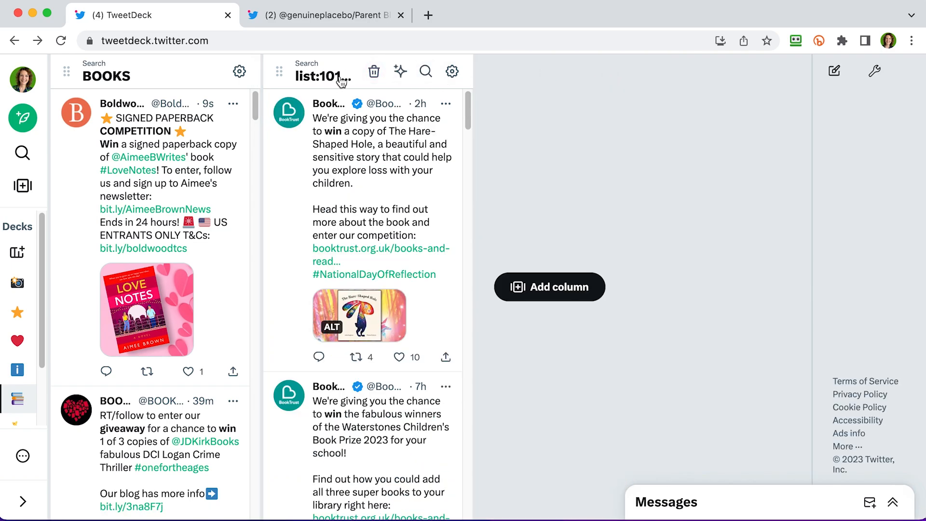
# Rename the win-filtered Kids Books column to 'kids books'
pyautogui.click(452, 71)
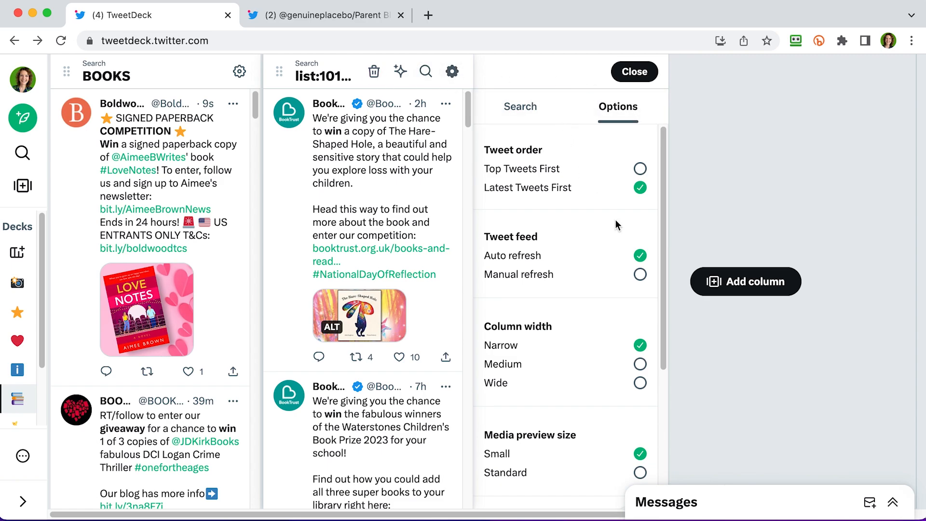
pyautogui.scroll(-3)
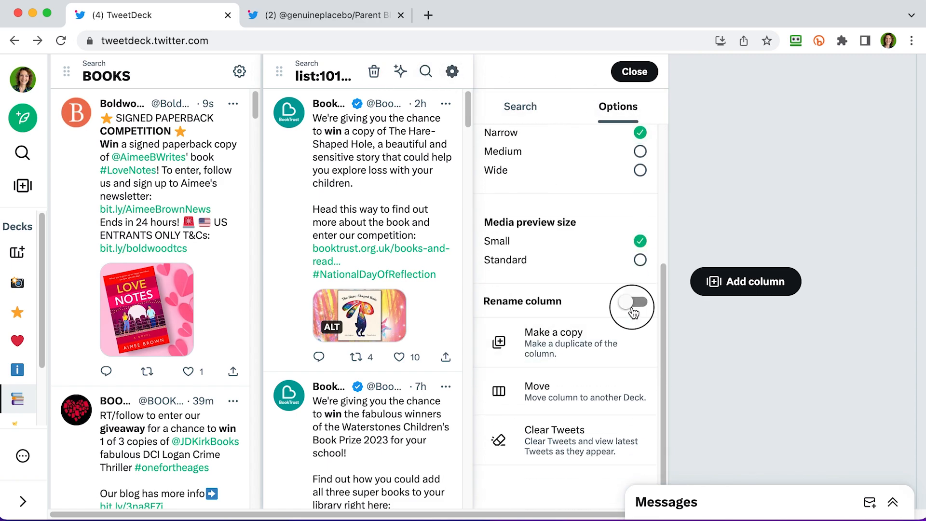
pyautogui.click(631, 302)
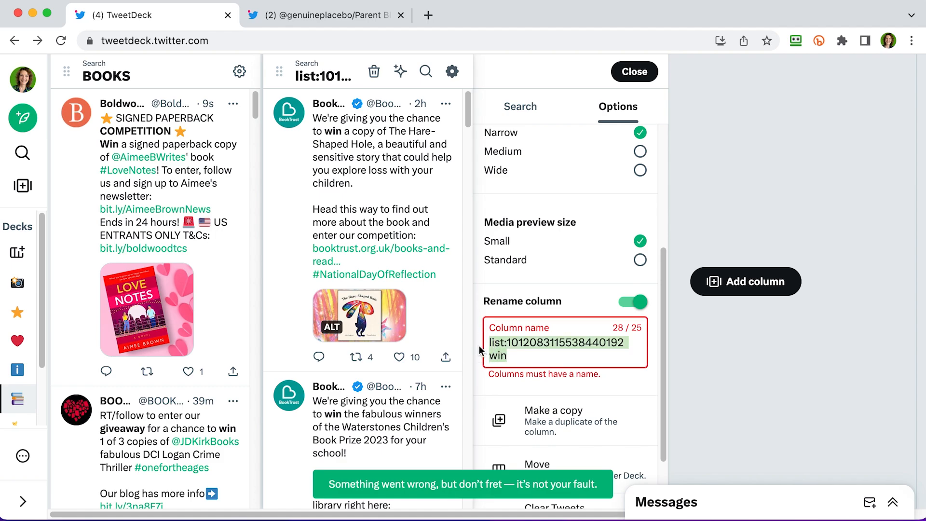
pyautogui.write('kids books')
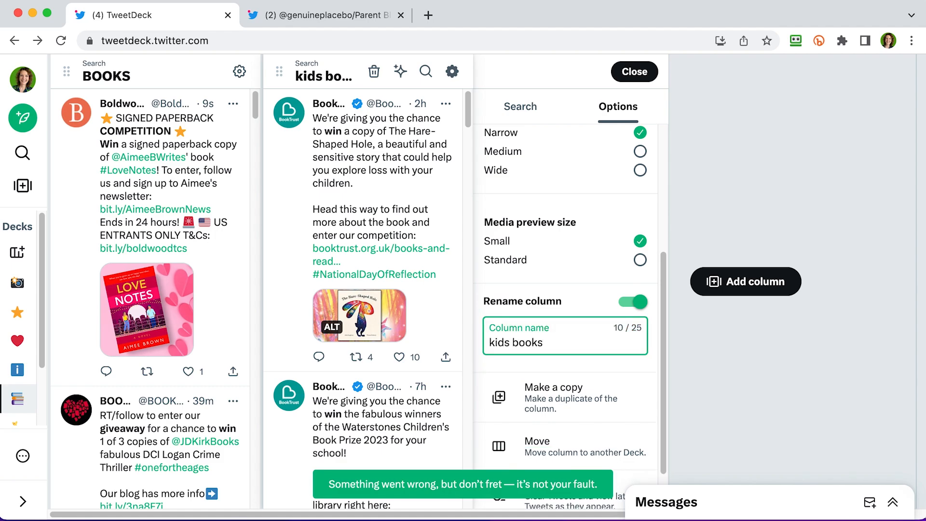
pyautogui.click(634, 71)
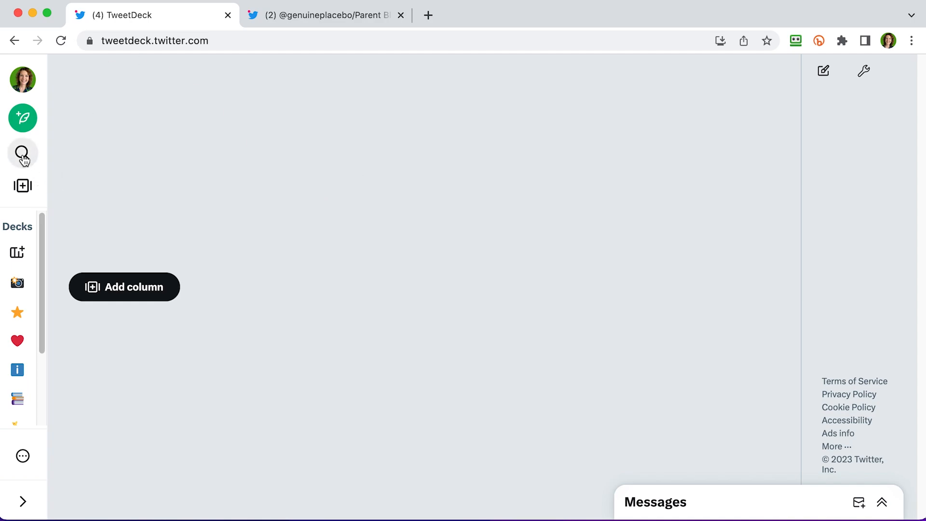
# Search Twitter for 'retweet' to find the RT #Win Competitions account
pyautogui.click(23, 153)
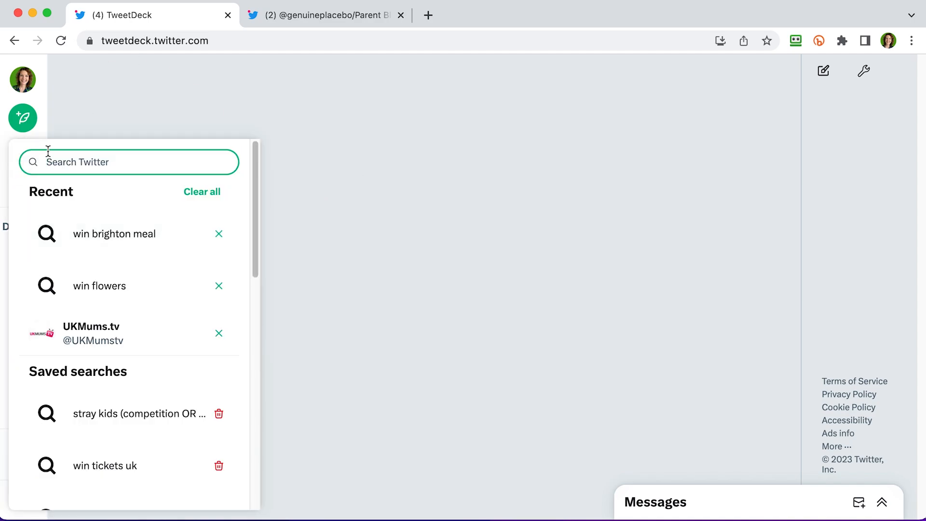
pyautogui.write('retweet')
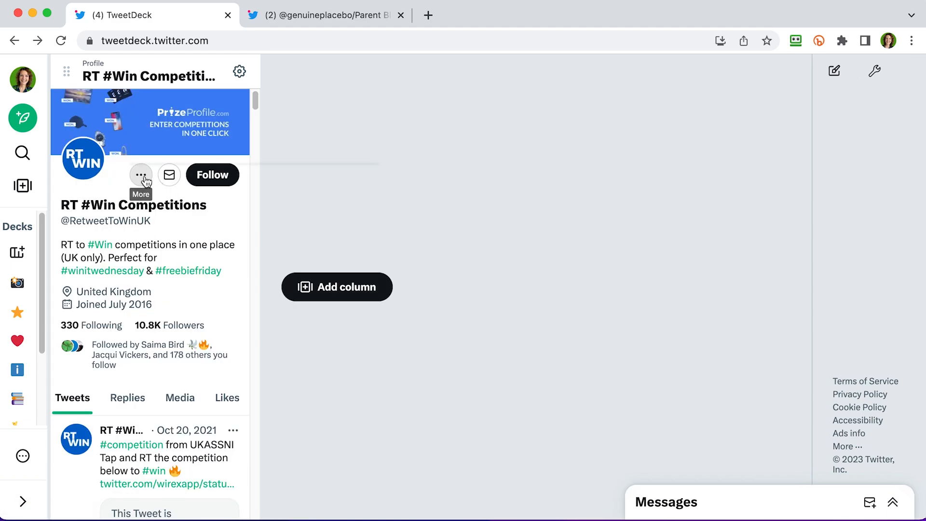
pyautogui.click(140, 175)
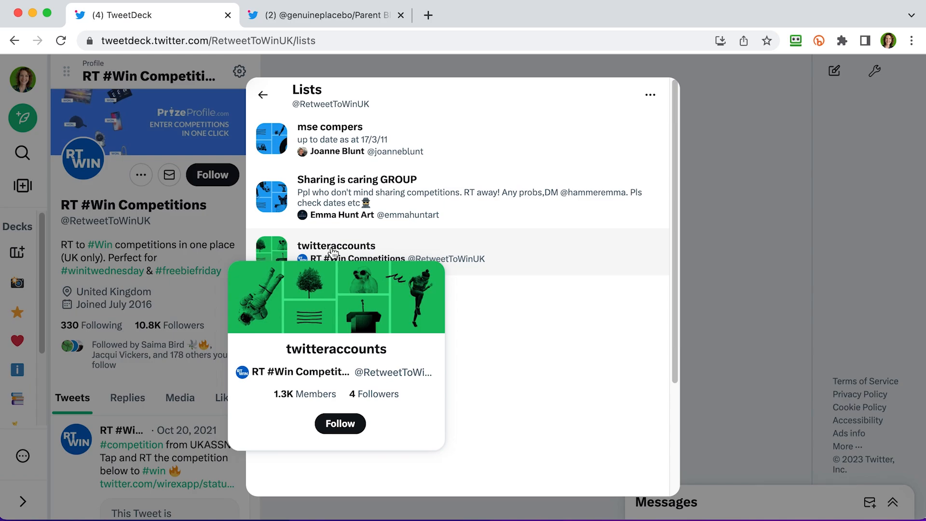
pyautogui.moveTo(336, 253)
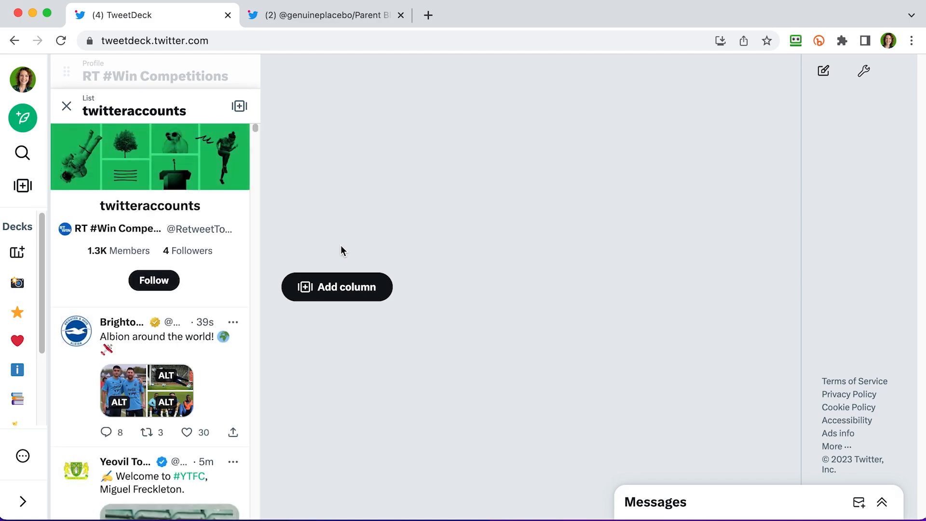
pyautogui.click(187, 432)
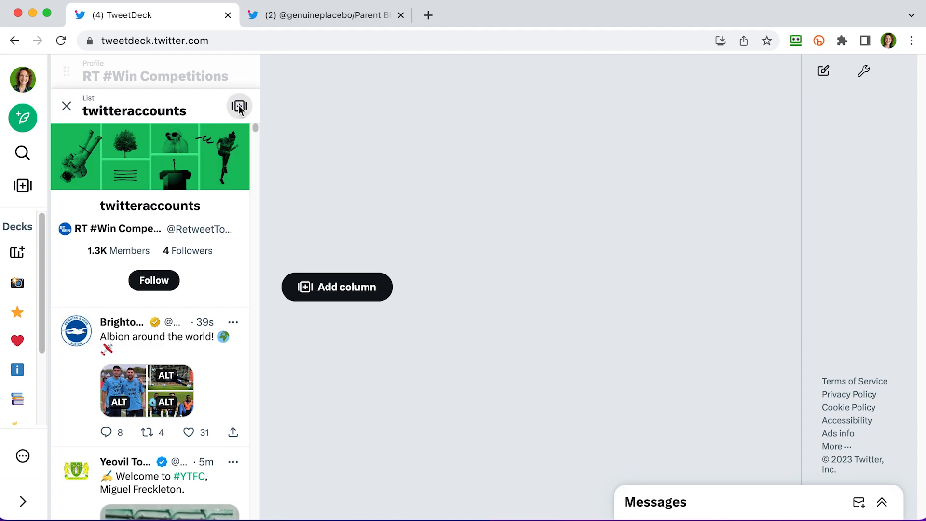
pyautogui.click(239, 106)
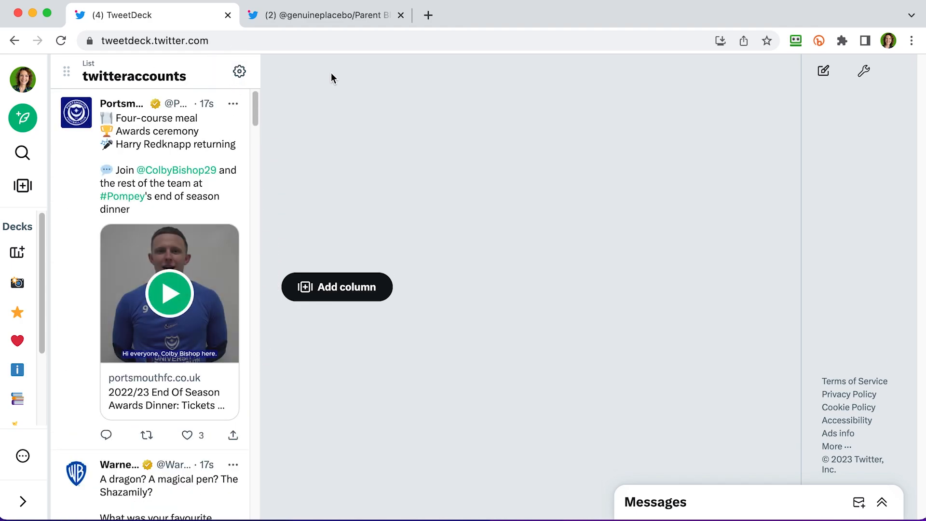
# Convert the twitteraccounts list column to a search matching any of 'win giveaway competition'
pyautogui.click(212, 71)
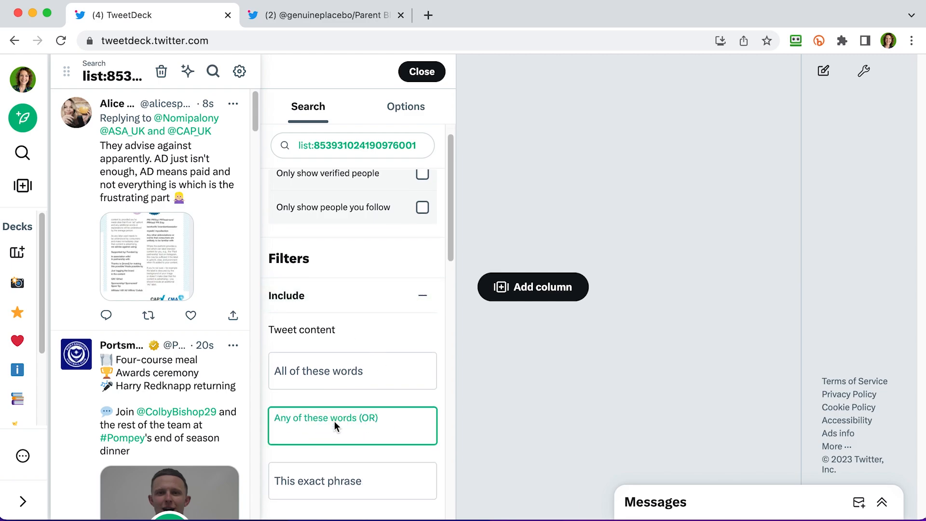
pyautogui.write('win giveaway')
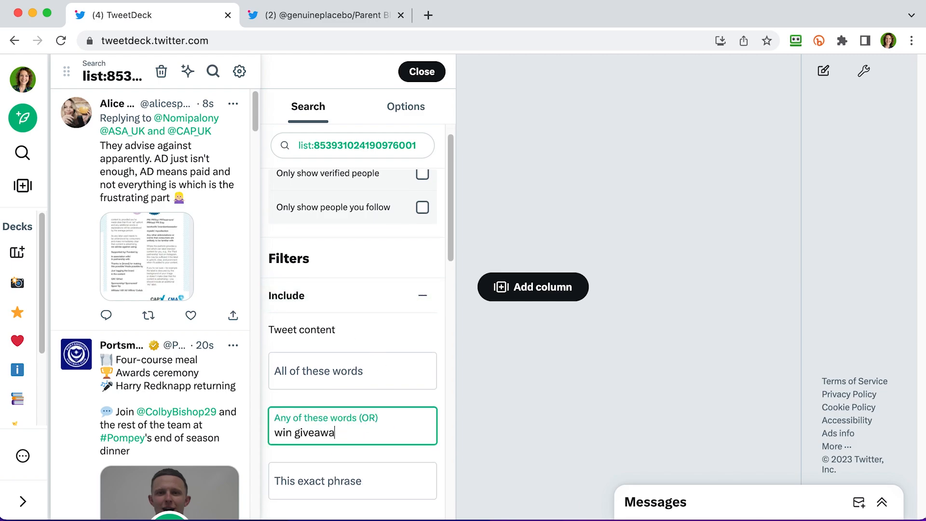
pyautogui.write('y competition')
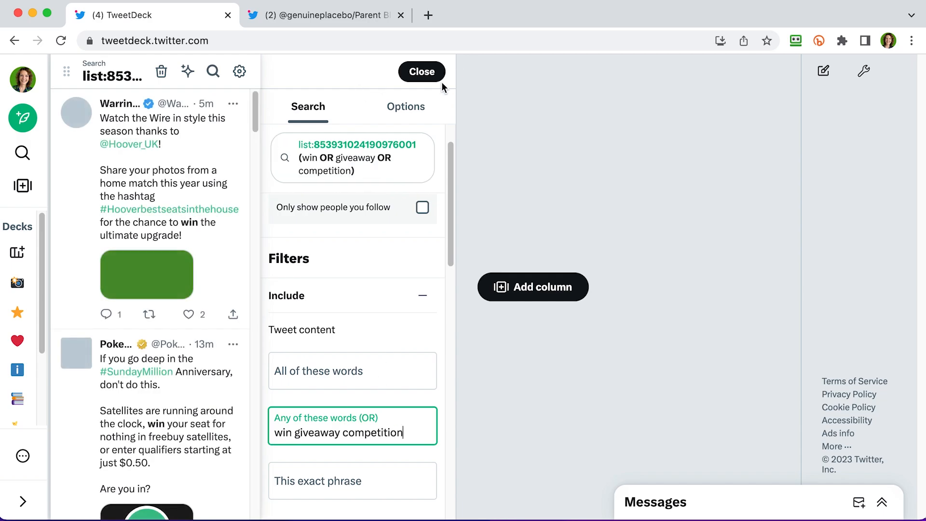
pyautogui.click(422, 71)
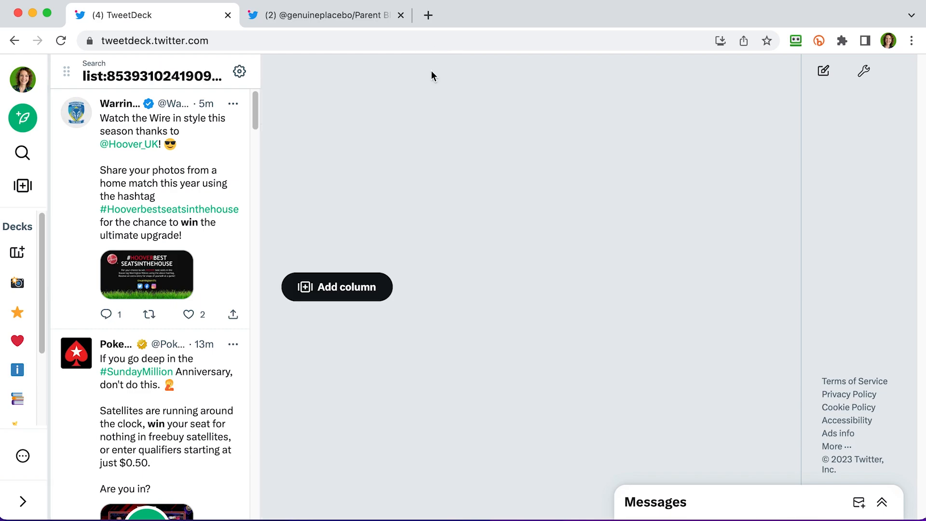
pyautogui.moveTo(219, 149)
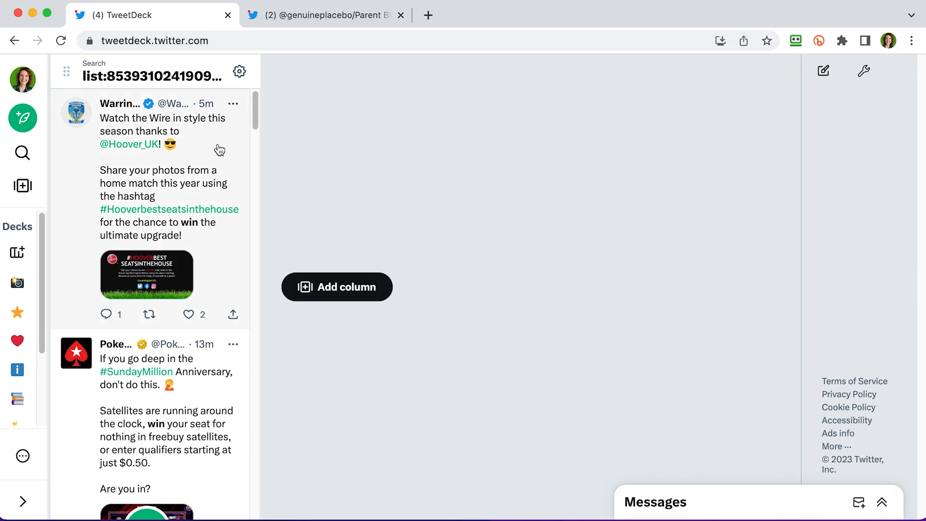
pyautogui.scroll(-3)
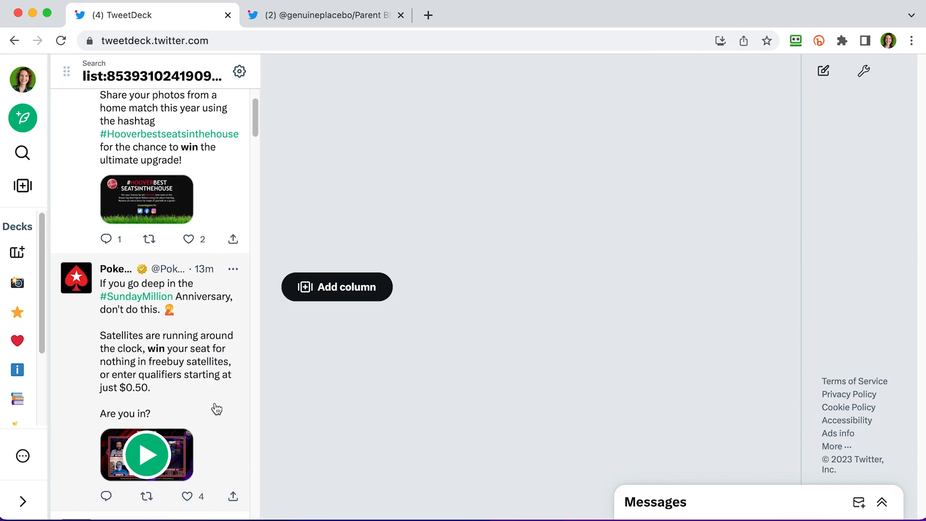
pyautogui.scroll(-3)
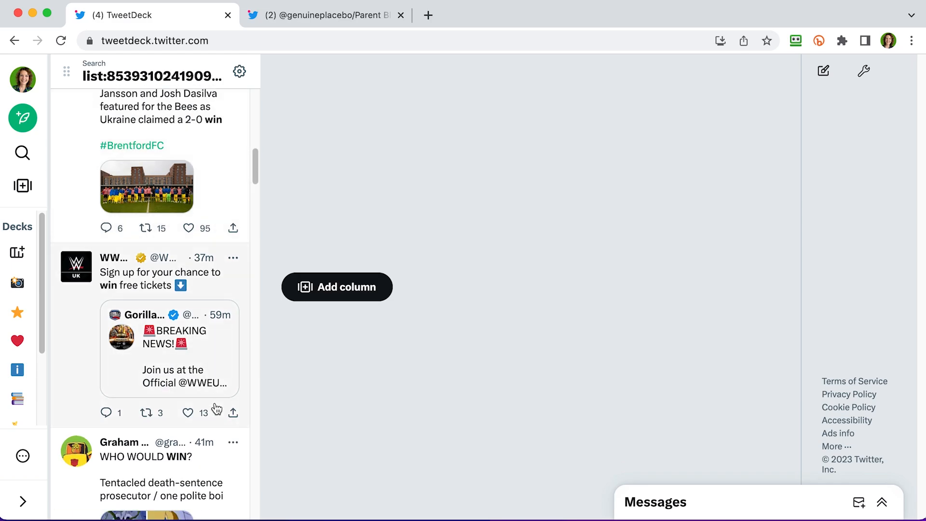
pyautogui.scroll(-3)
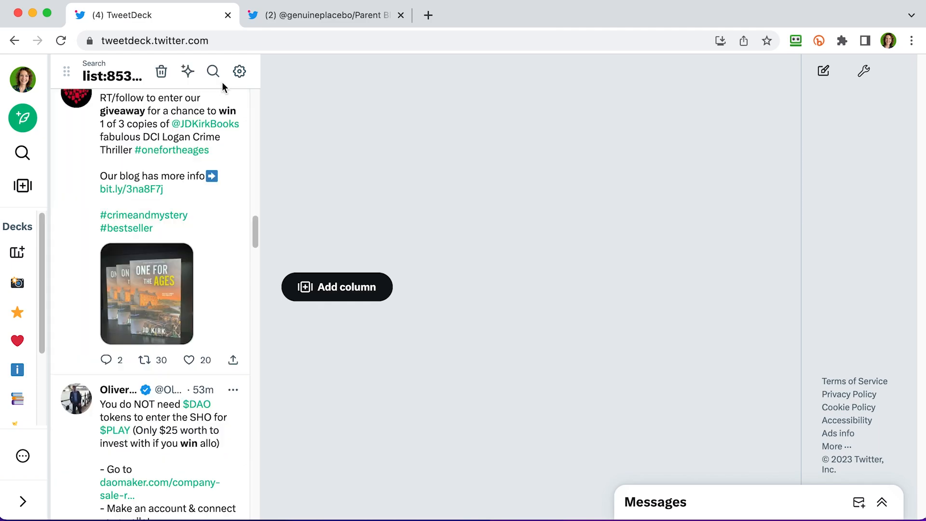
pyautogui.click(328, 15)
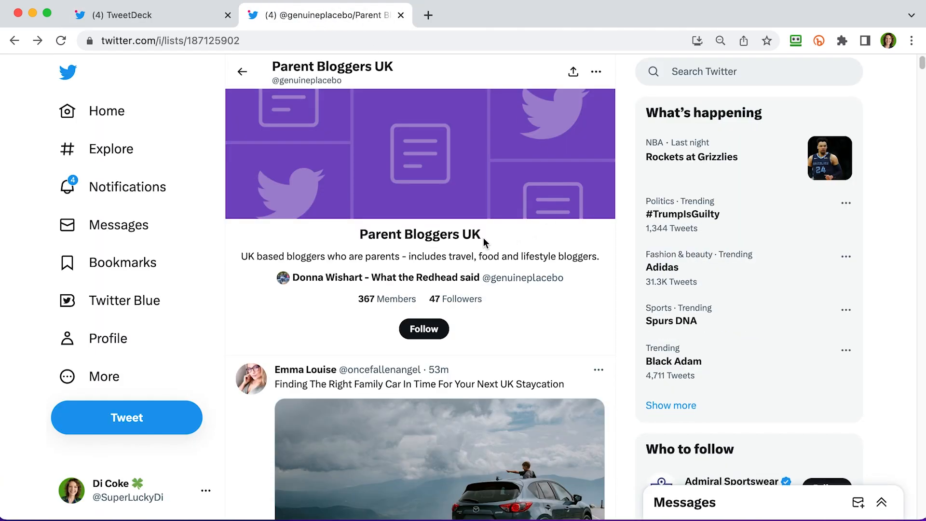
pyautogui.moveTo(387, 298)
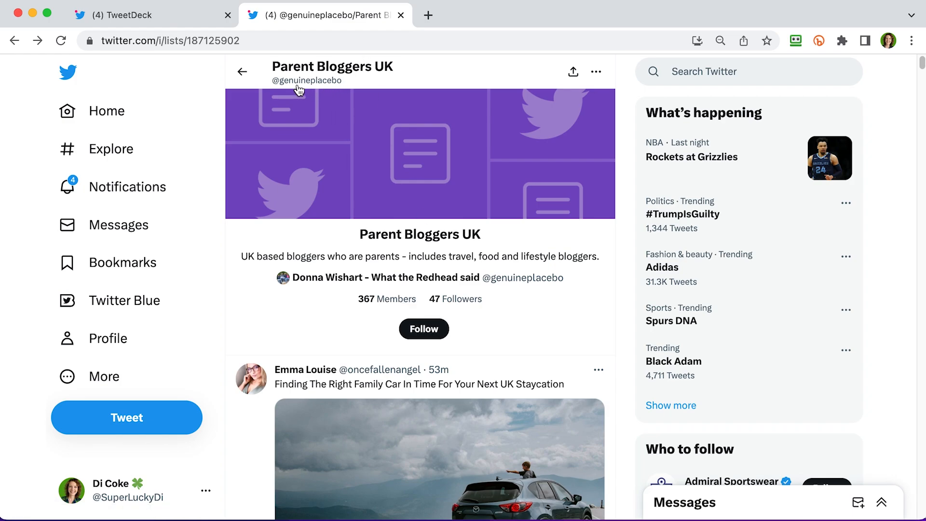
pyautogui.click(122, 15)
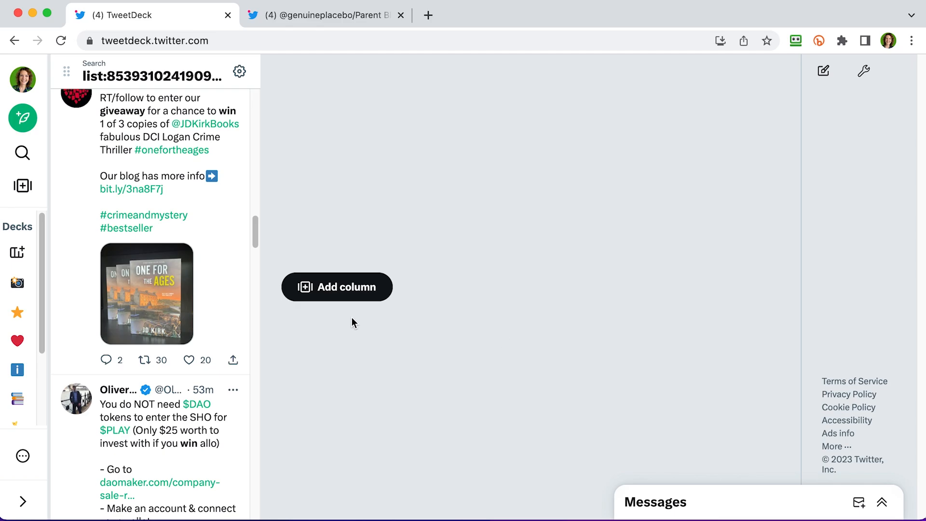
pyautogui.click(337, 287)
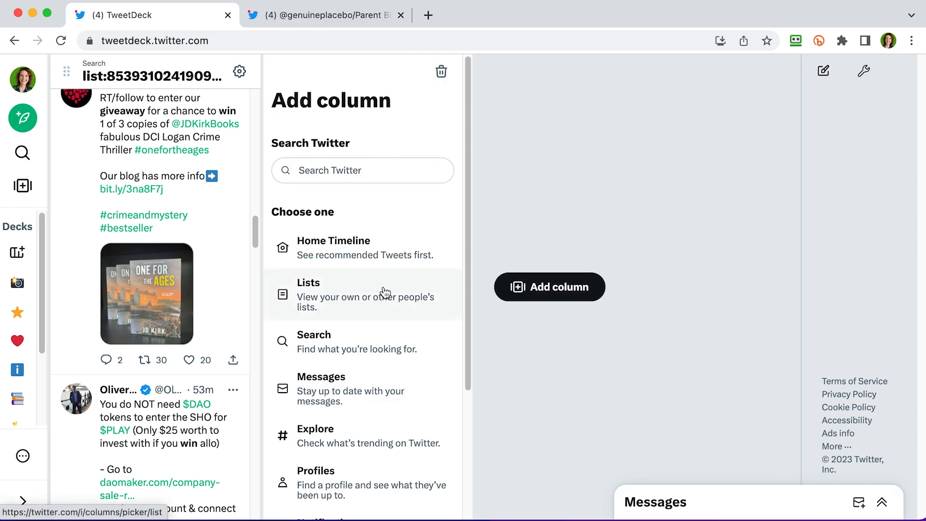
pyautogui.click(309, 283)
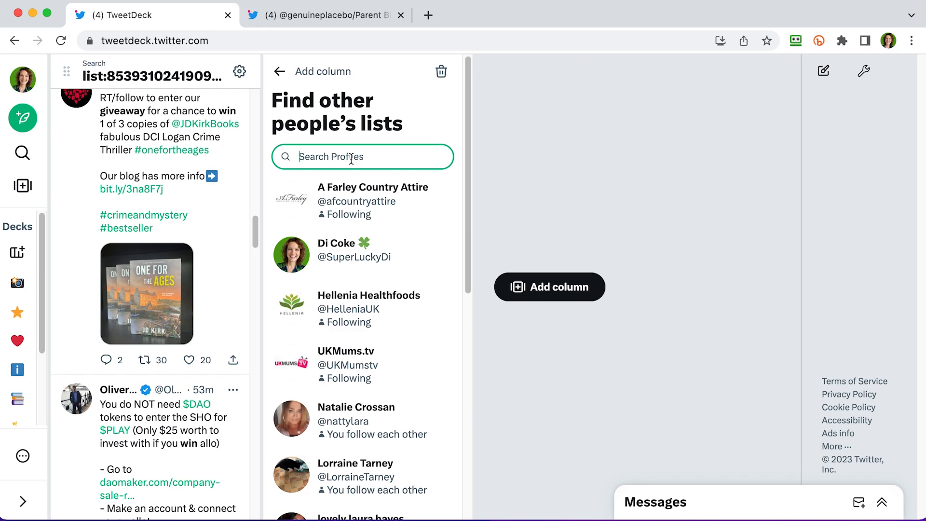
pyautogui.write('genuineplacebo')
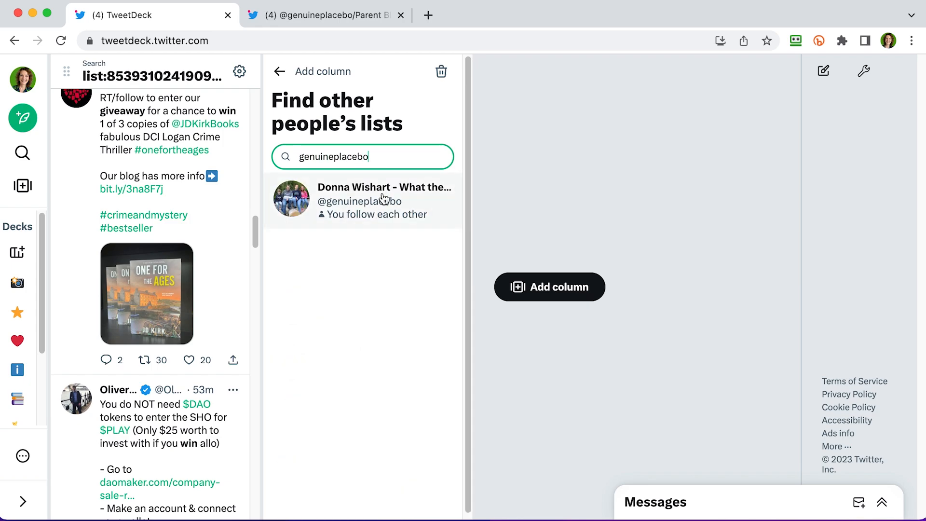
pyautogui.click(384, 200)
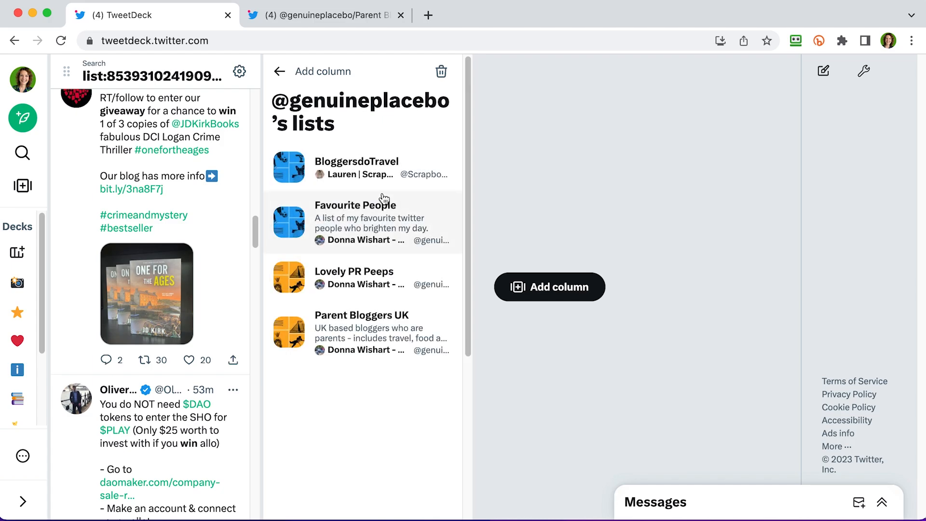
pyautogui.click(362, 315)
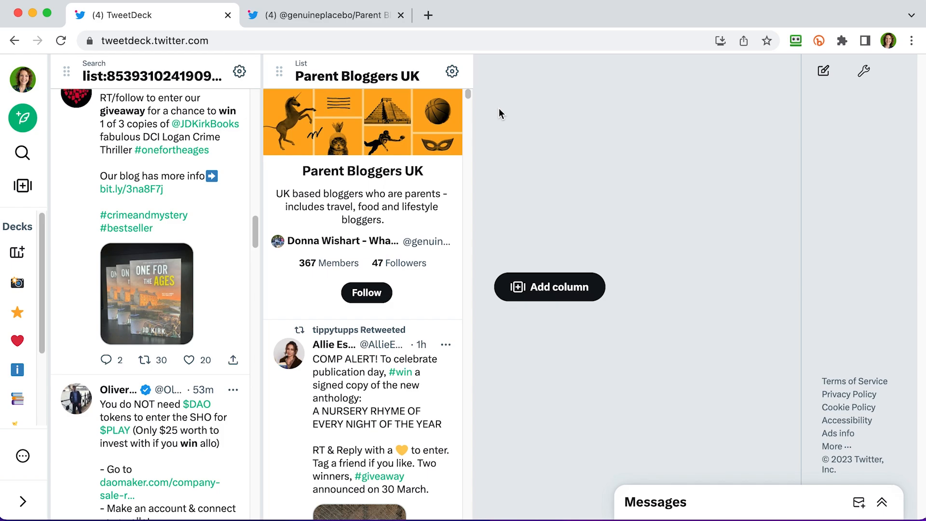
pyautogui.moveTo(464, 220)
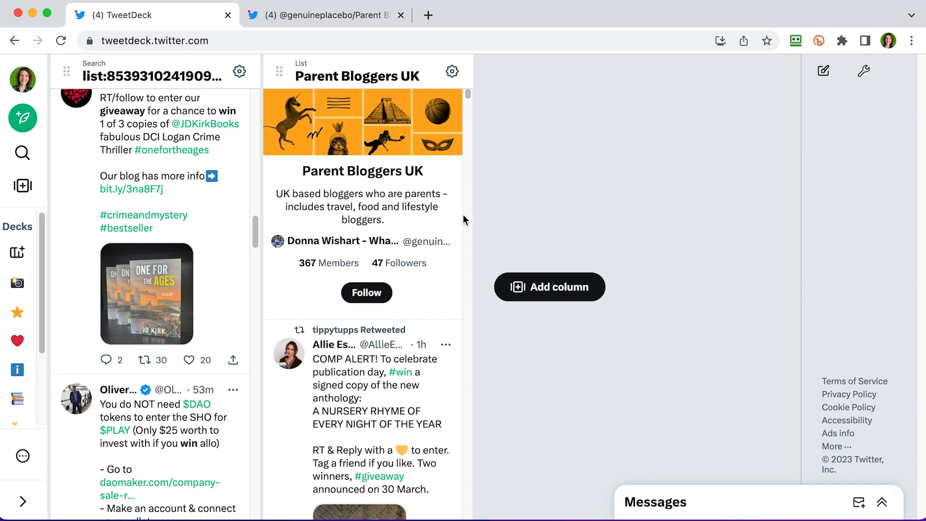
pyautogui.moveTo(455, 263)
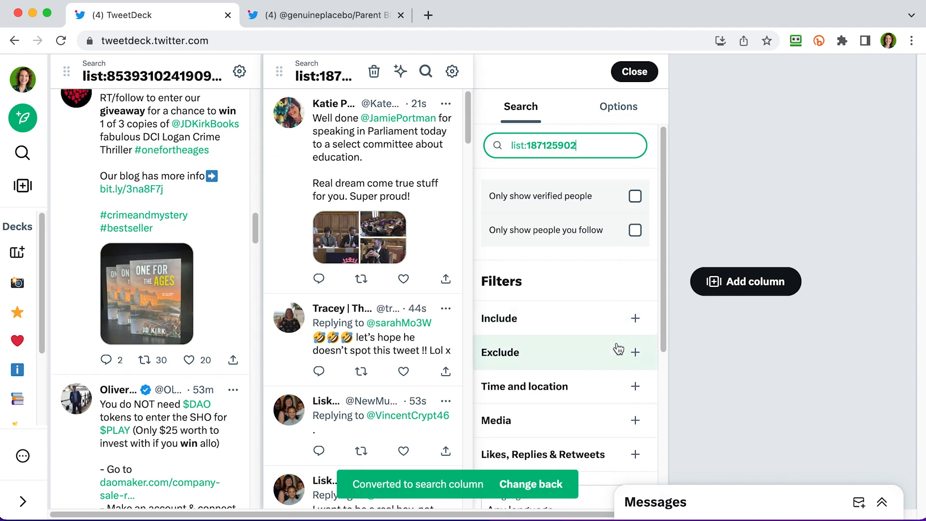
pyautogui.moveTo(612, 324)
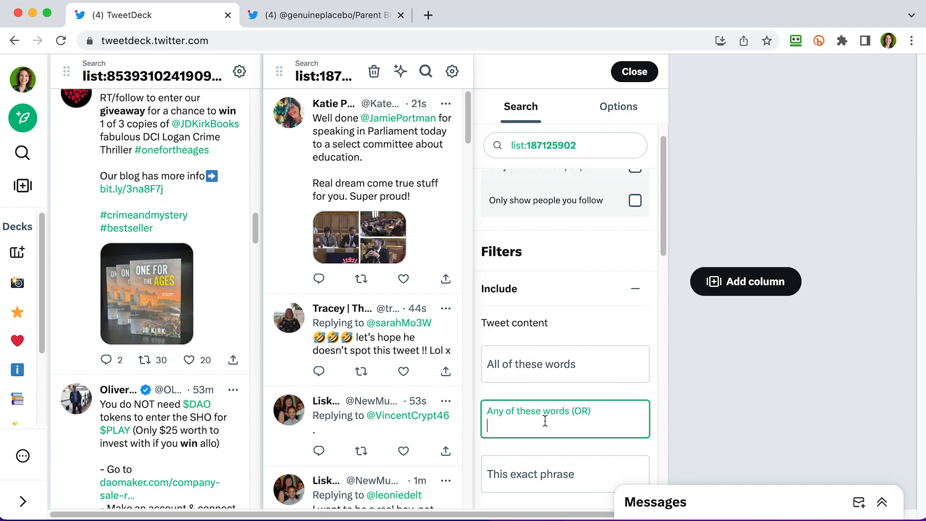
# Filter the Parent Bloggers UK column to any of 'win giveaway competition'
pyautogui.write('win givea')
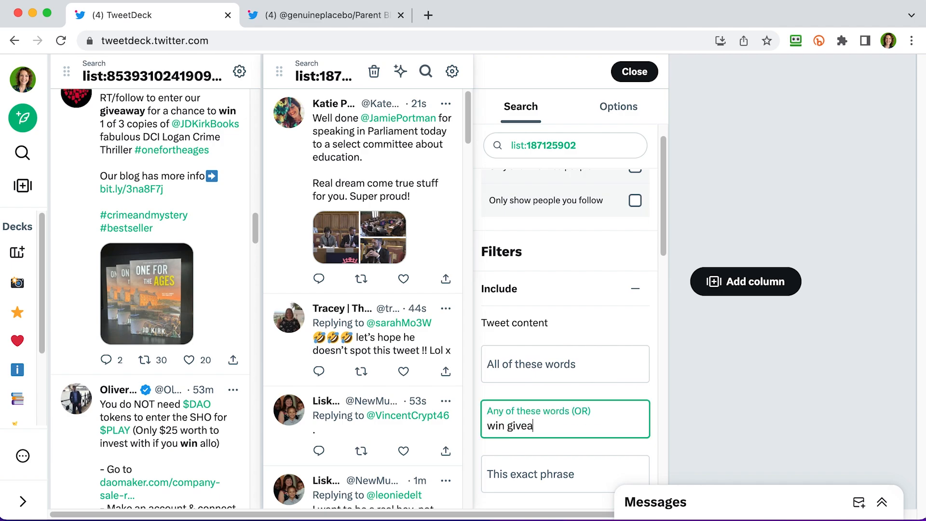
pyautogui.write('way competition')
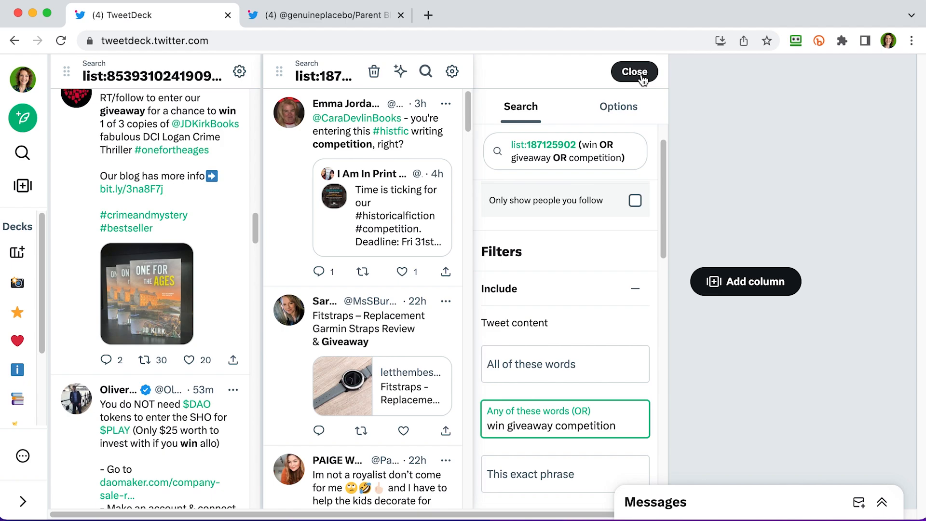
pyautogui.click(634, 72)
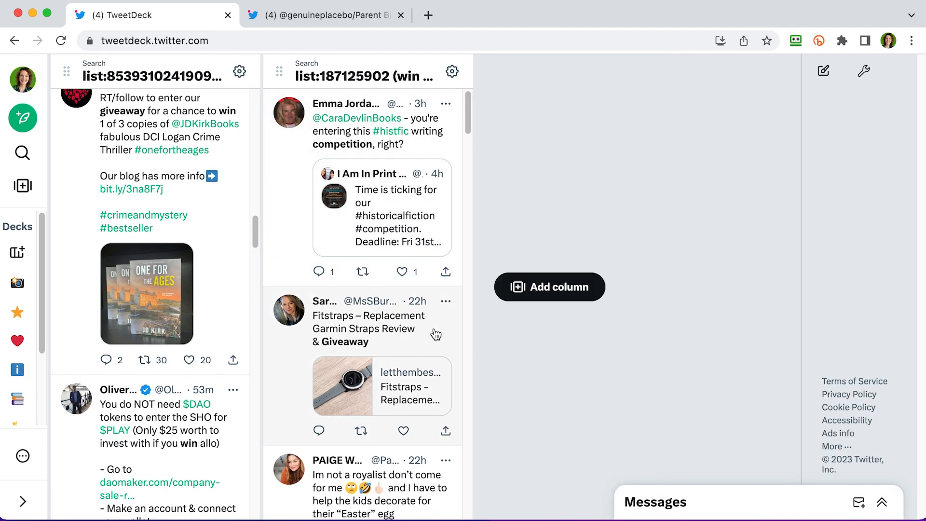
# Scroll through the filtered Parent Bloggers UK column to check its results
pyautogui.scroll(-3)
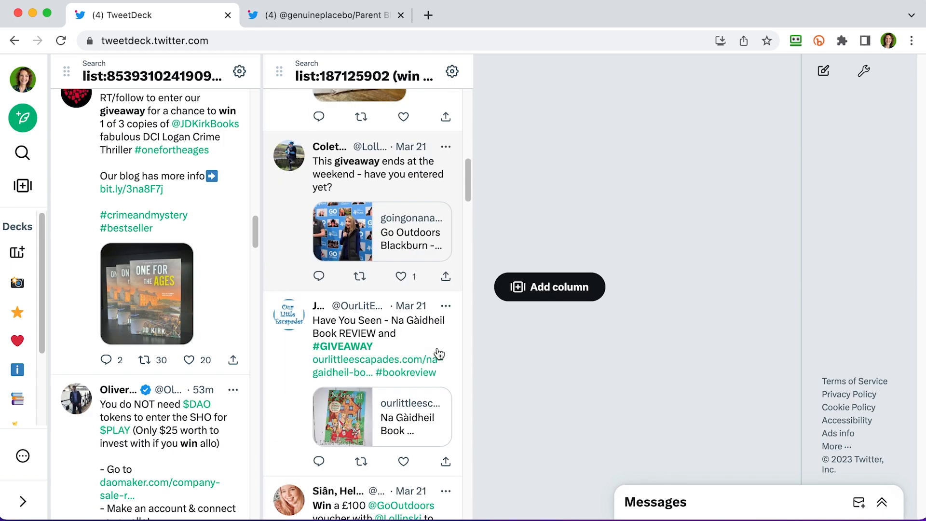
pyautogui.scroll(-3)
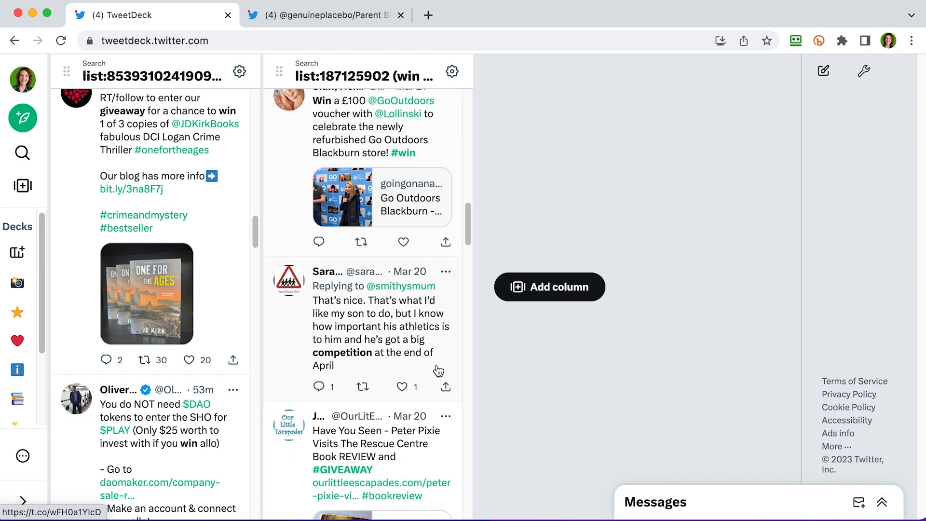
pyautogui.scroll(-3)
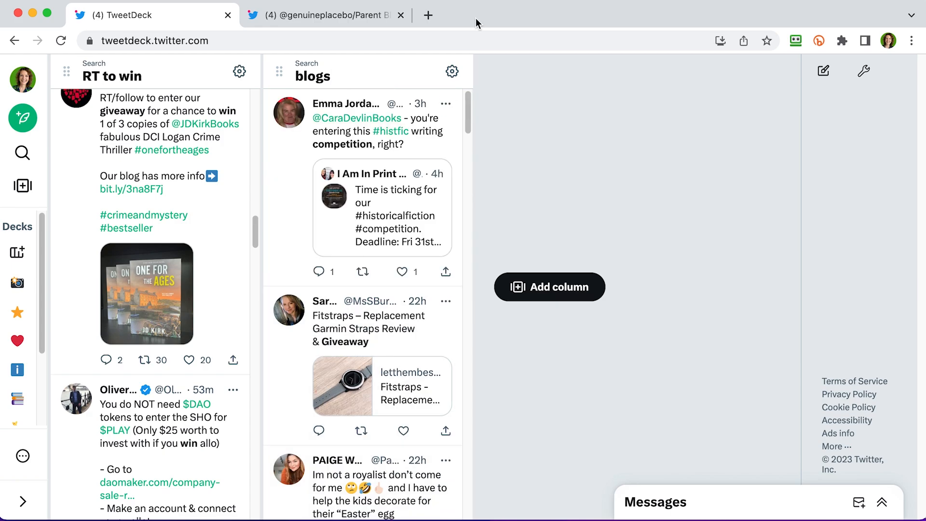
pyautogui.moveTo(17, 341)
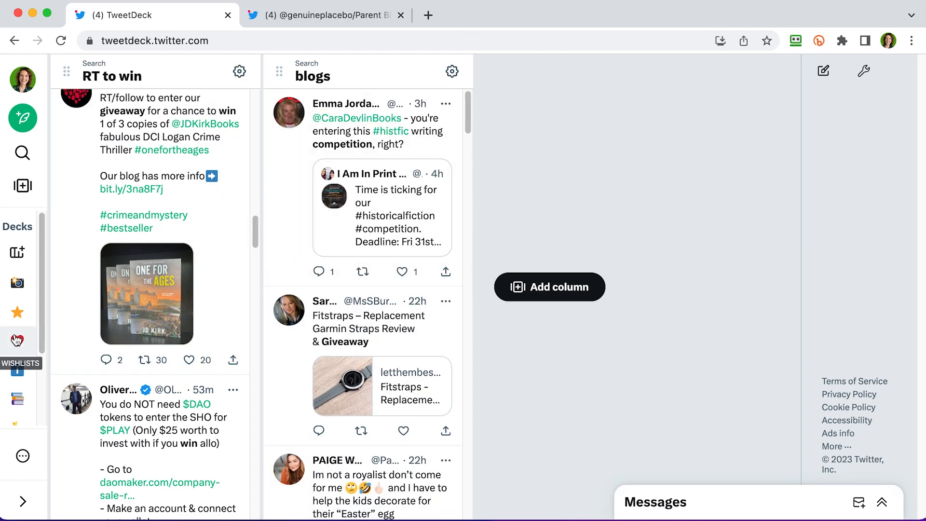